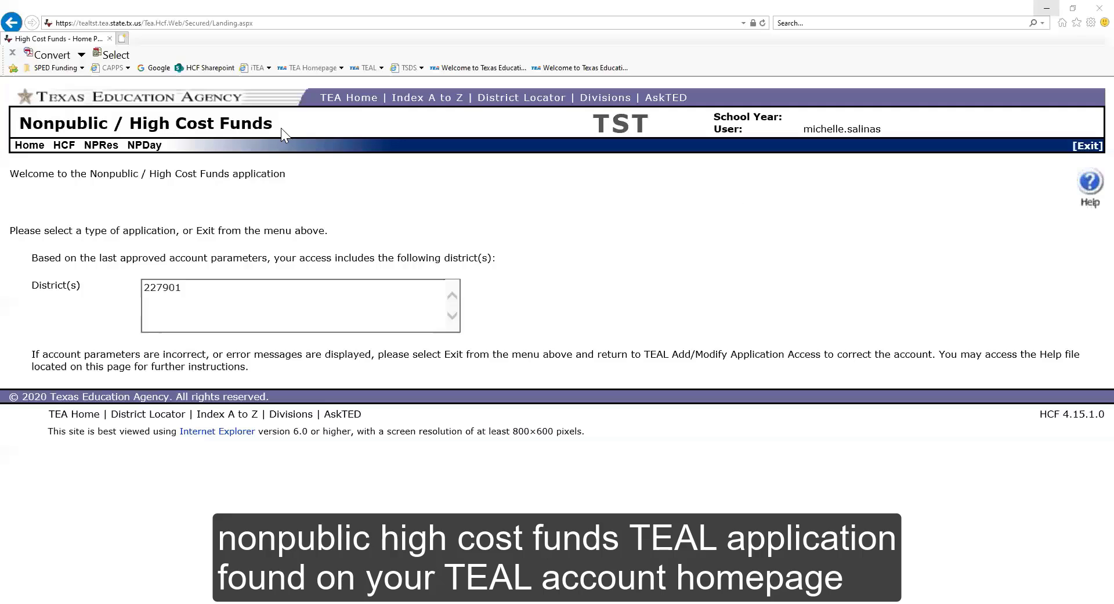
Step: Open the NPDay application on its empty 2020-2021 Student Demographics page
double_click(145, 123)
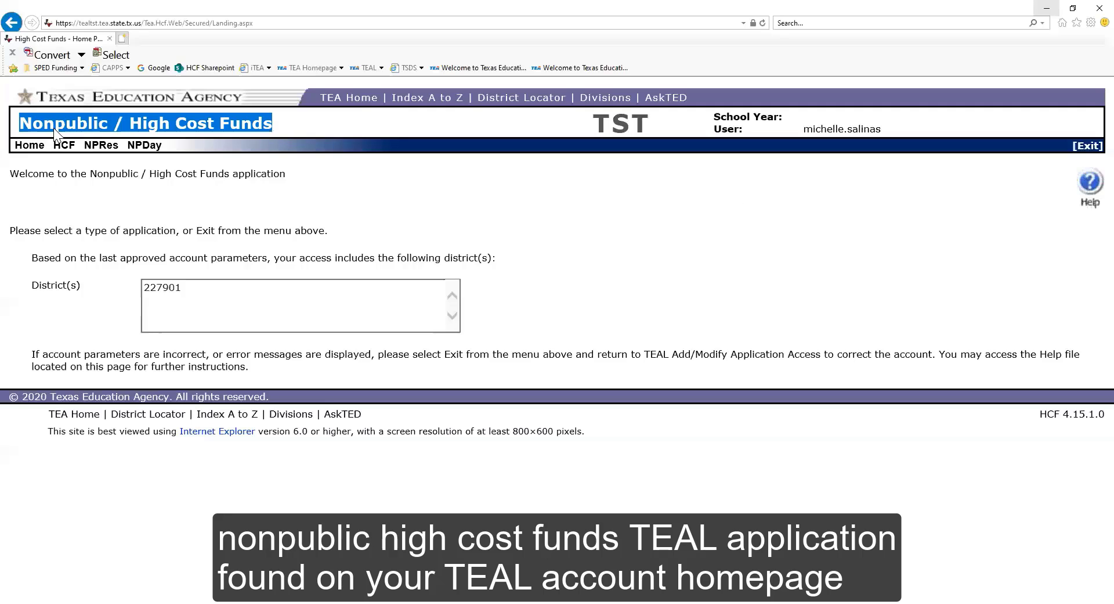
mouse_move(293, 127)
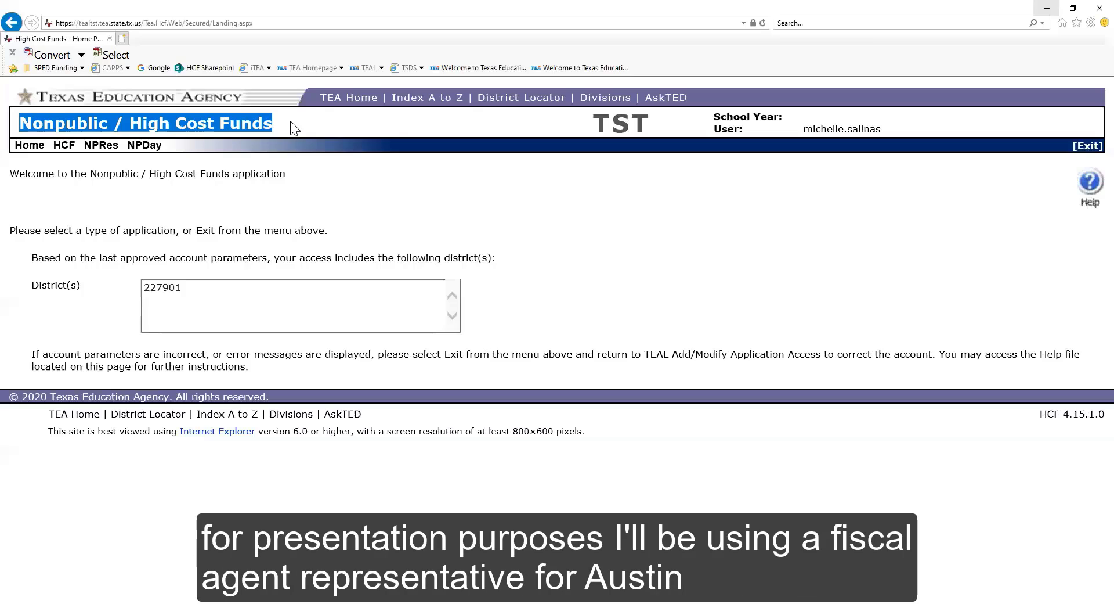
mouse_move(333, 210)
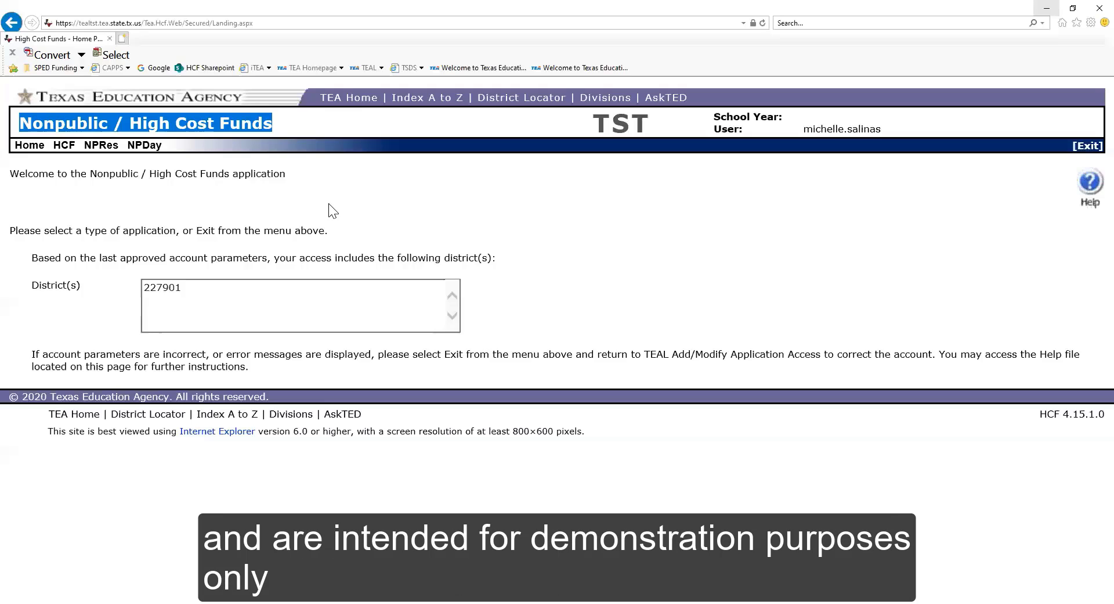
mouse_move(326, 209)
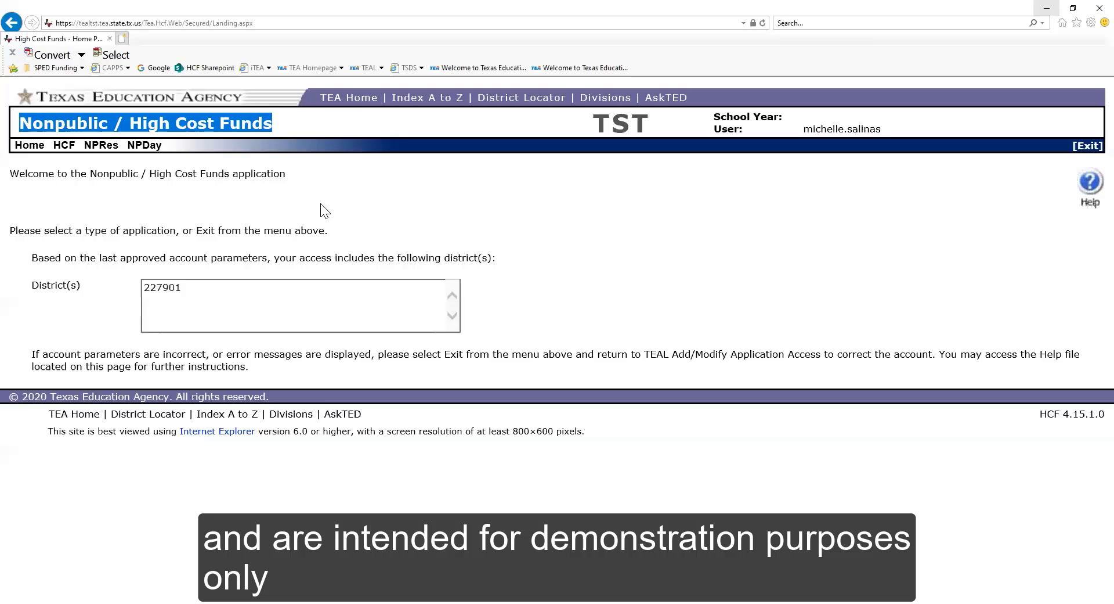
mouse_move(107, 213)
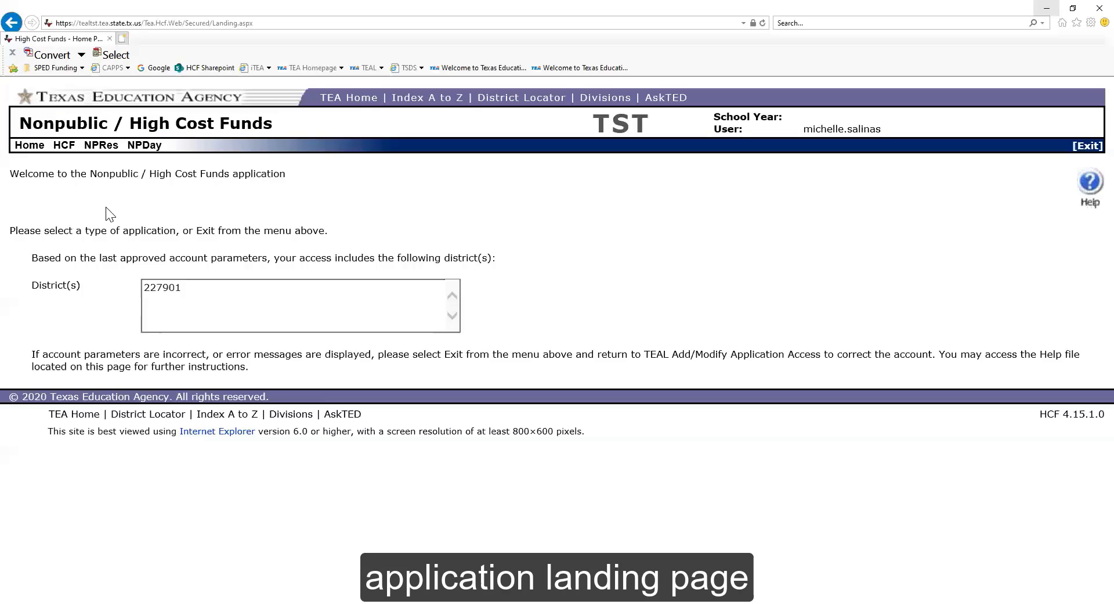
mouse_move(48, 190)
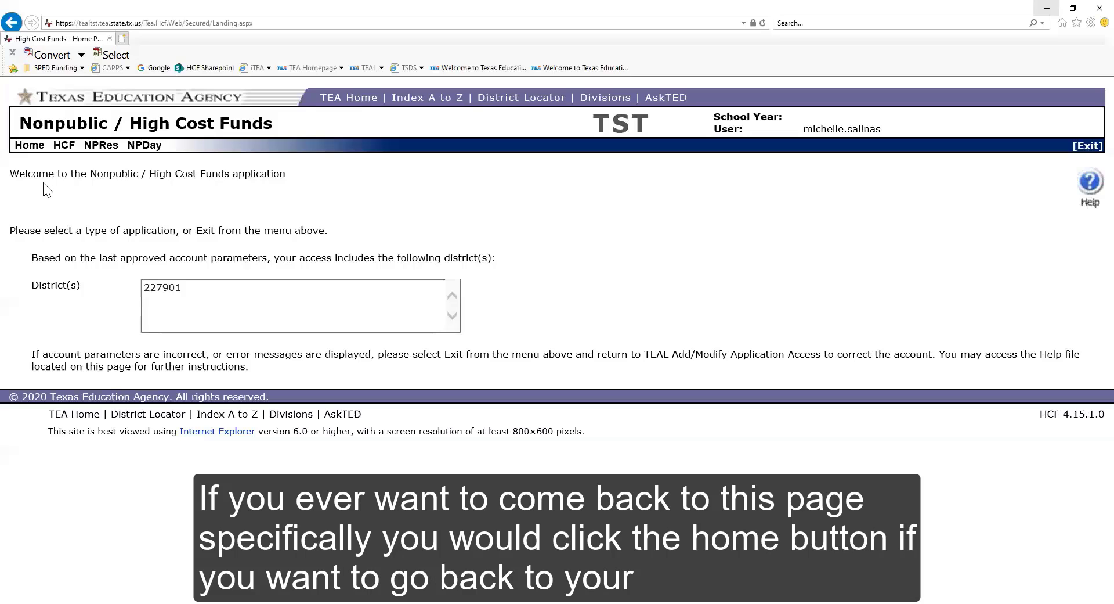
mouse_move(29, 145)
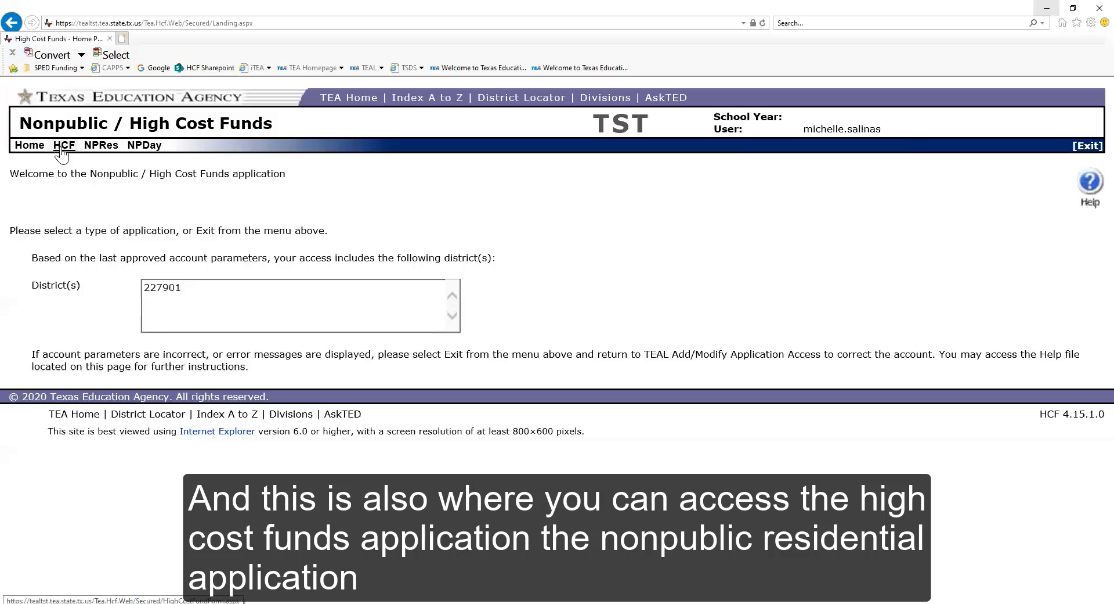
mouse_move(101, 145)
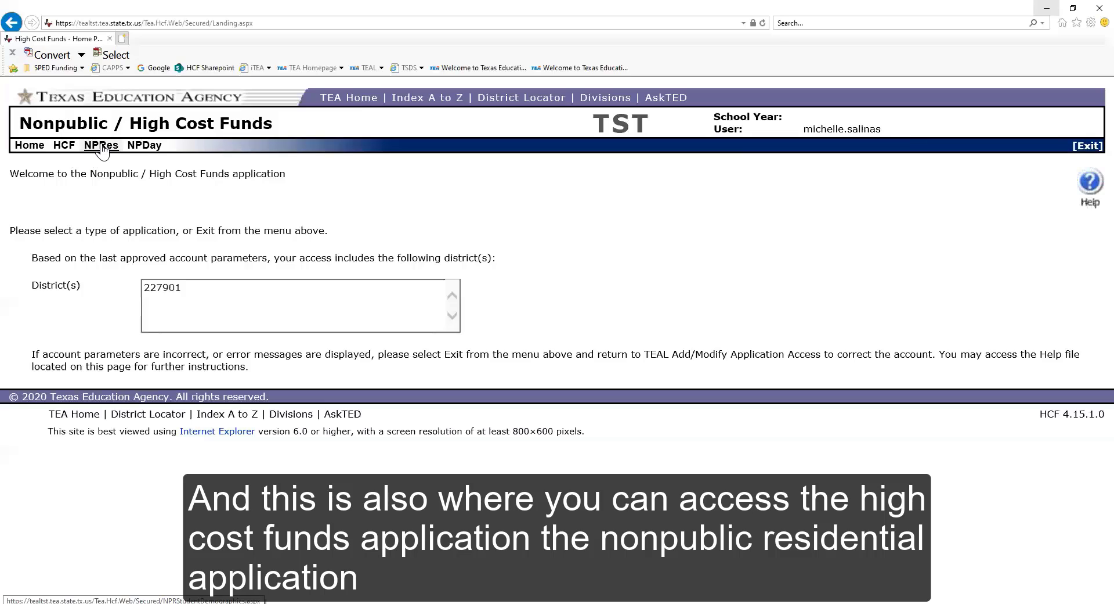
mouse_move(144, 145)
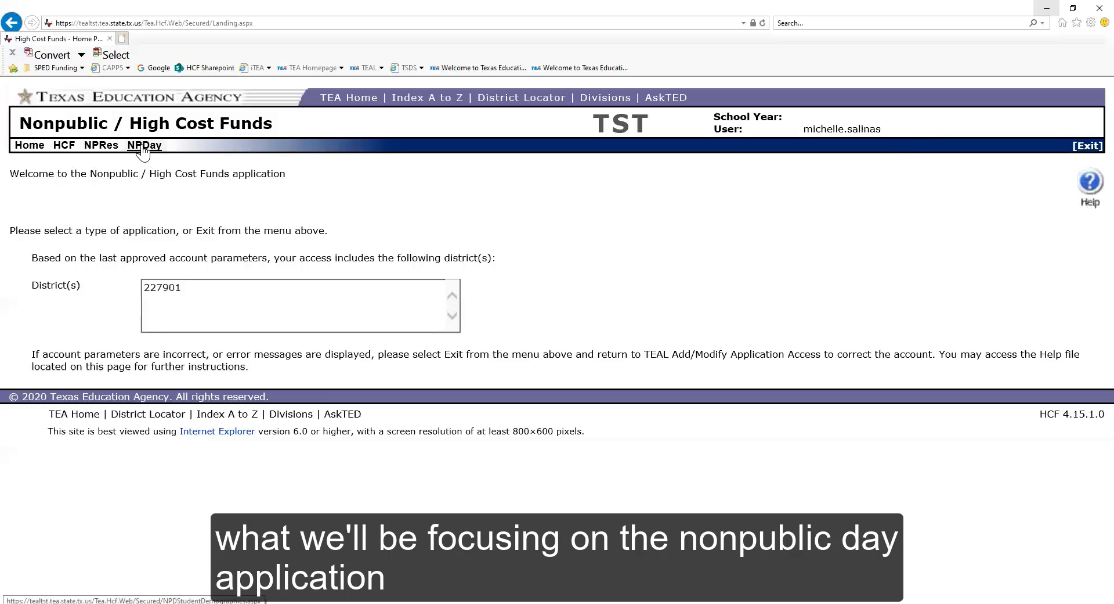
click(144, 145)
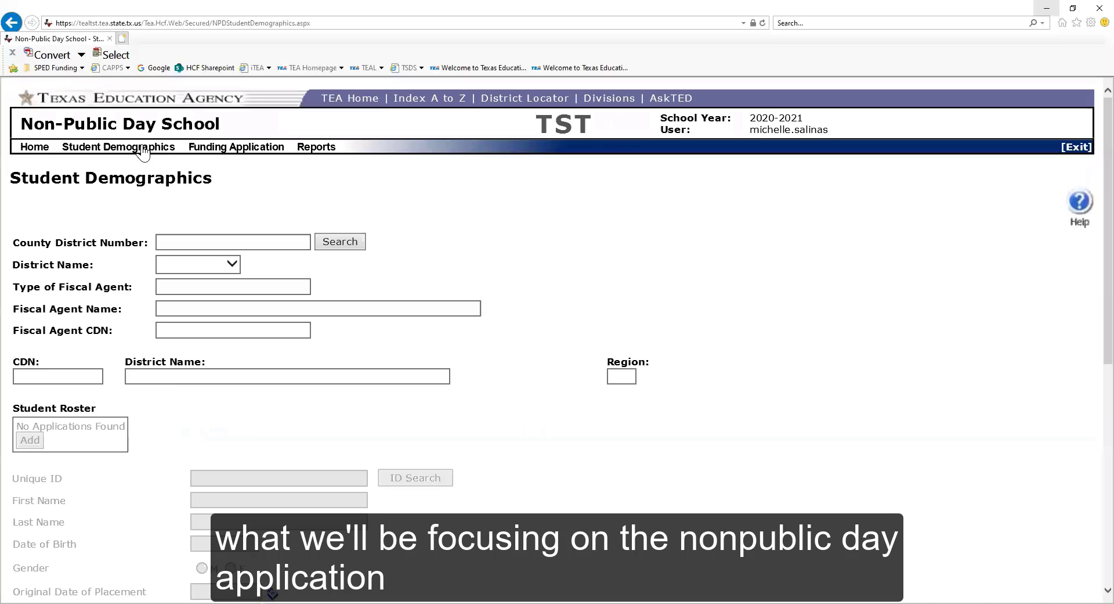
mouse_move(146, 208)
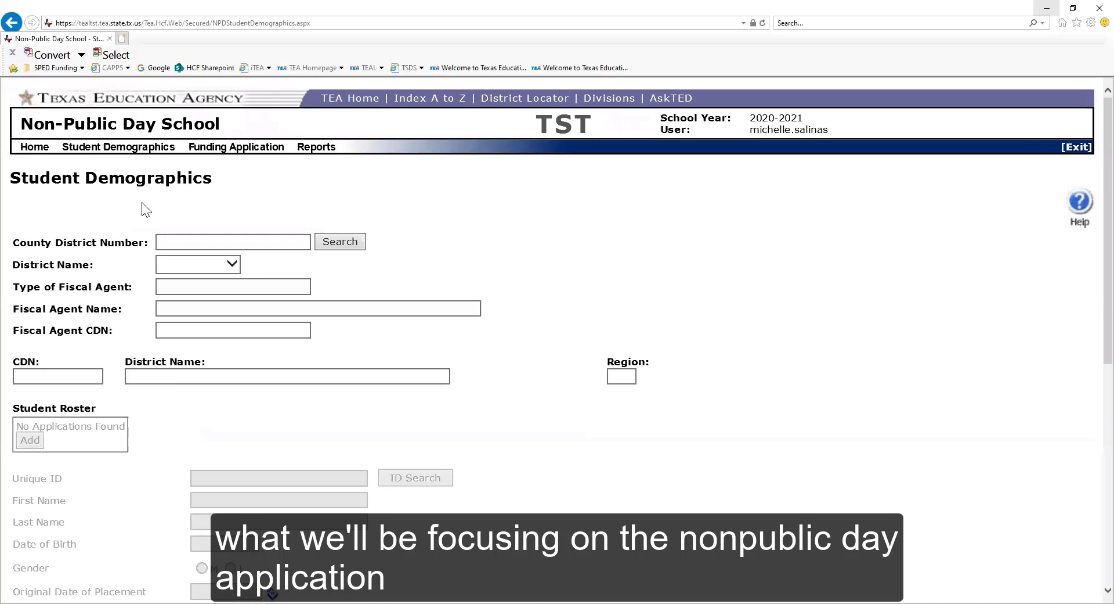
mouse_move(220, 187)
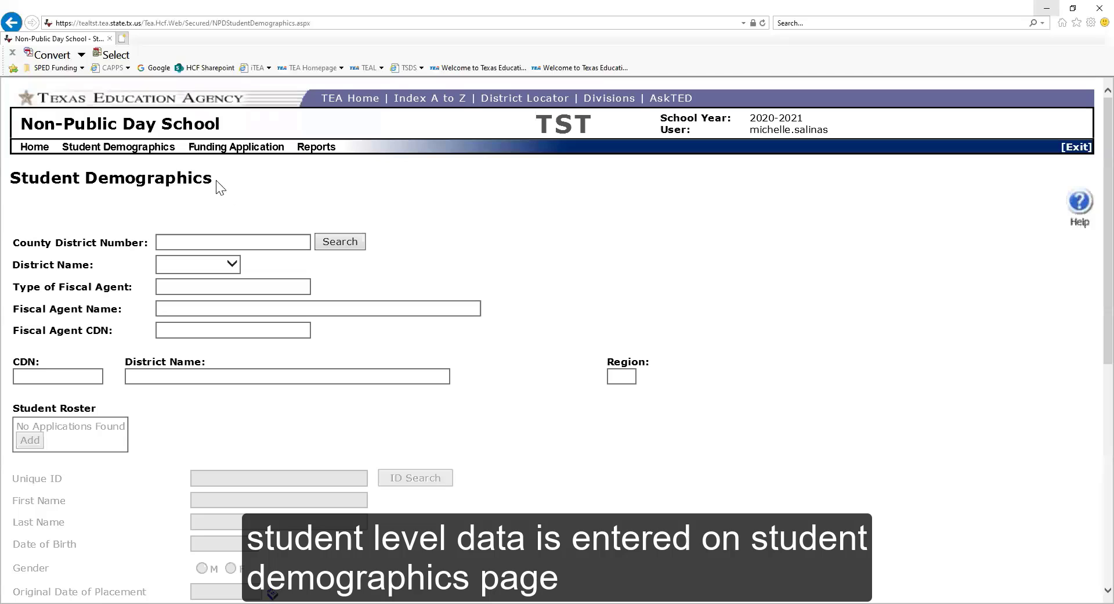
double_click(111, 178)
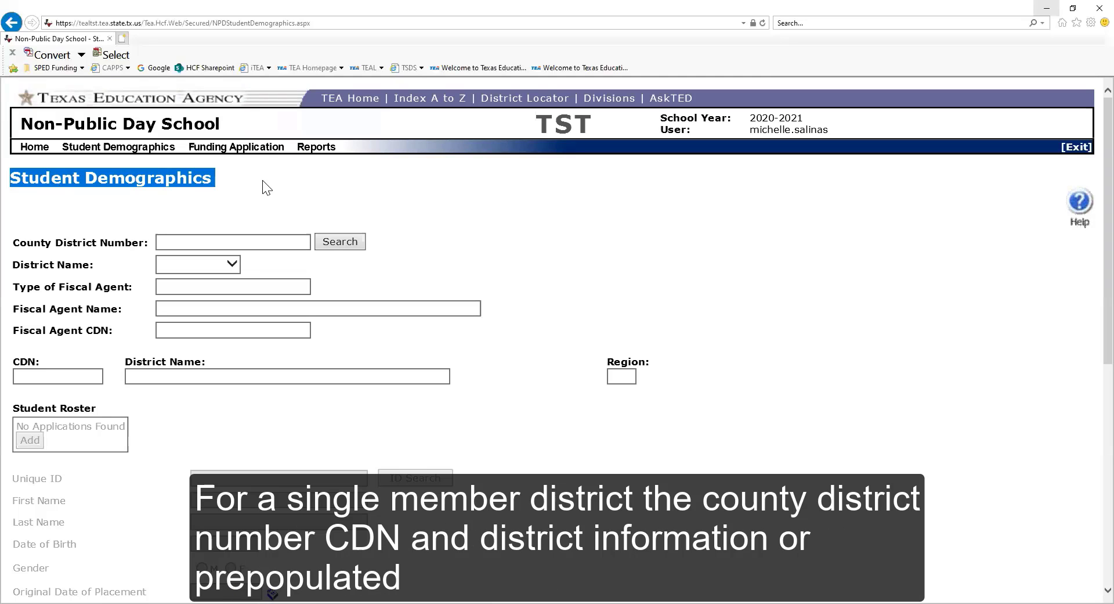
click(232, 242)
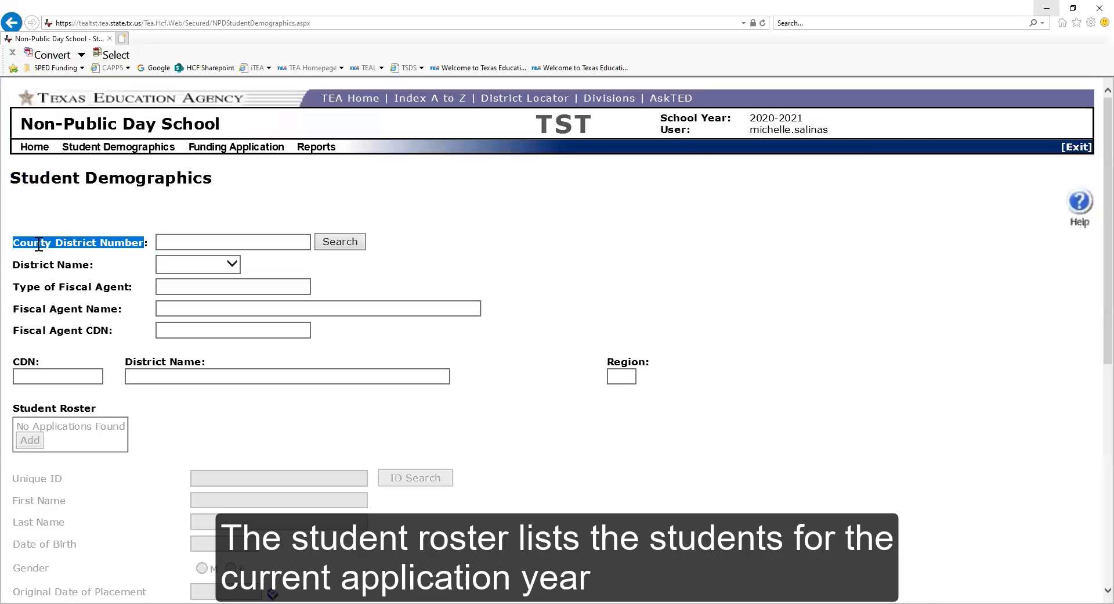
mouse_move(199, 220)
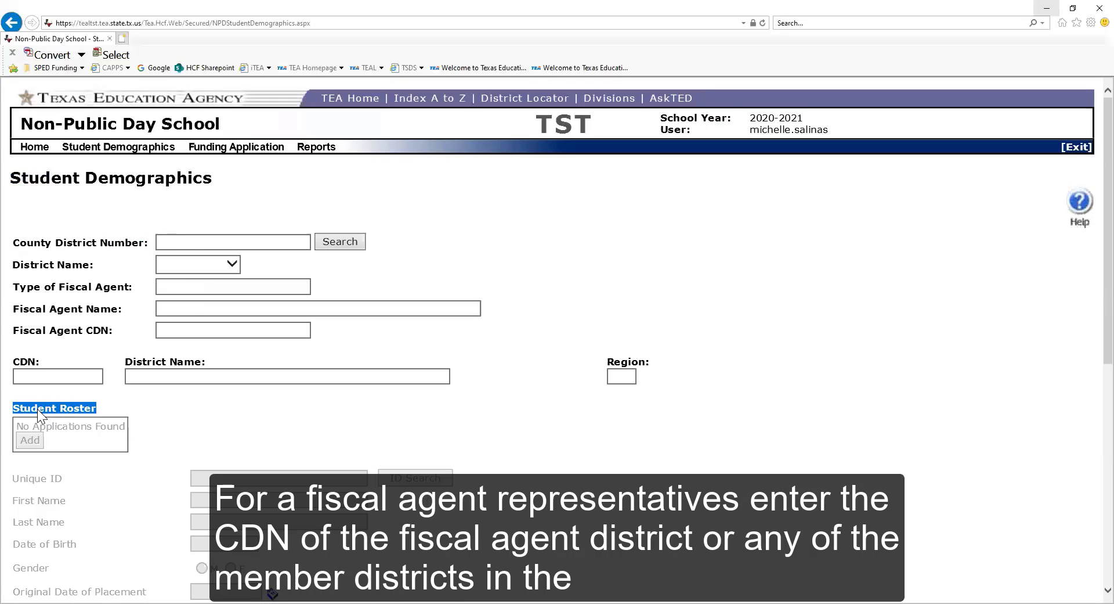
Step: Search county district number 227901 to load Austin ISD and its two-student roster
click(232, 241)
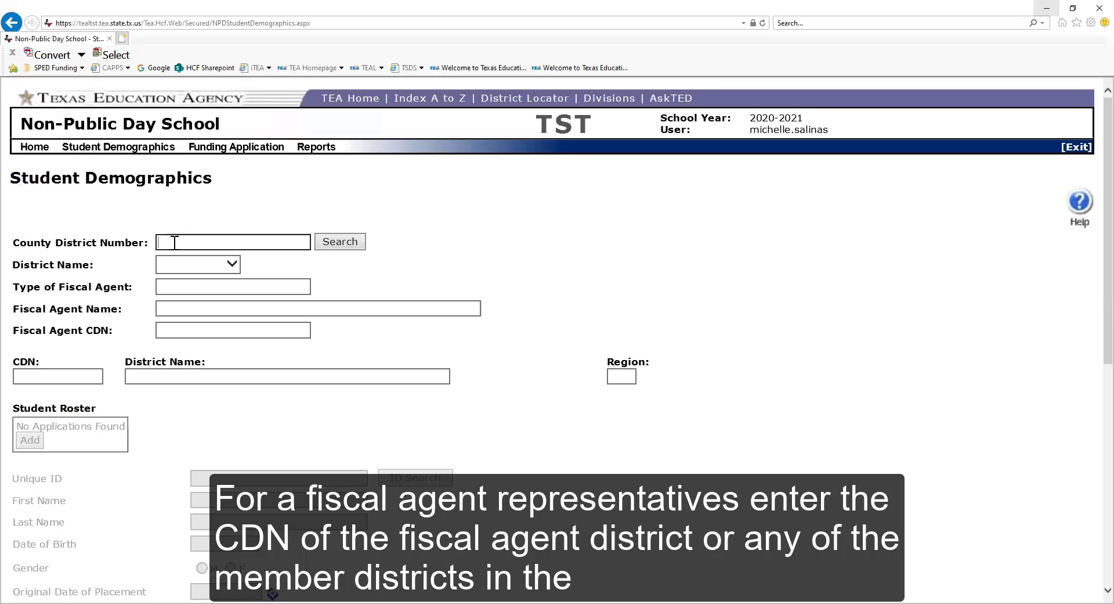
text(227901)
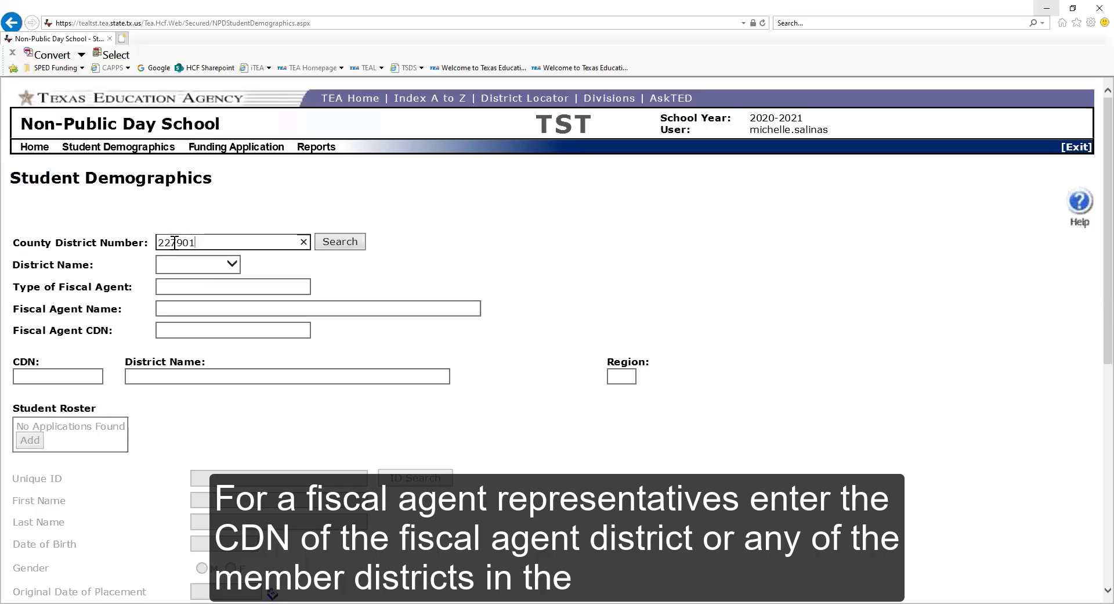
click(339, 241)
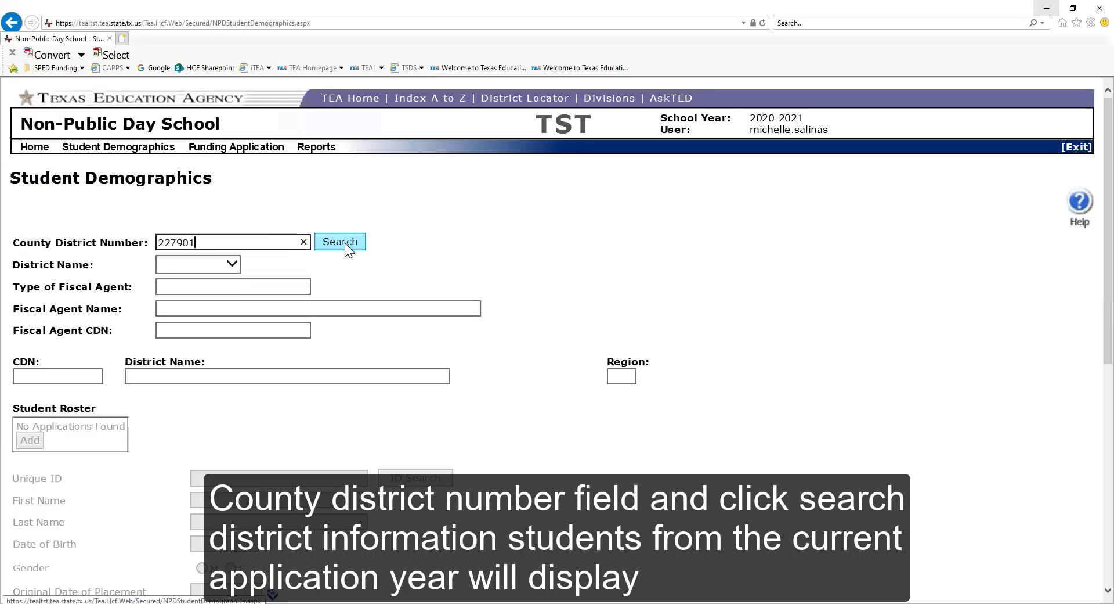
click(339, 241)
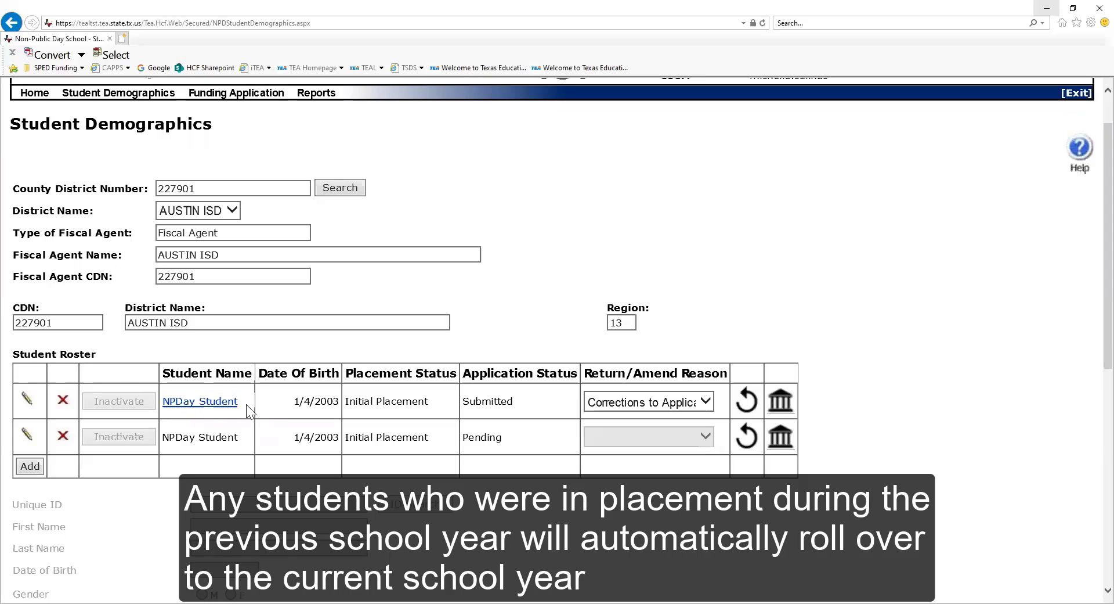
mouse_move(509, 444)
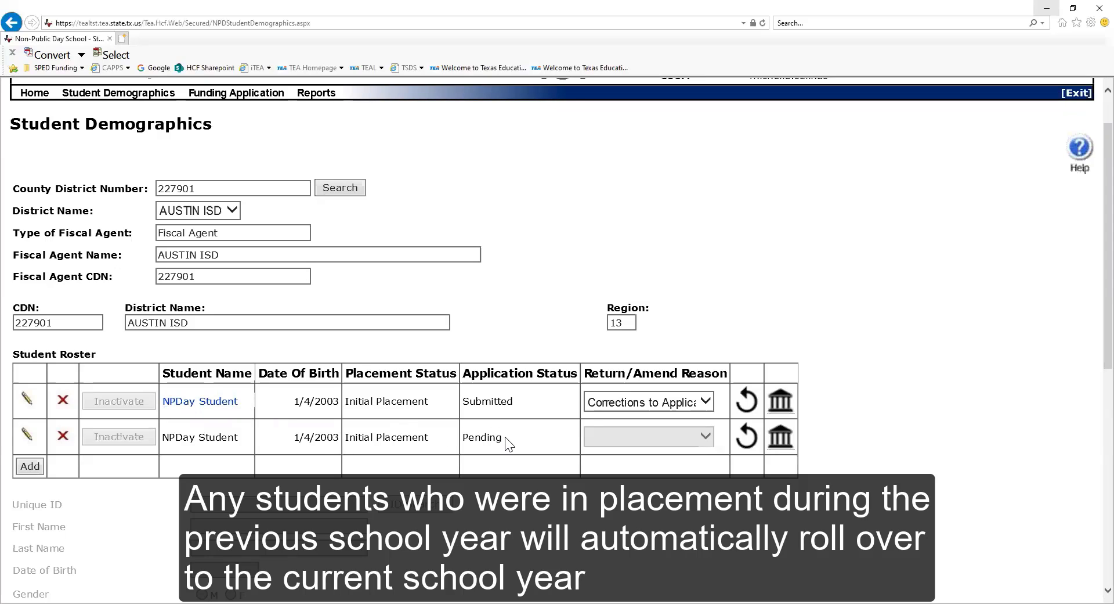
double_click(482, 437)
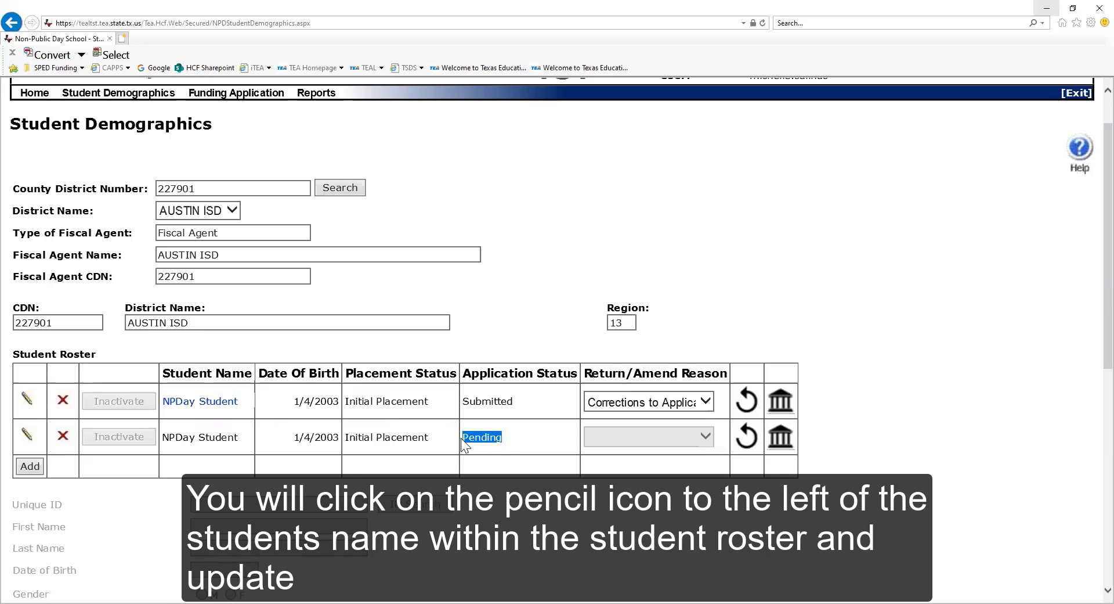
mouse_move(25, 437)
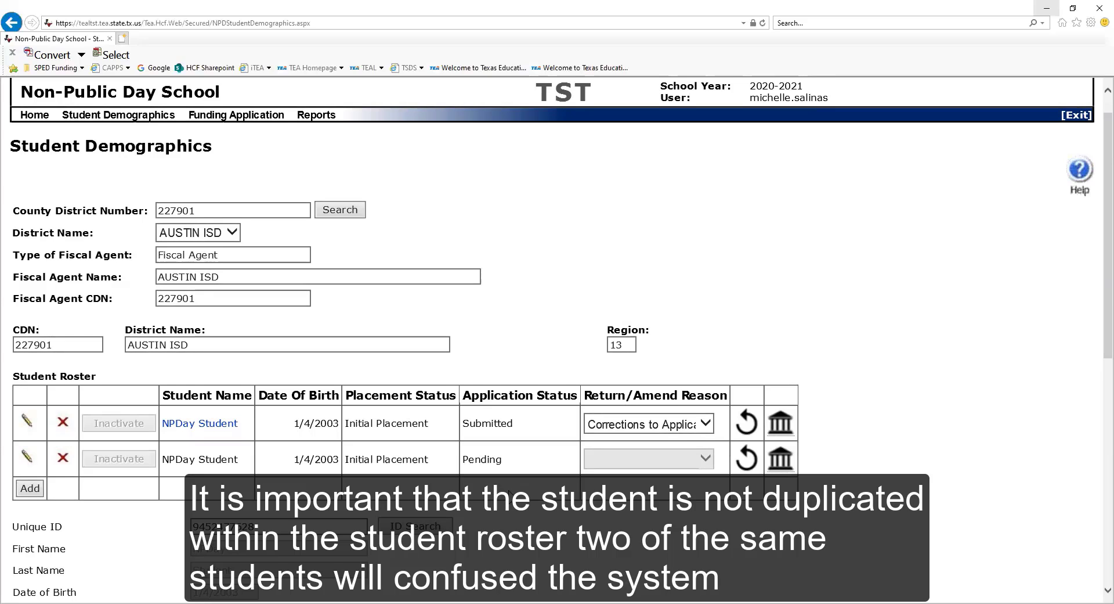
scroll(up, 3)
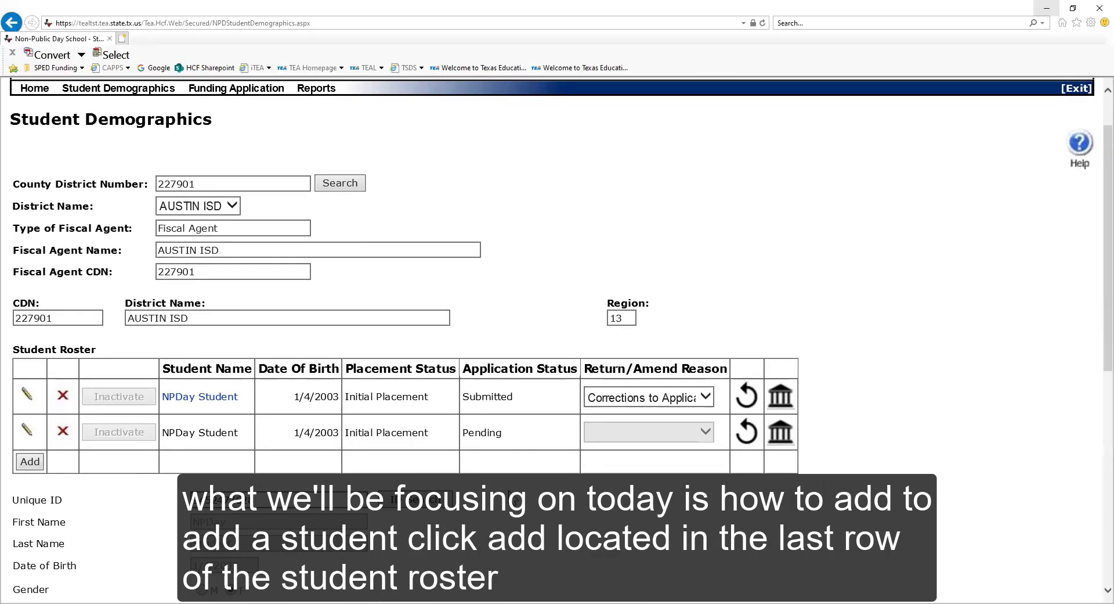
mouse_move(134, 521)
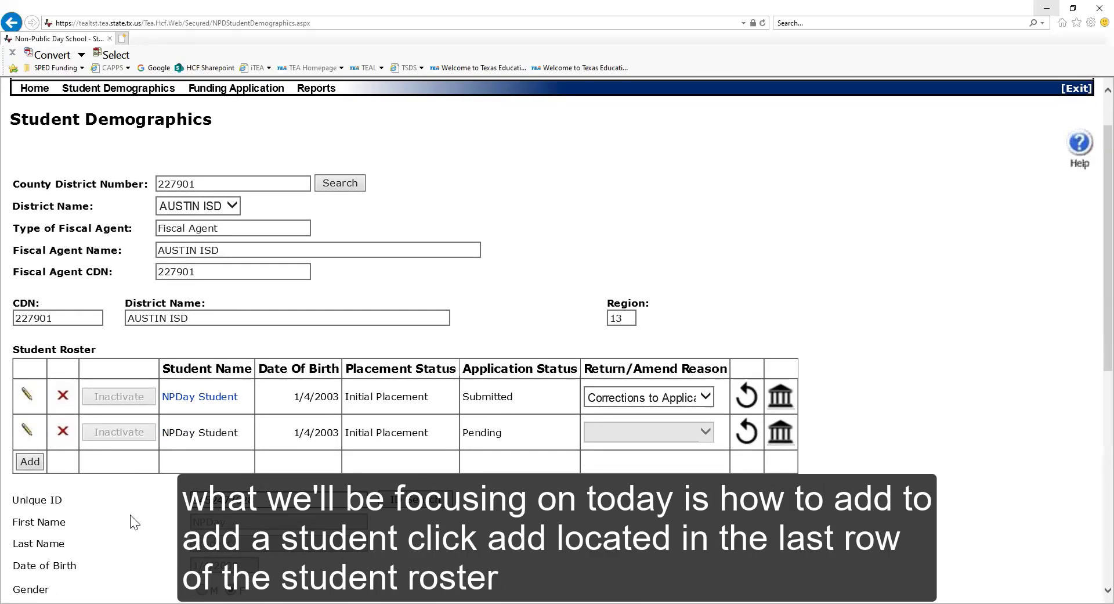
mouse_move(28, 484)
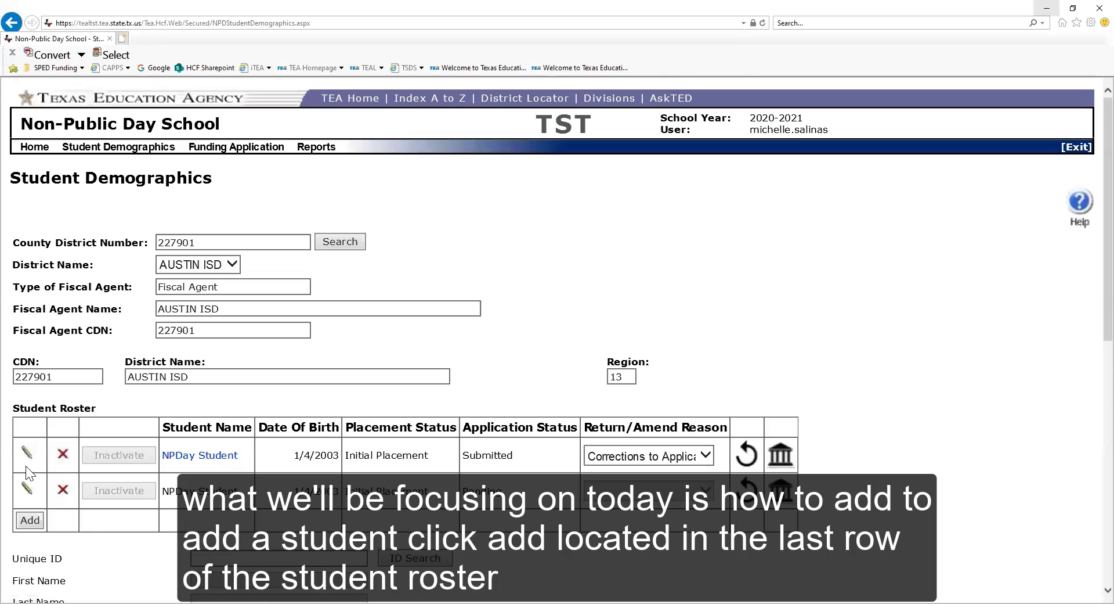
click(29, 520)
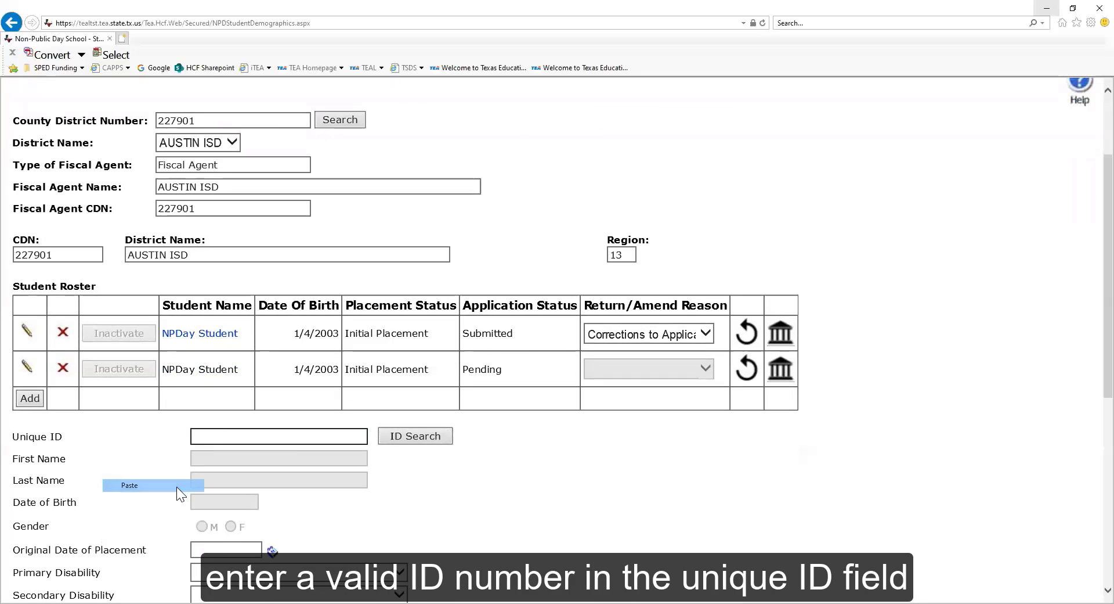
click(130, 484)
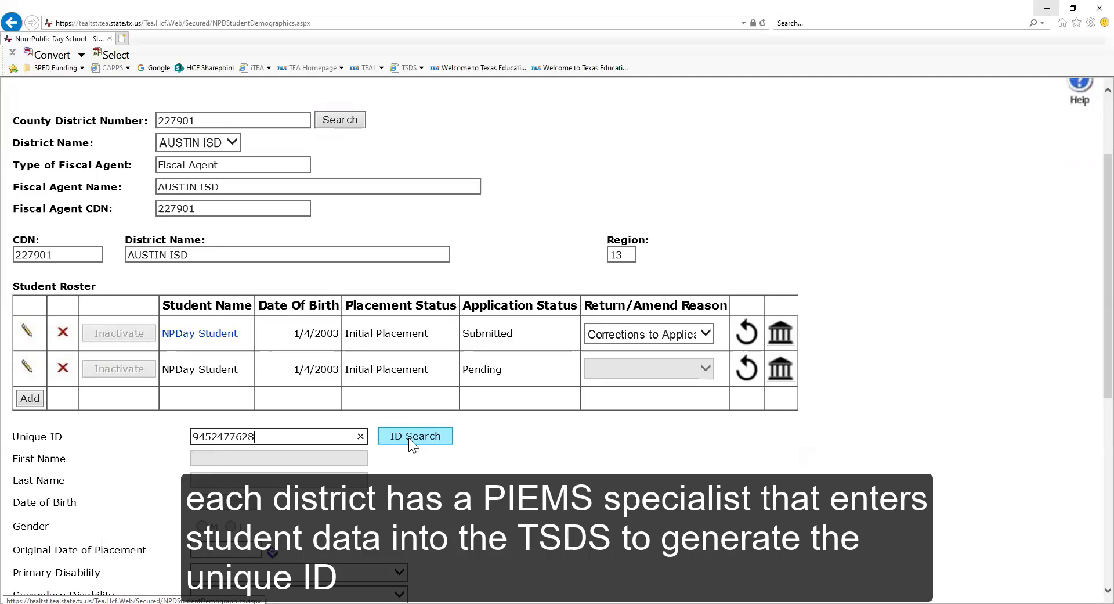
click(415, 435)
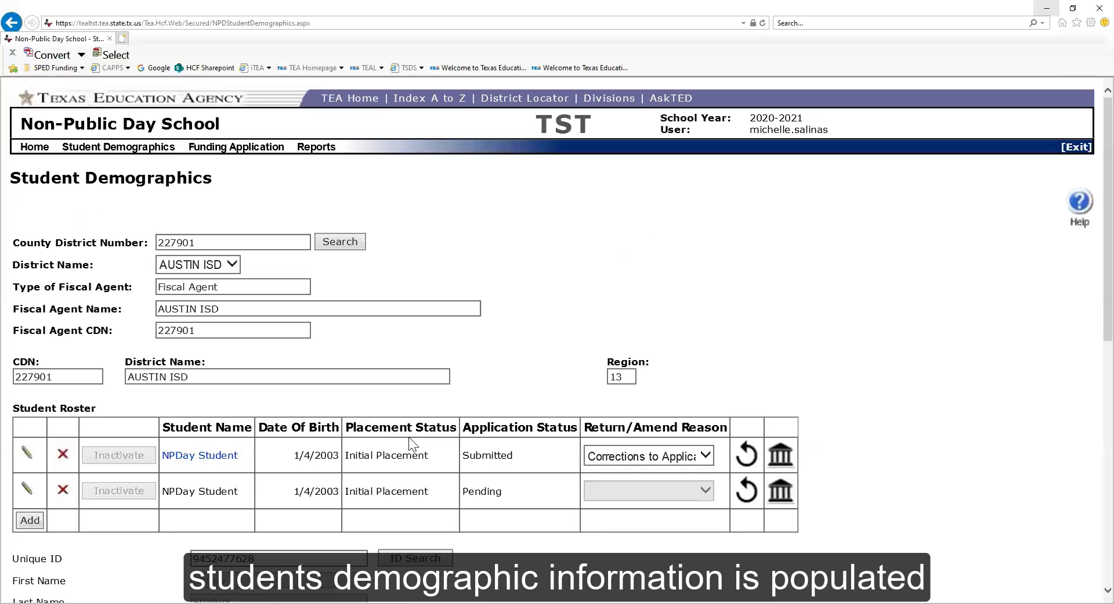
Step: Enter 09/01/2020 as the Original Date of Placement
scroll(down, 3)
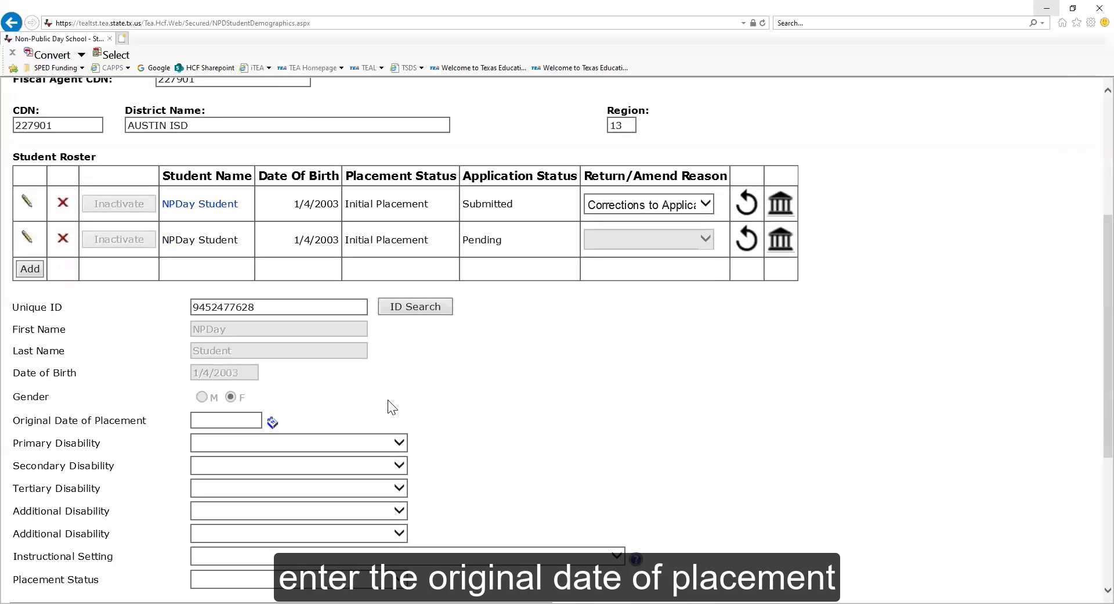
click(225, 420)
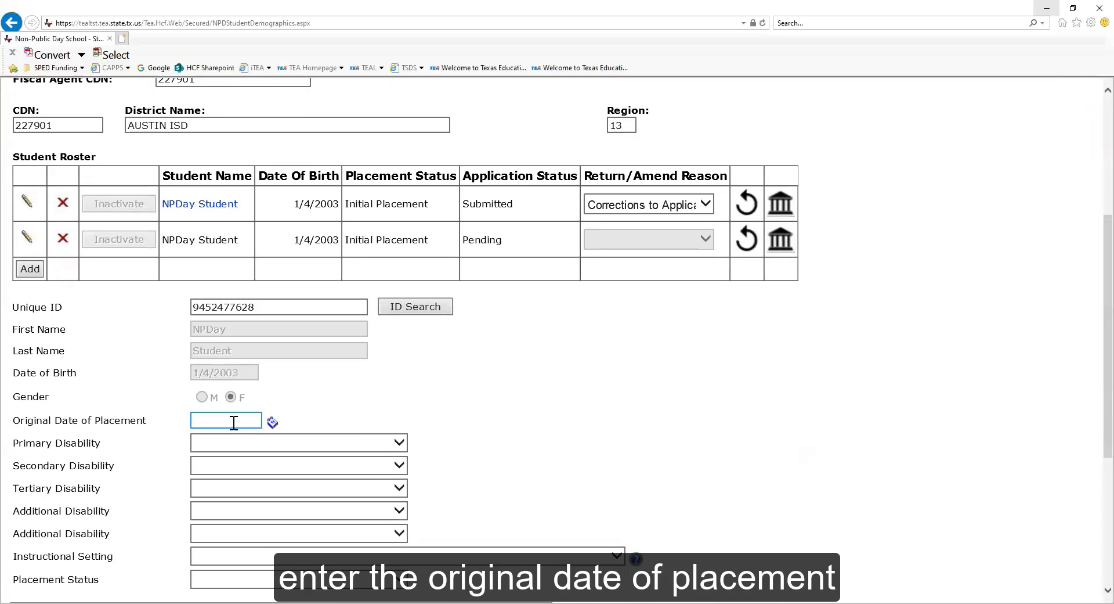
text(09)
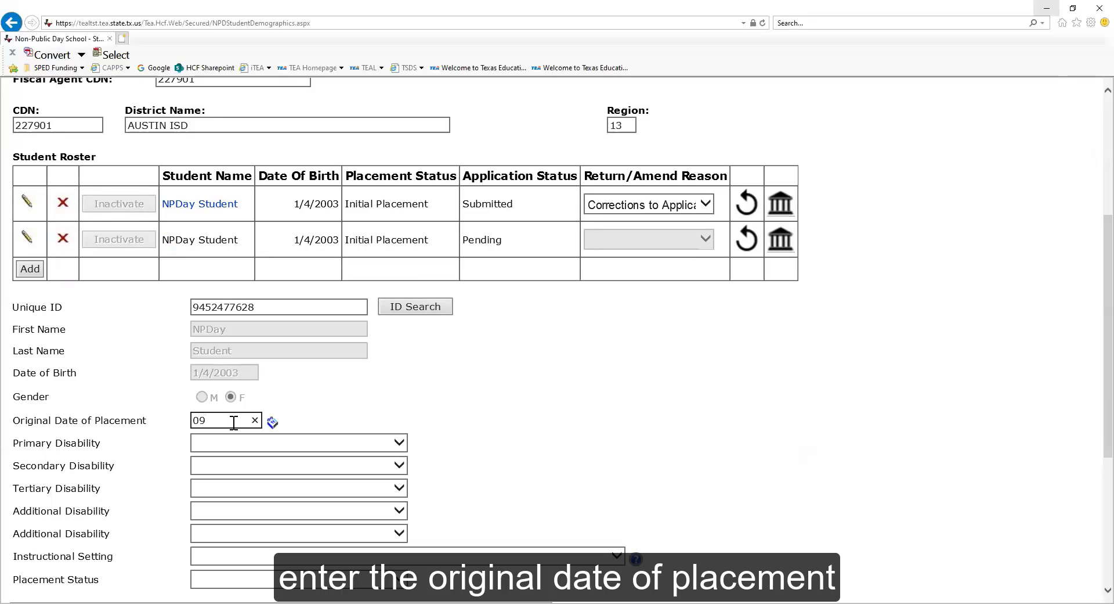
text(/01/2020)
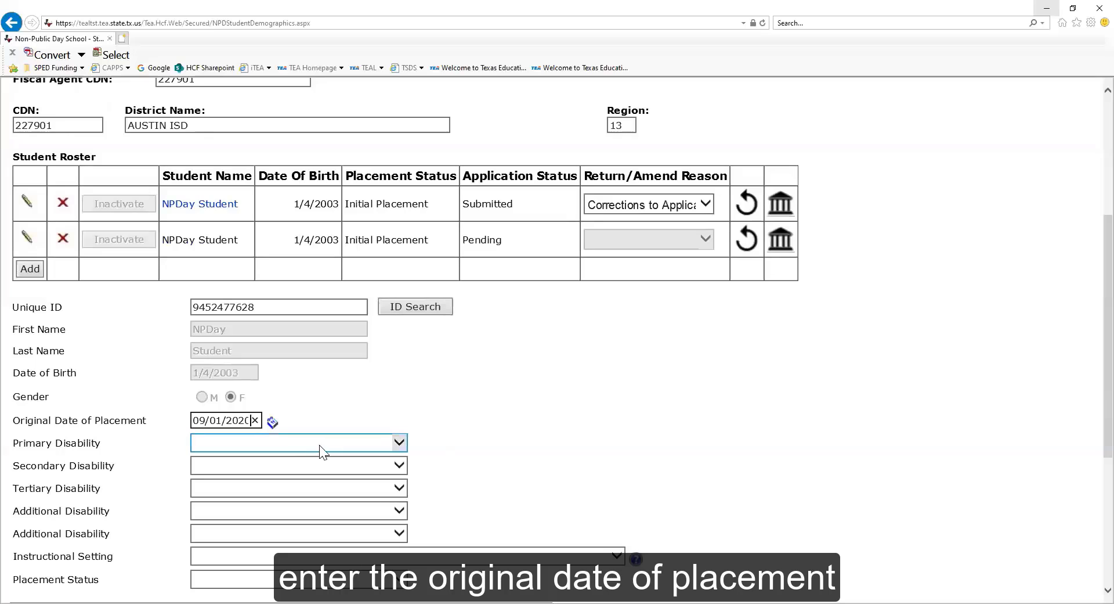
Step: Set primary disability to Autism (AU) and secondary to Speech Impairment (SI)
click(398, 443)
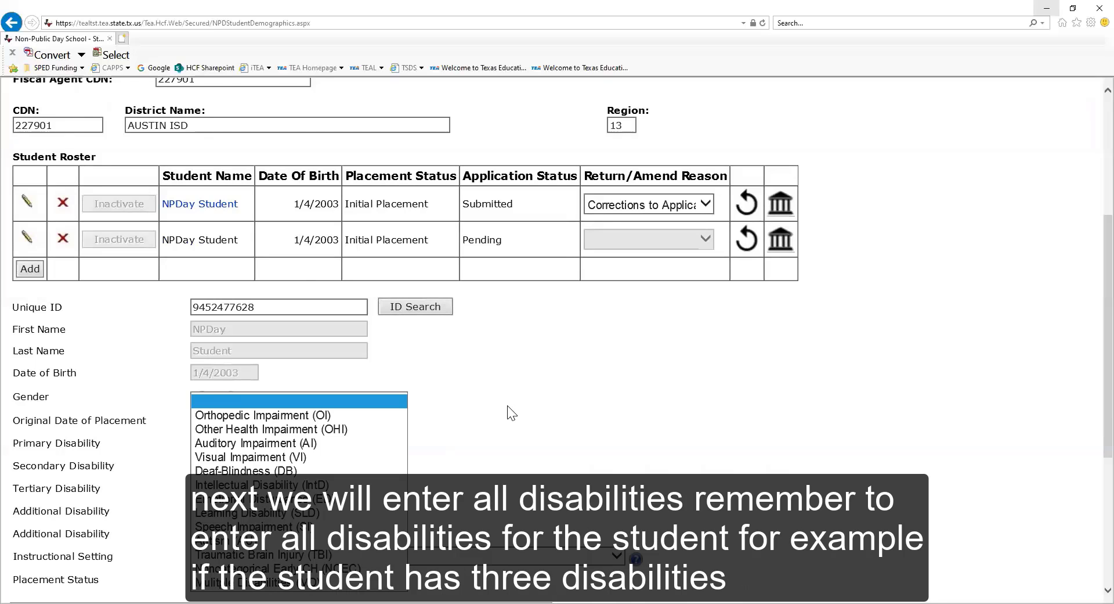
click(399, 443)
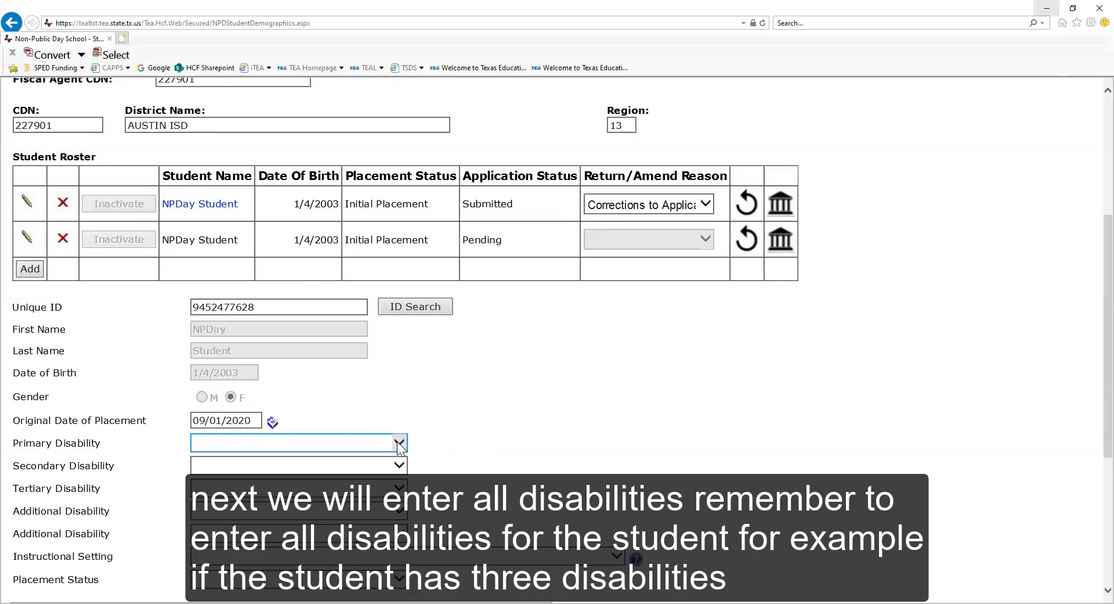
click(399, 442)
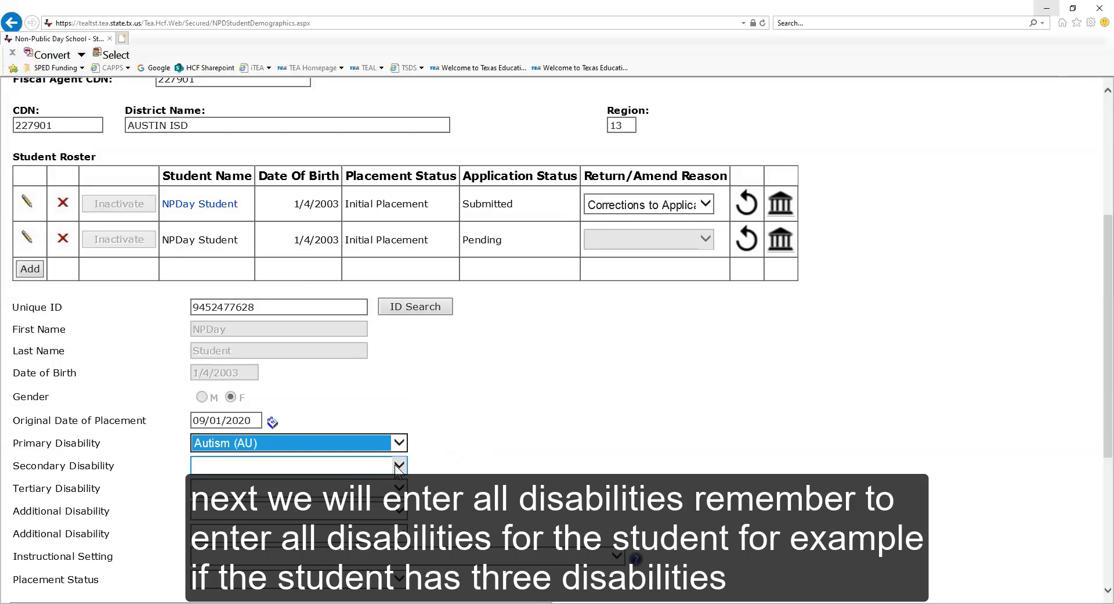
click(398, 466)
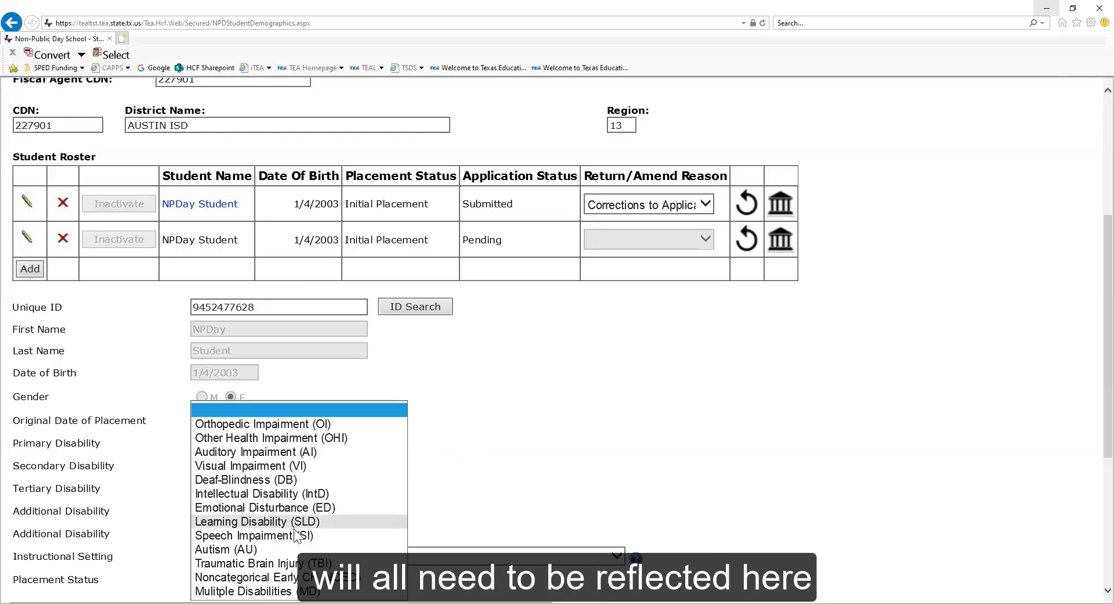
click(225, 549)
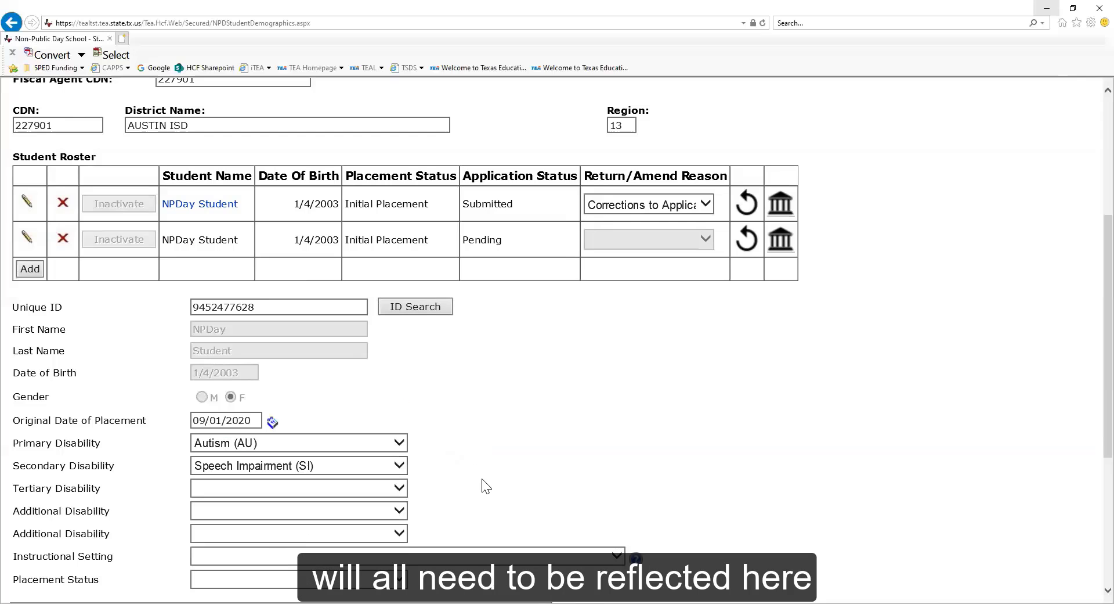
Step: Set Placement Status to Initial Placement and save the student record
scroll(down, 3)
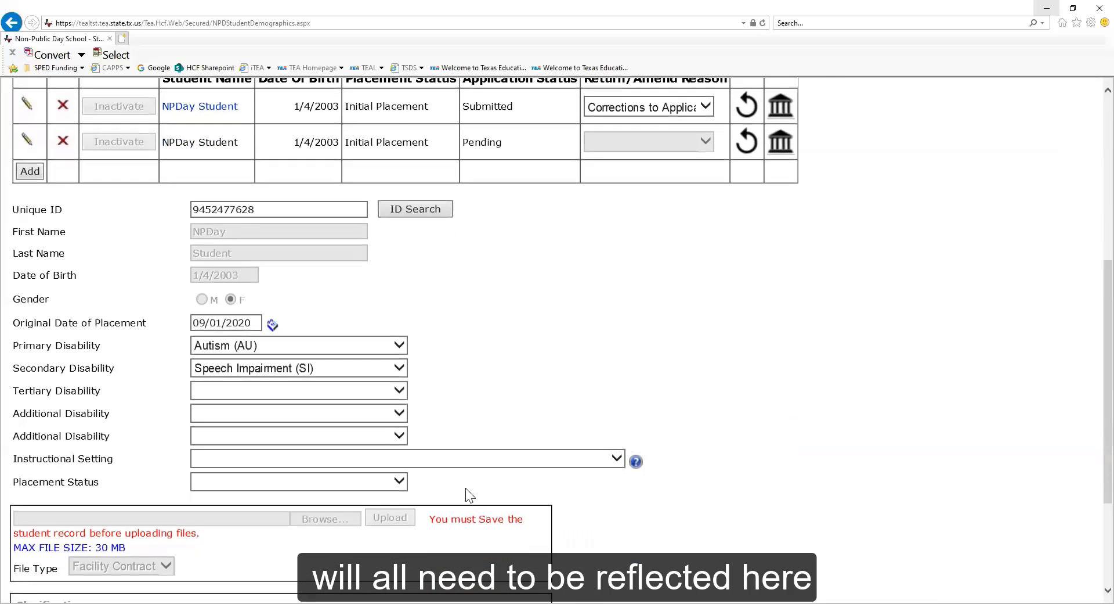
scroll(down, 3)
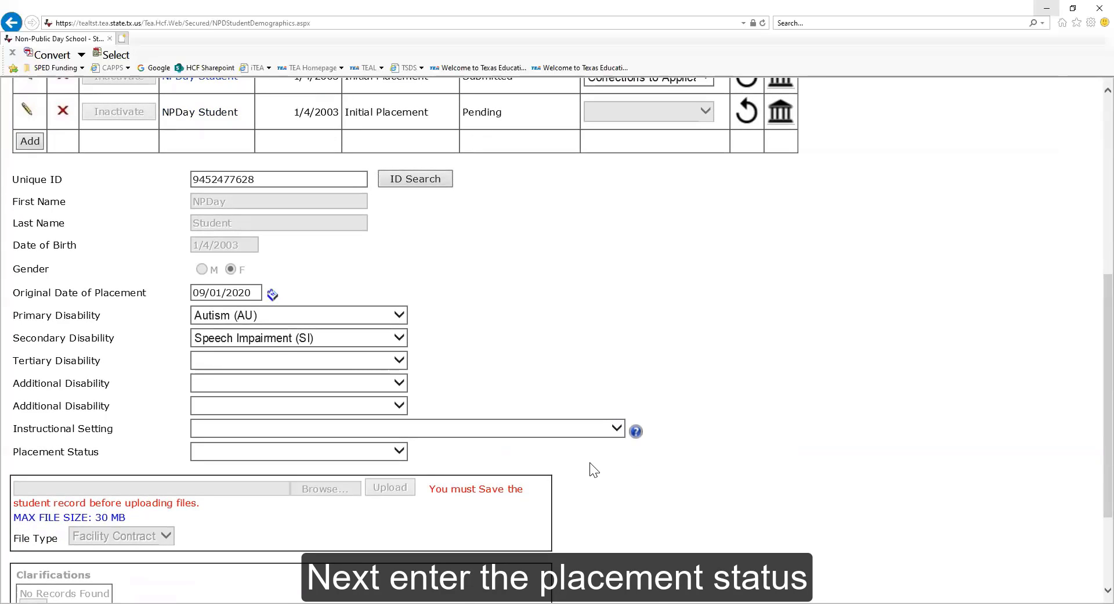
mouse_move(525, 473)
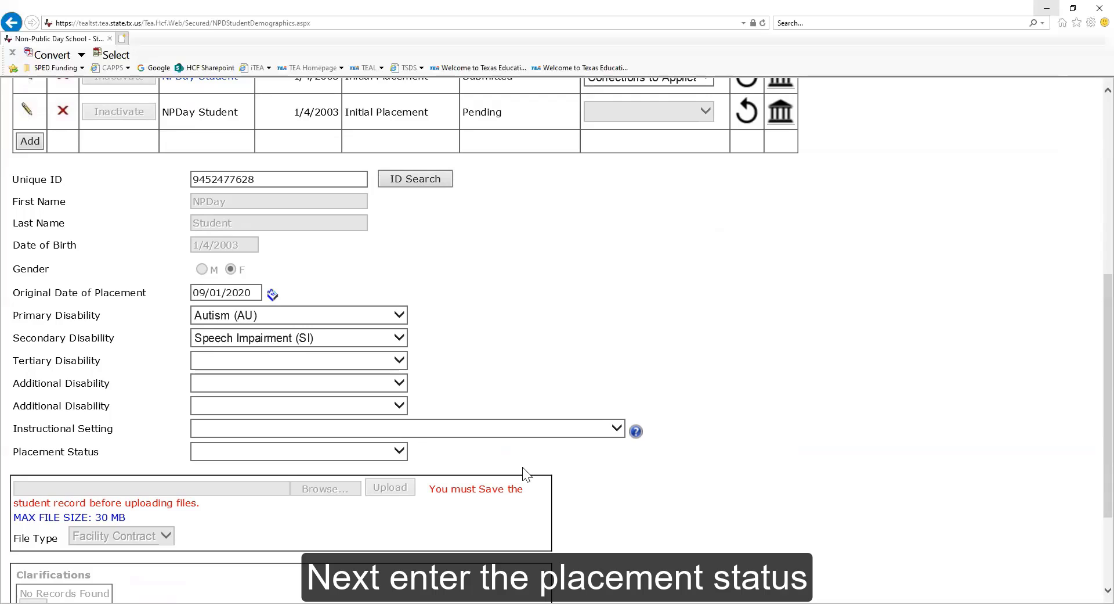
click(297, 451)
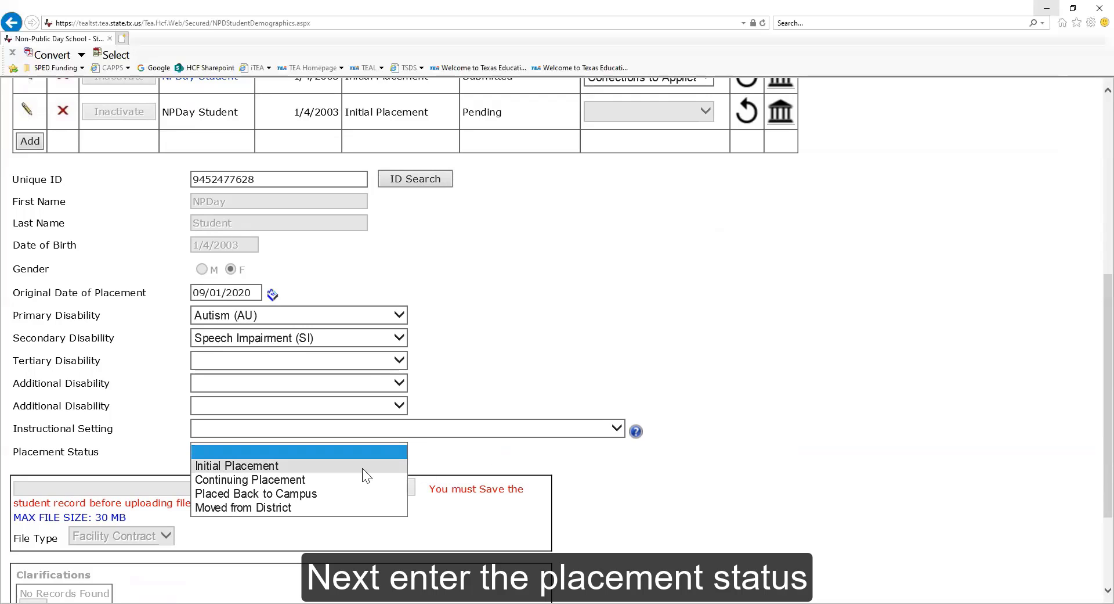
click(236, 465)
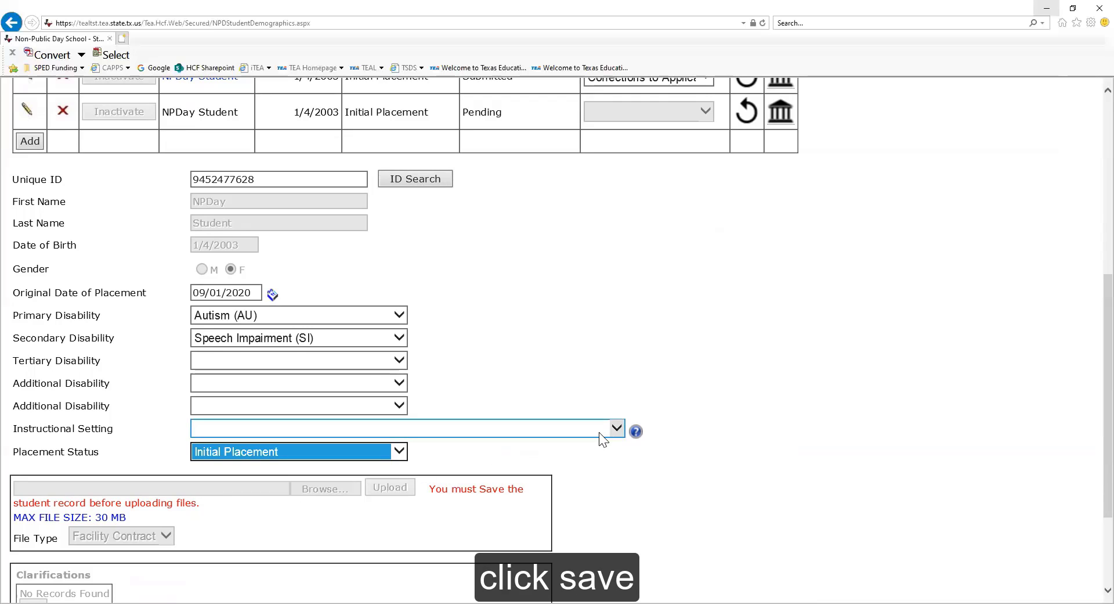
scroll(down, 3)
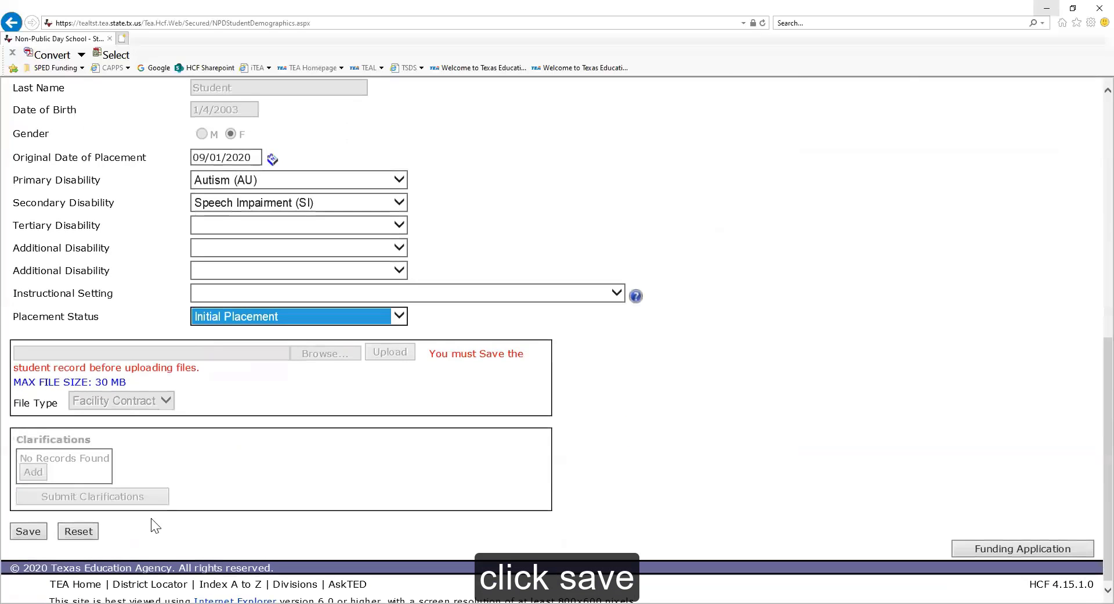
click(28, 531)
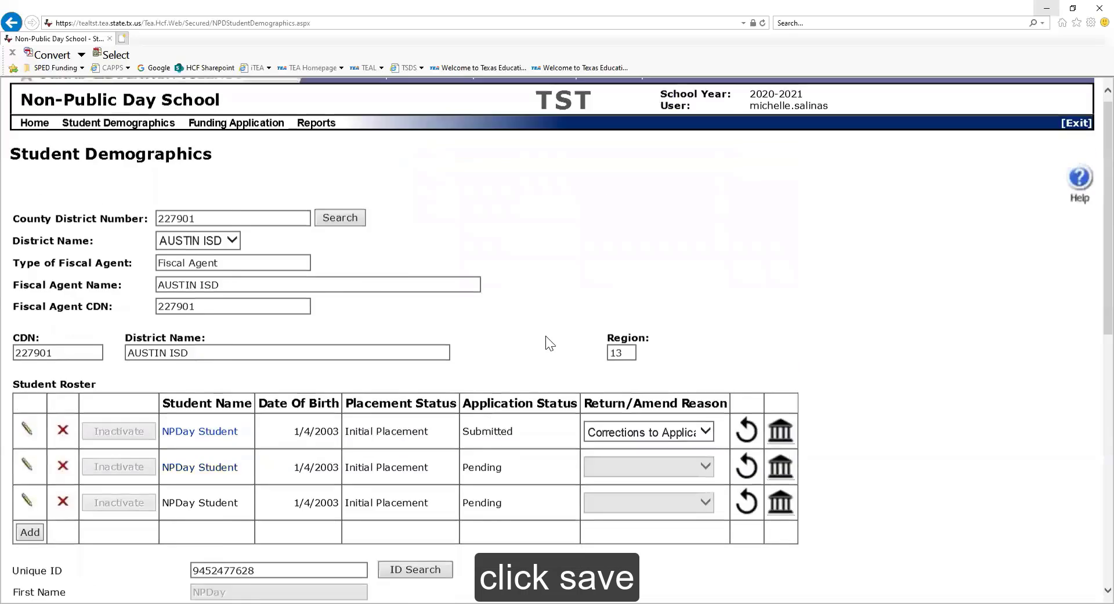
Step: Step through document file types such as IEP and Facility Contract, ending on Other
scroll(down, 3)
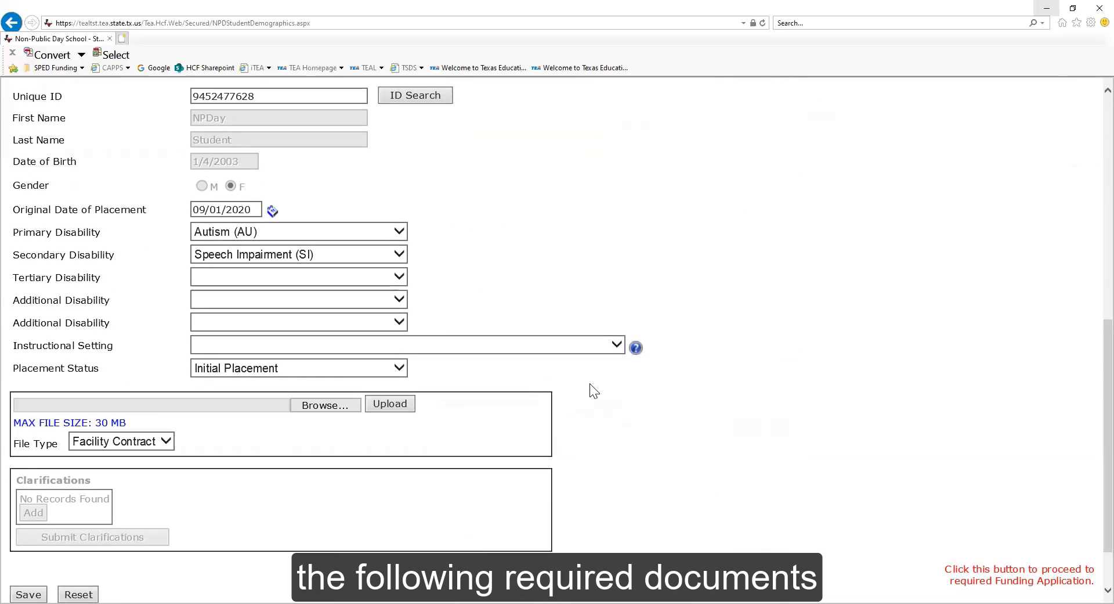
mouse_move(563, 402)
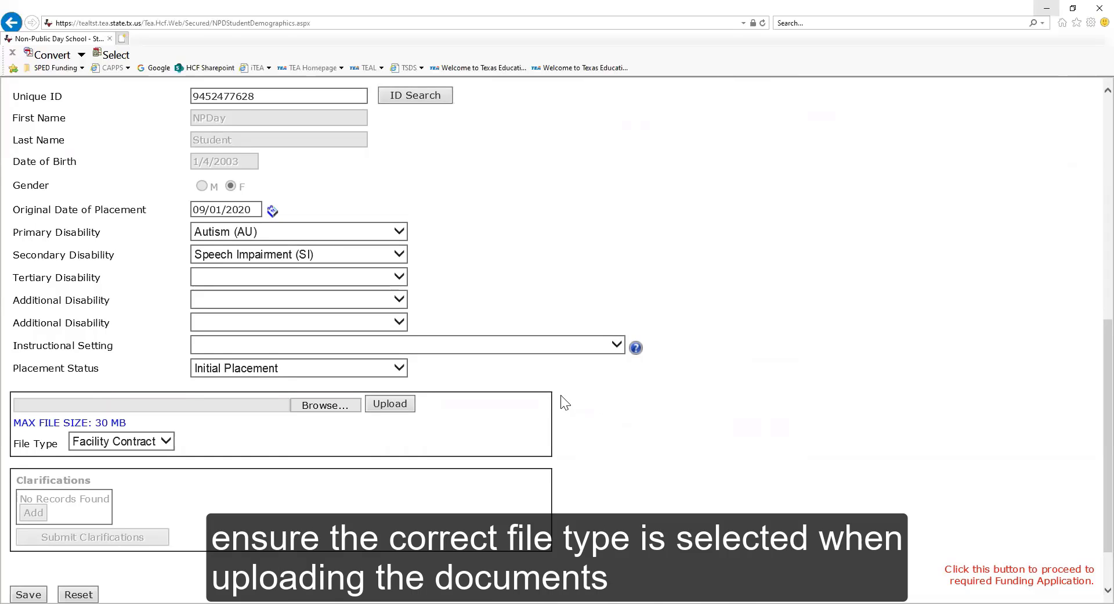
scroll(down, 3)
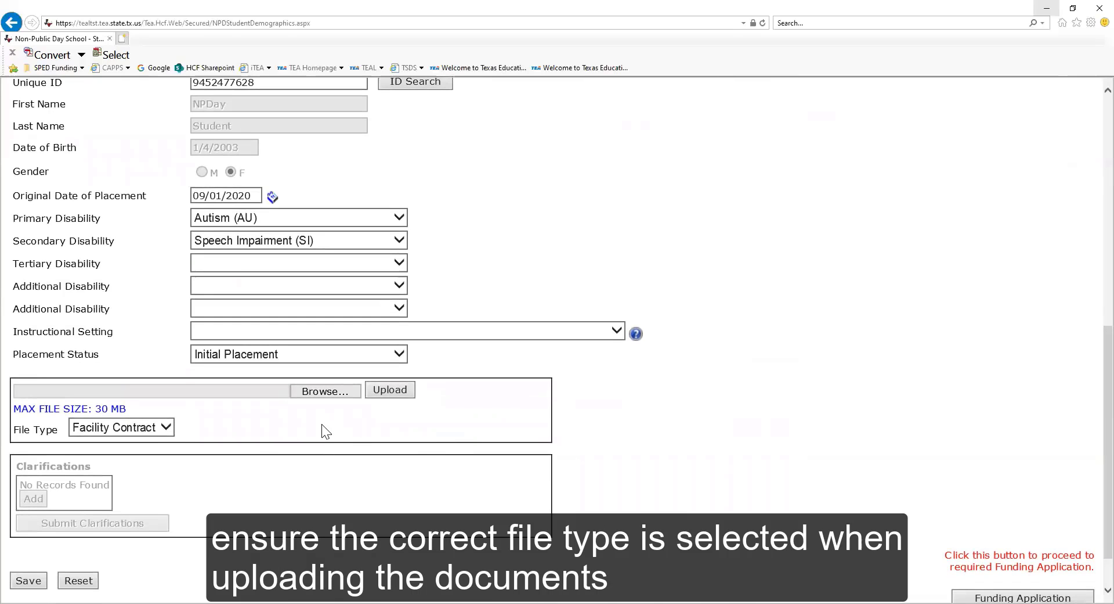
click(121, 427)
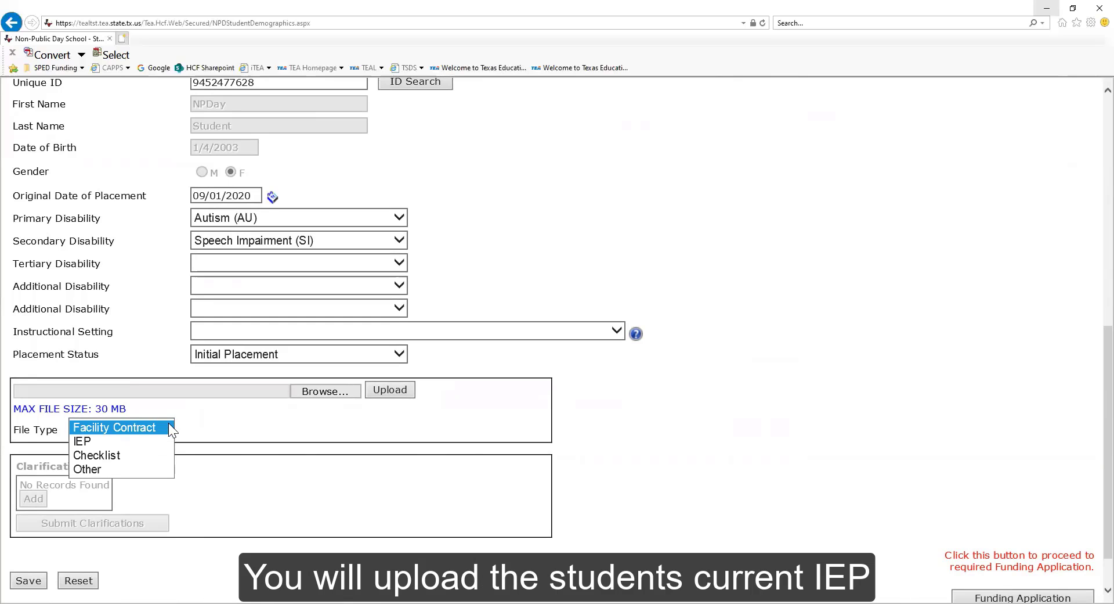
click(81, 441)
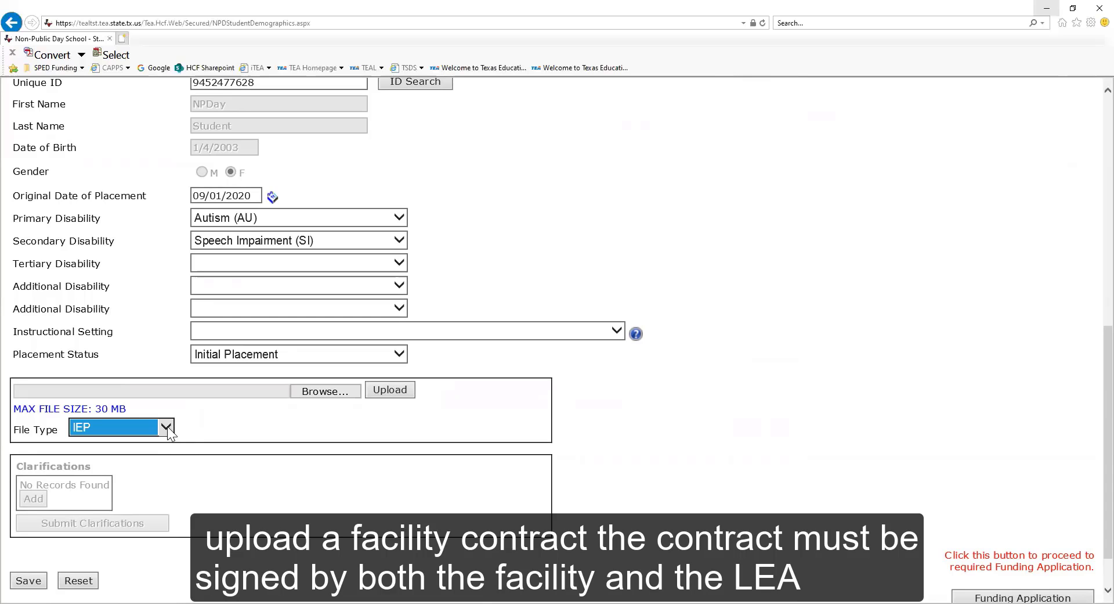
click(167, 429)
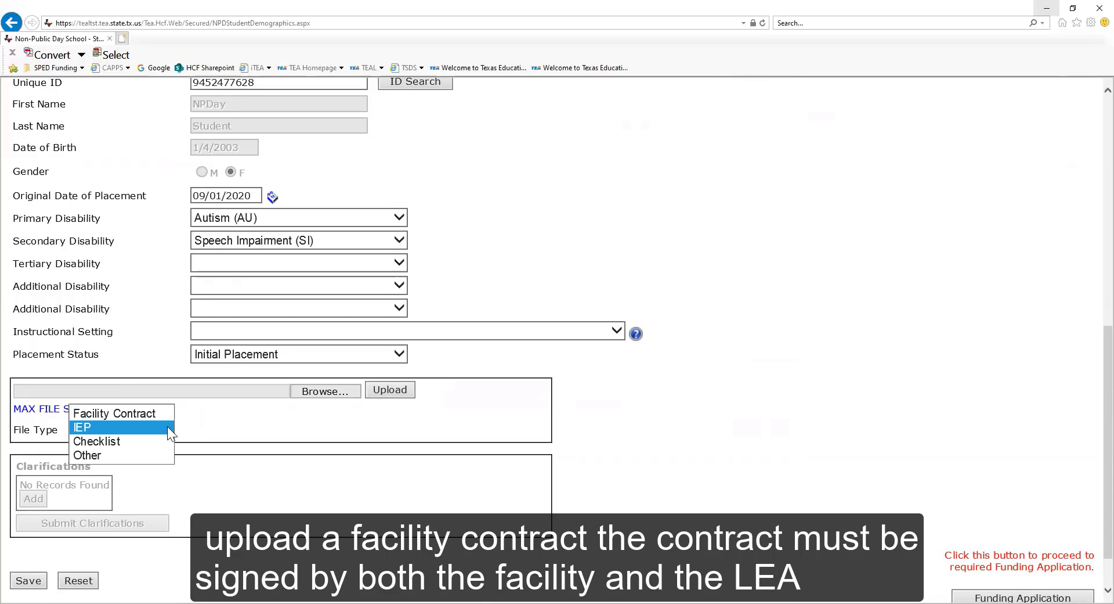
click(113, 414)
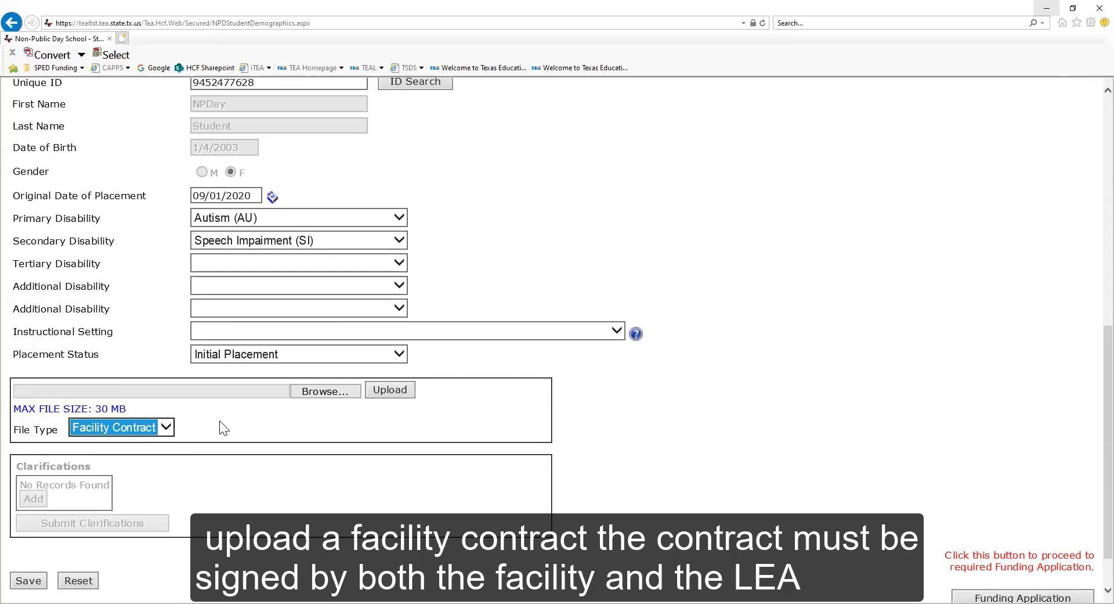
mouse_move(214, 431)
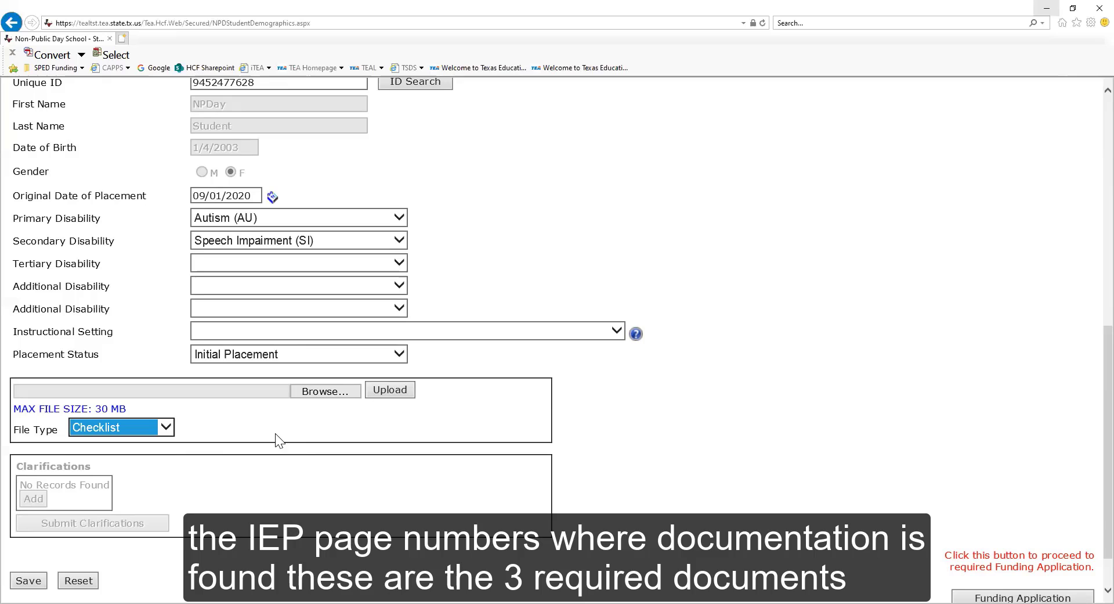
mouse_move(389, 390)
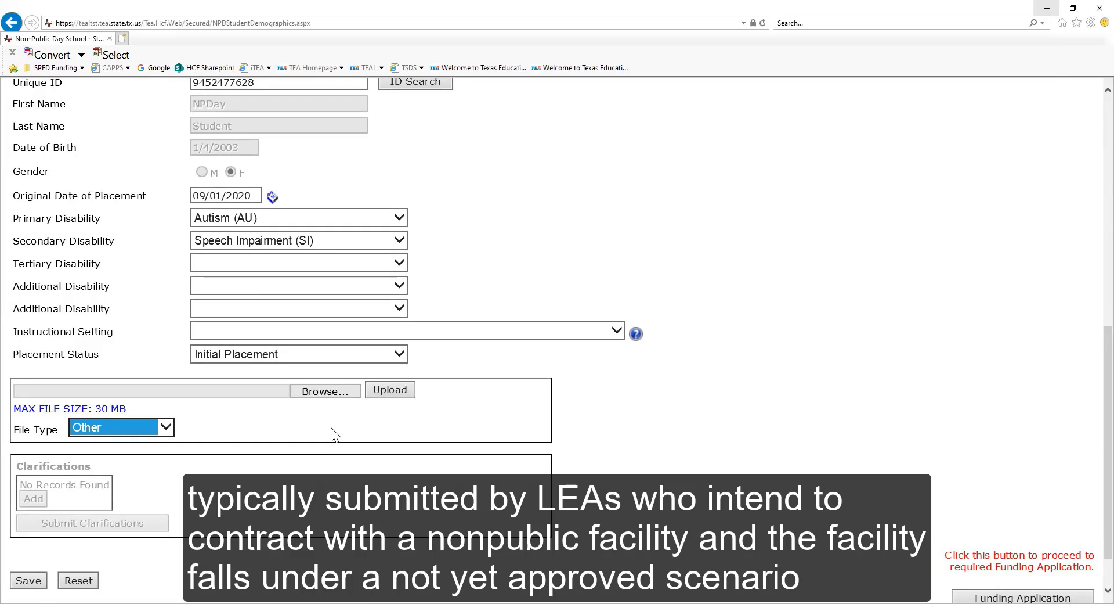
scroll(down, 3)
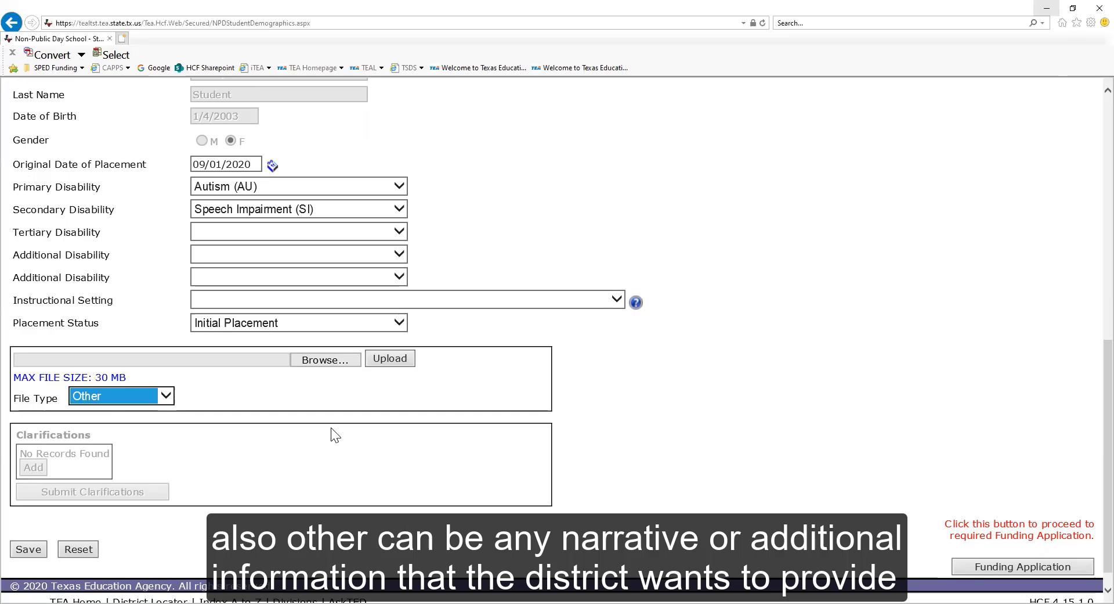
mouse_move(349, 423)
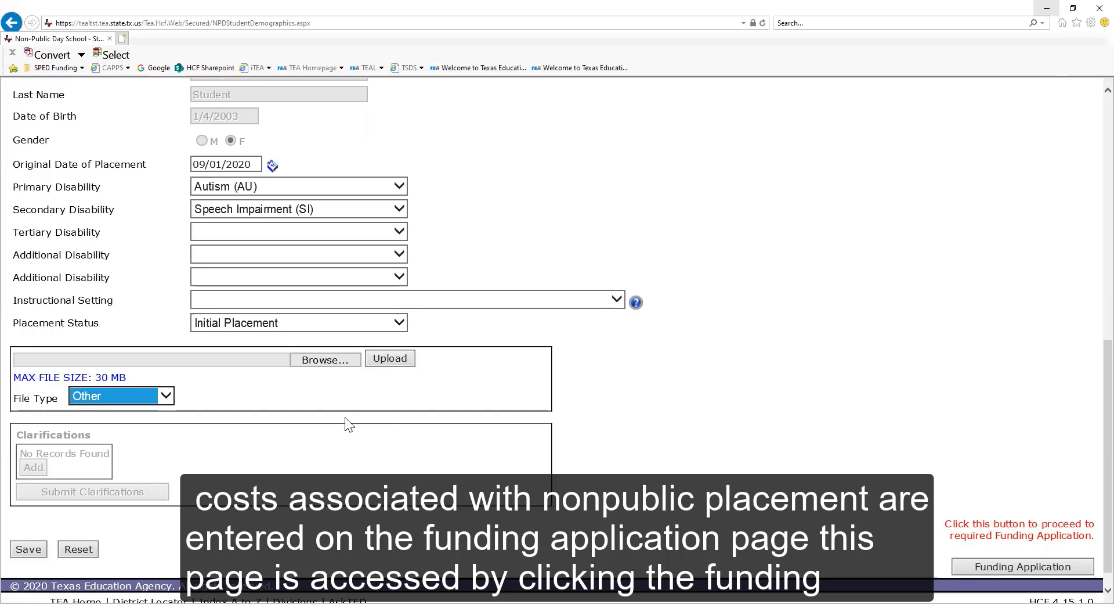
mouse_move(747, 479)
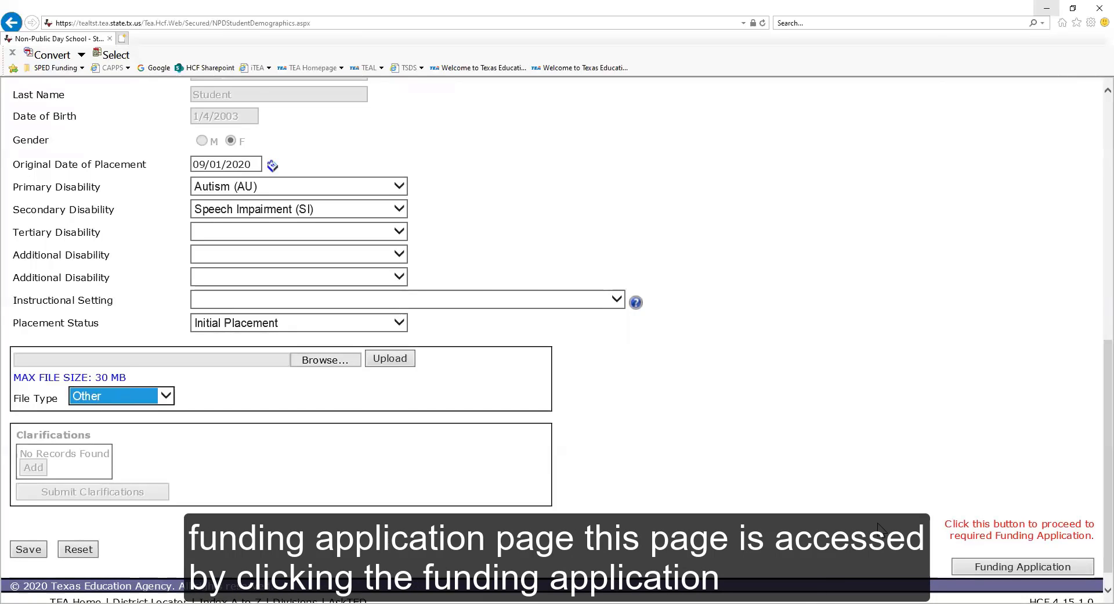
click(1024, 567)
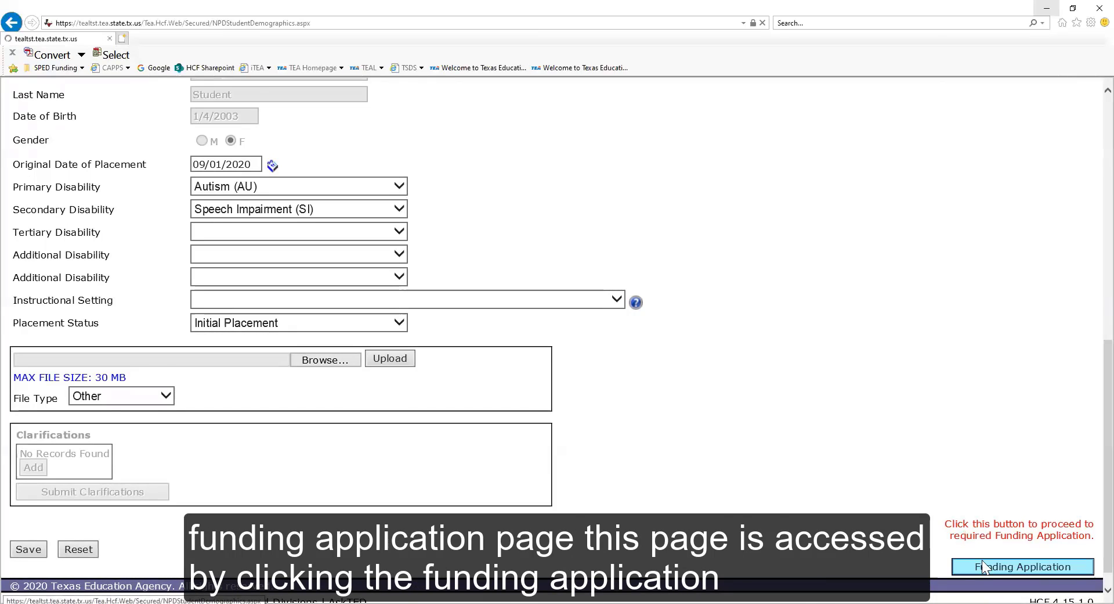
click(1022, 566)
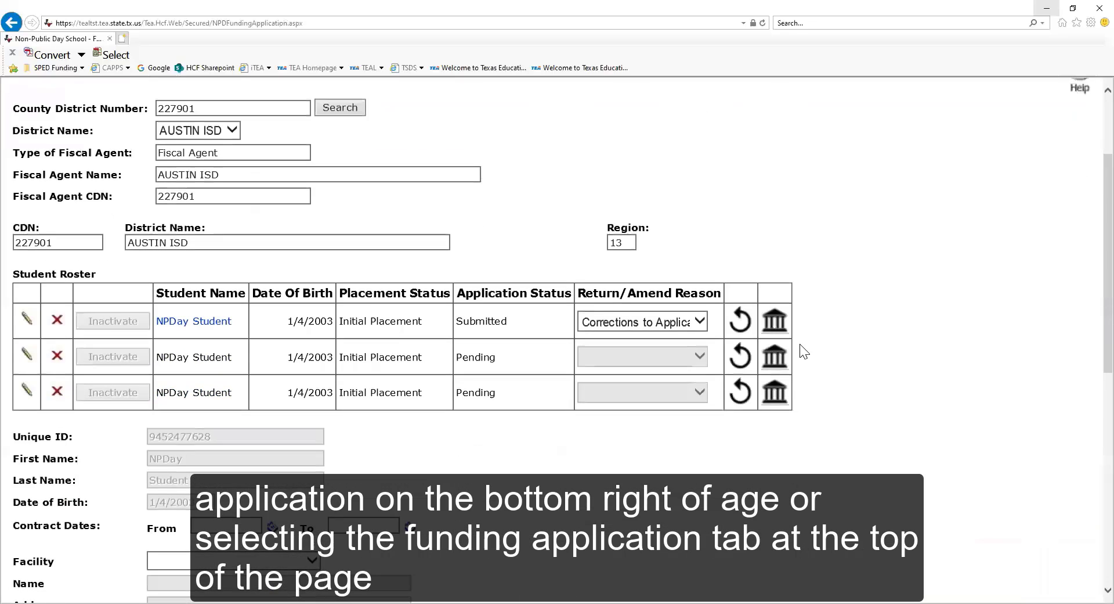
scroll(down, 3)
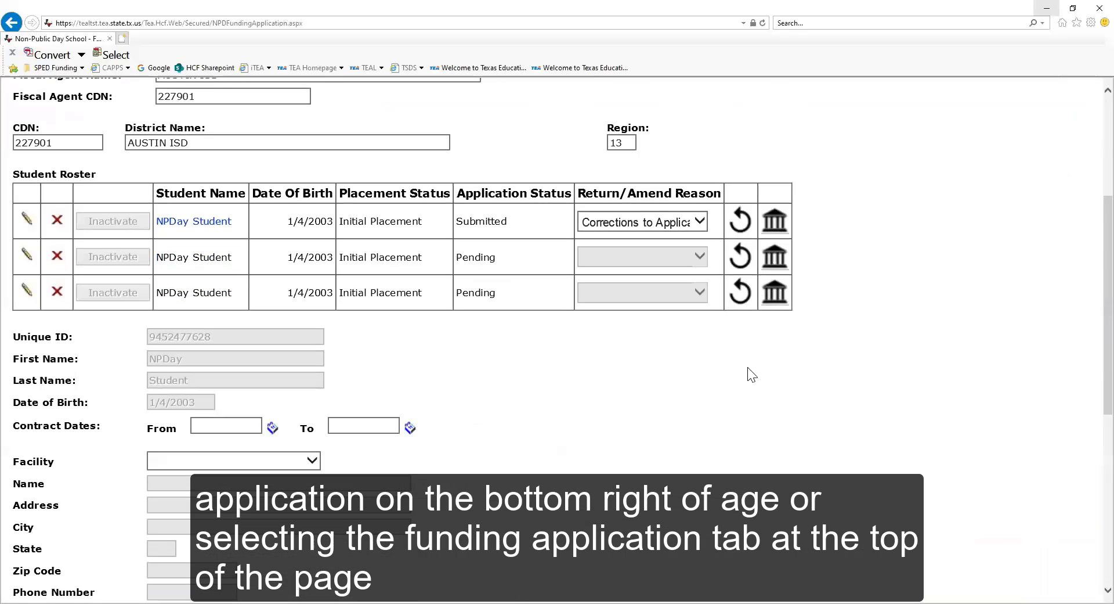
scroll(up, 3)
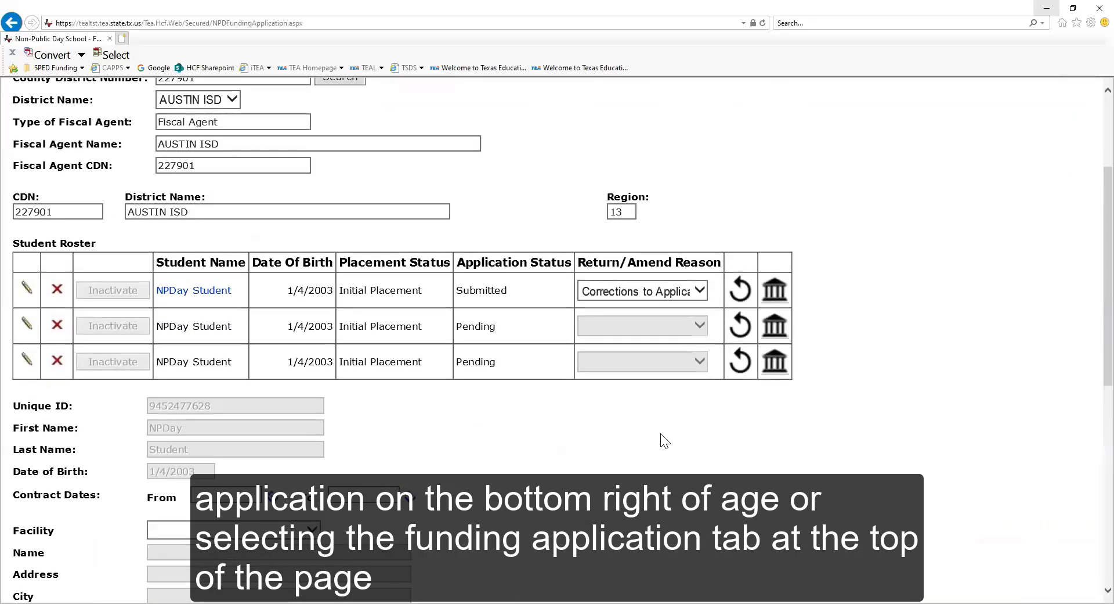
scroll(up, 3)
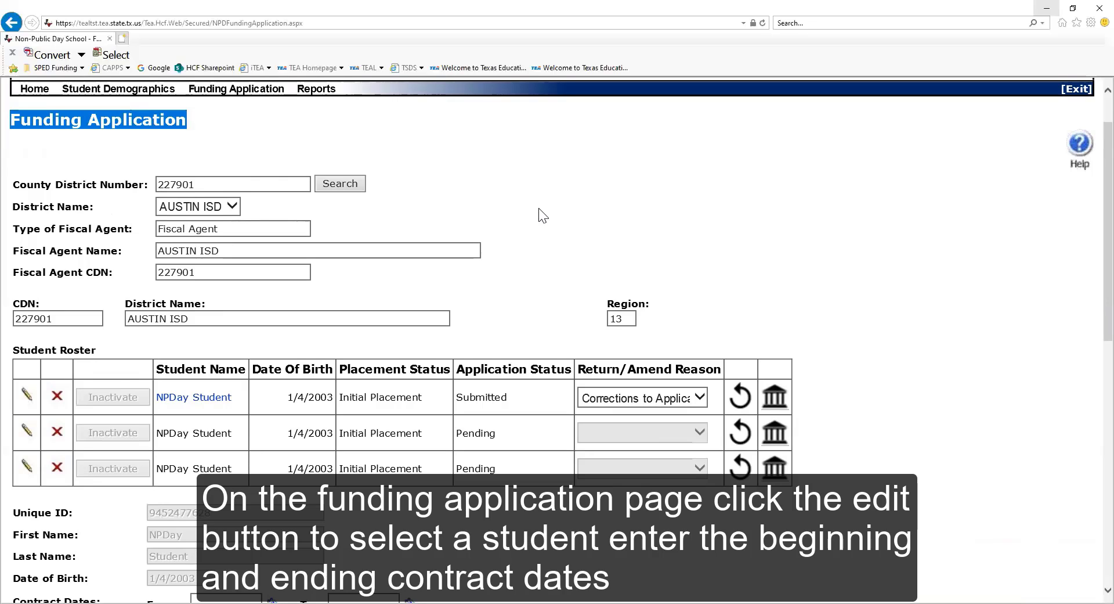
scroll(down, 3)
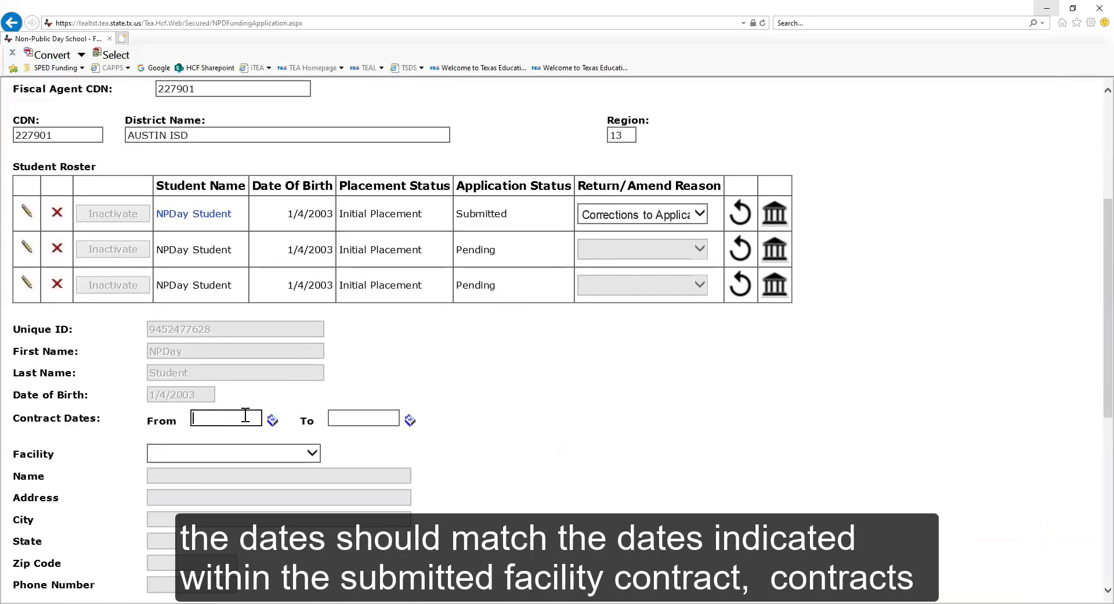
Step: Enter contract dates from 09/01/2020 to 07/31/2021
text(09/01/2020)
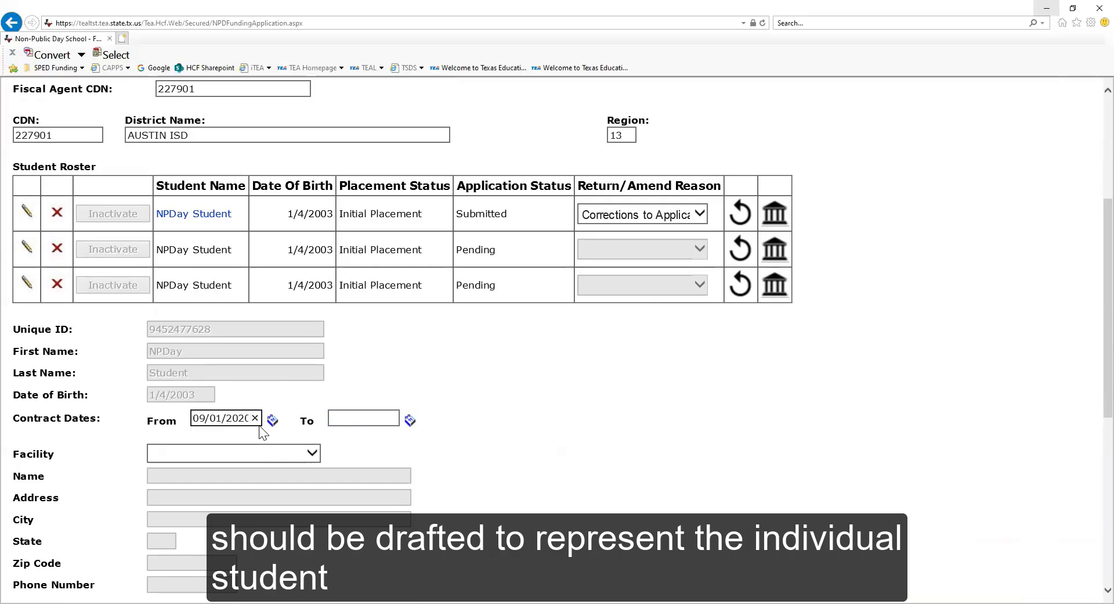
click(364, 417)
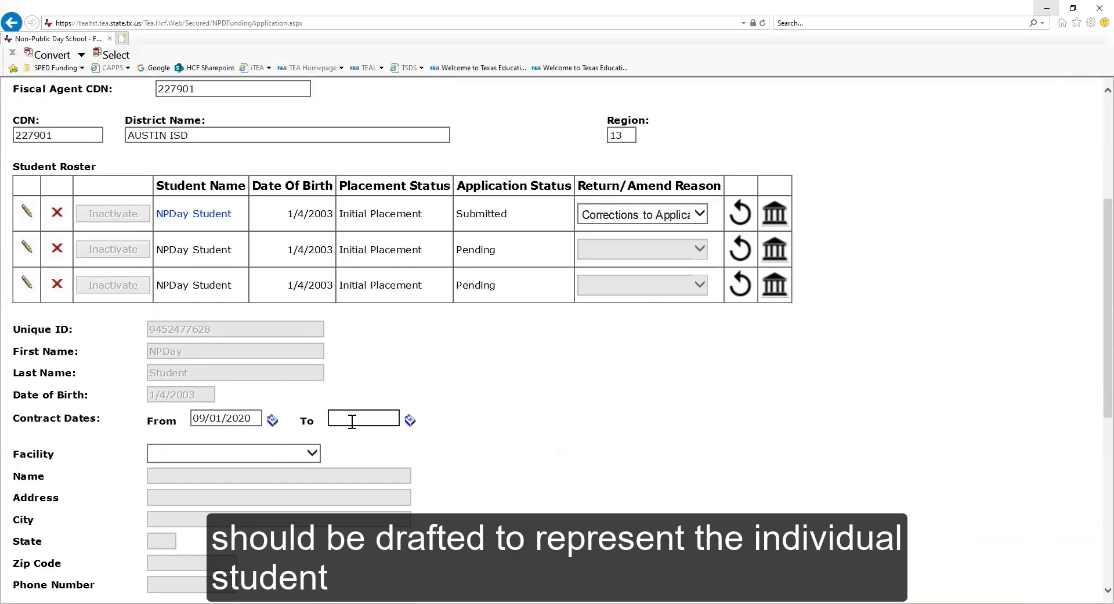
text(07/31/)
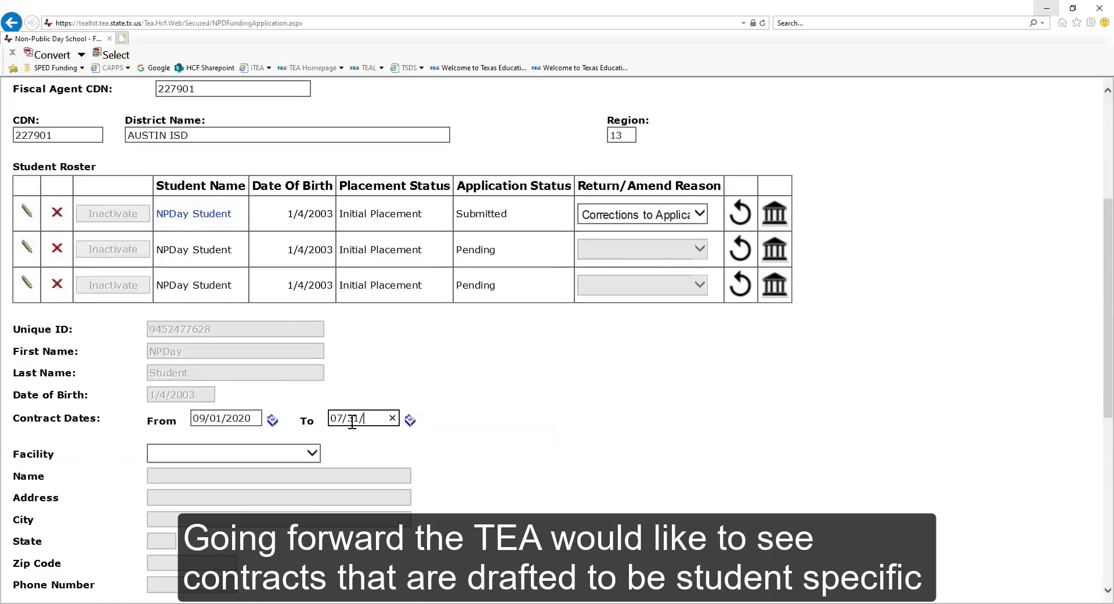
text(2021)
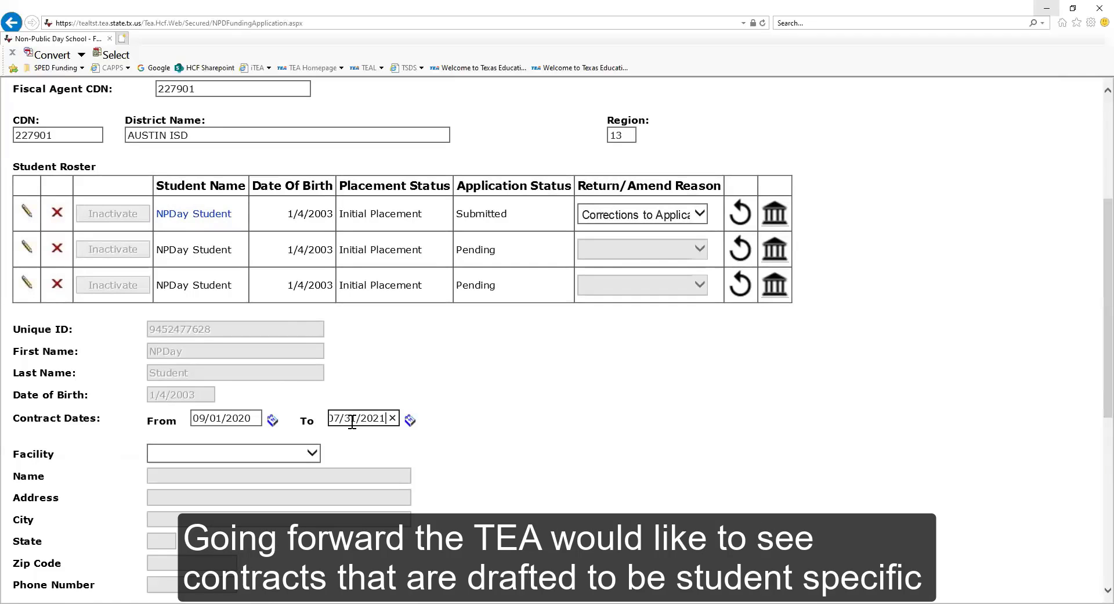
scroll(down, 3)
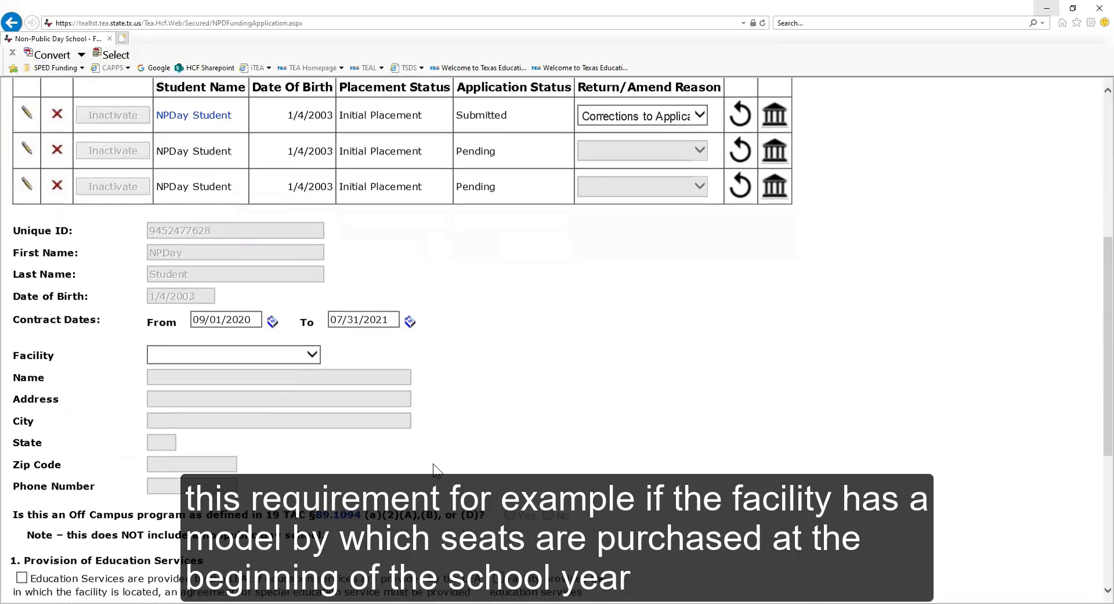
scroll(down, 3)
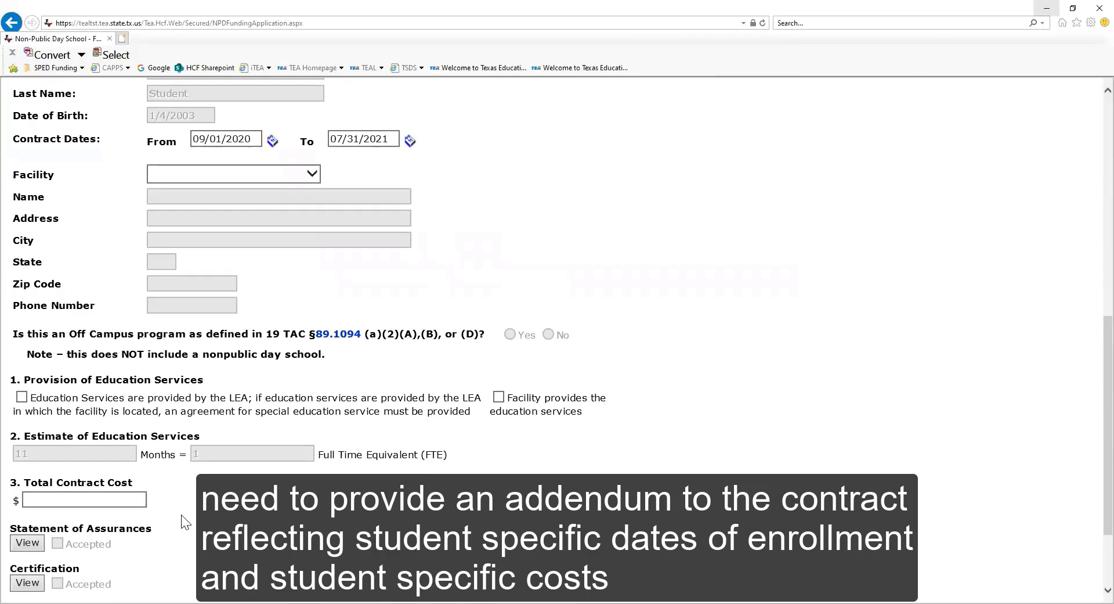
click(83, 499)
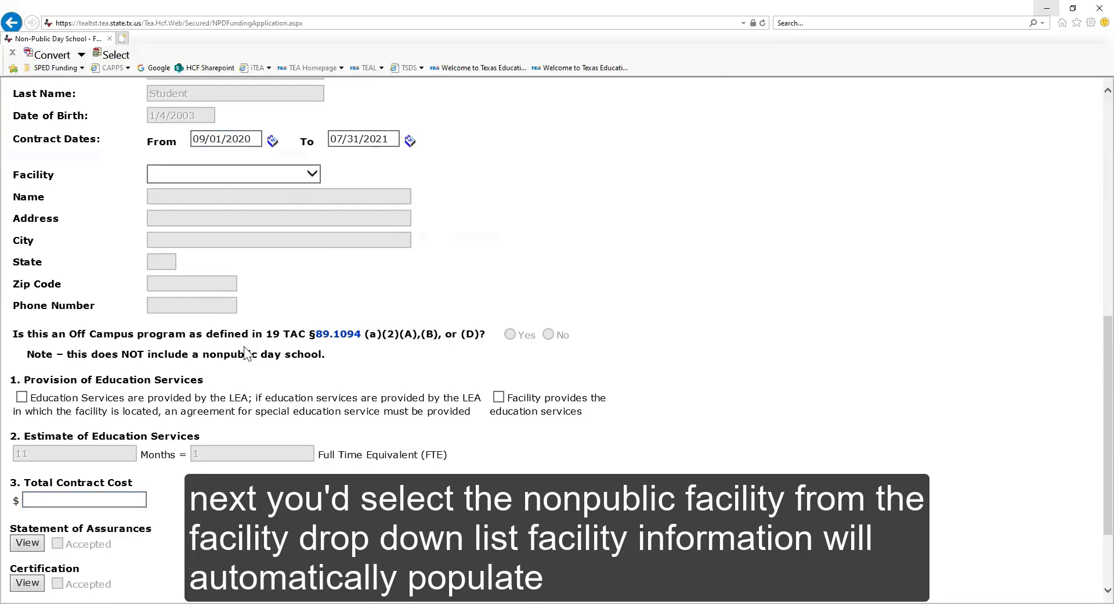
Step: Pick River Oaks Academy, then change the facility to Not Yet Approved Facility
click(233, 173)
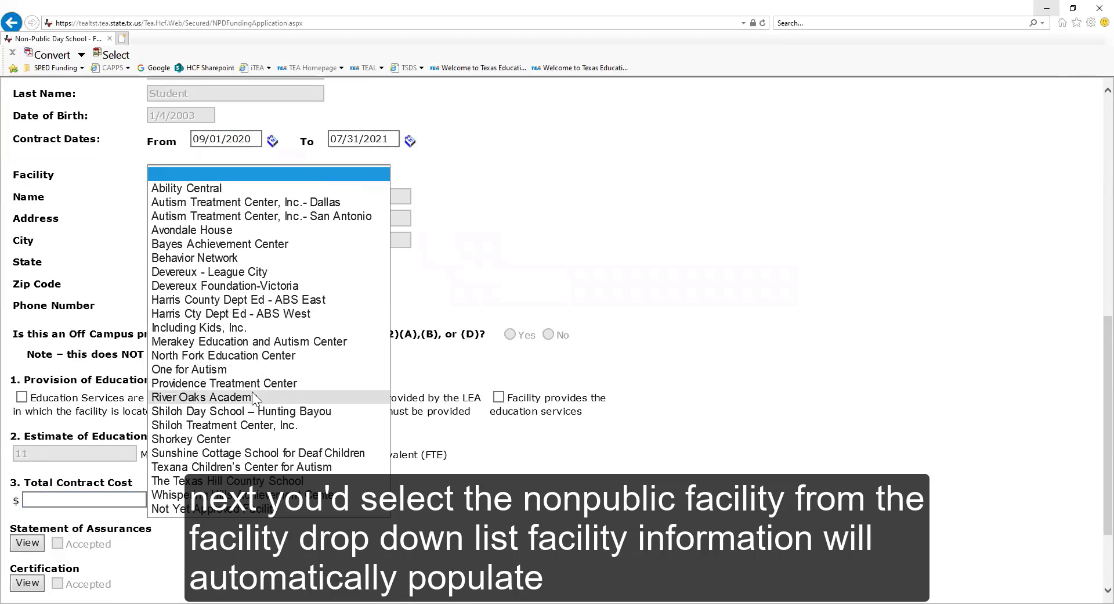
click(201, 397)
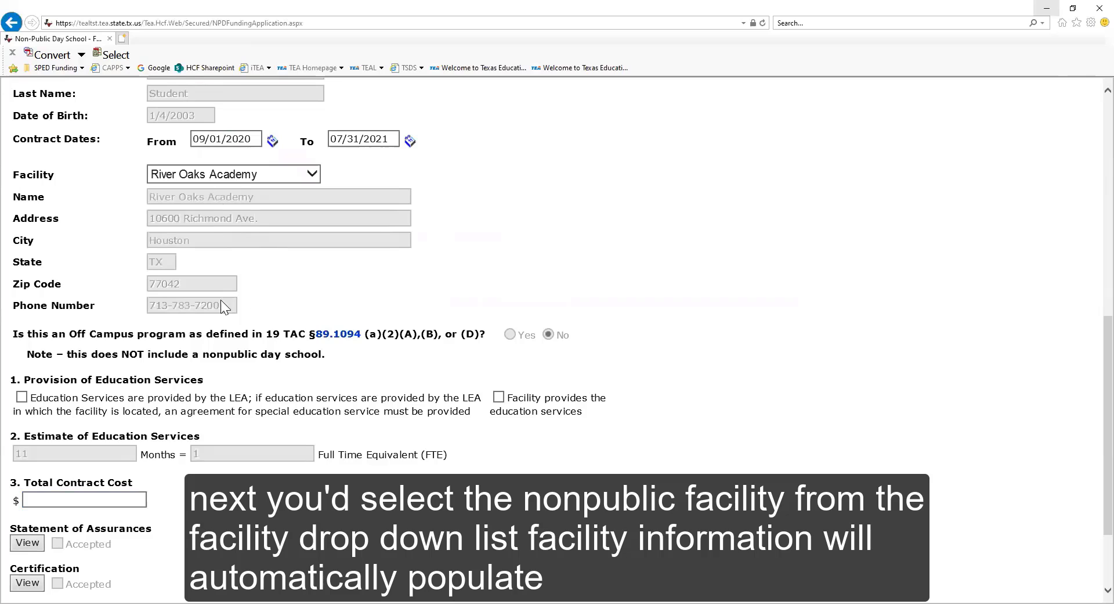
mouse_move(356, 290)
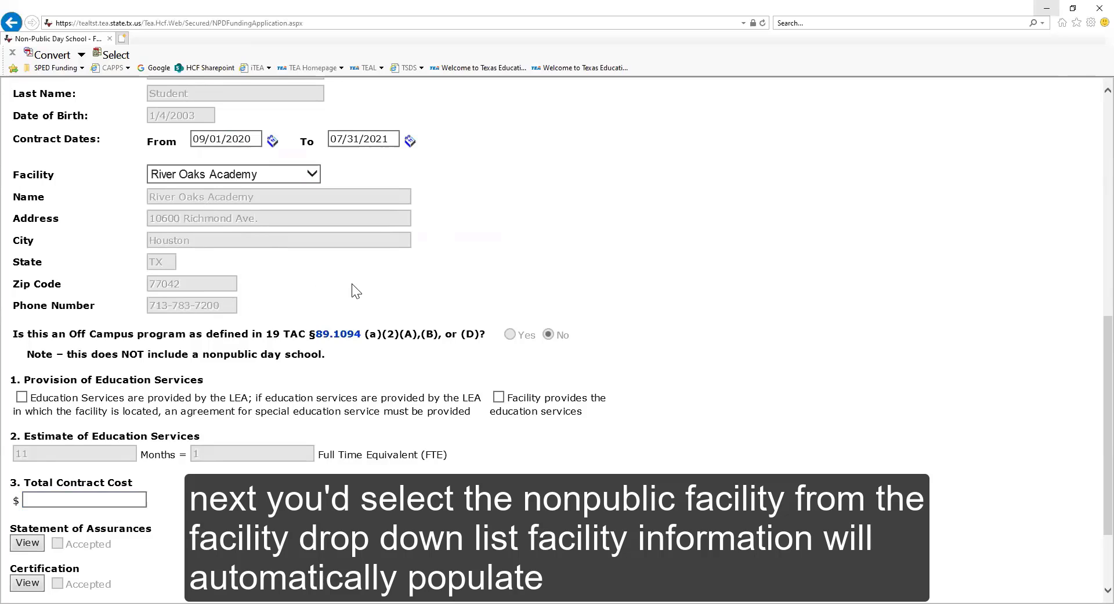
scroll(down, 3)
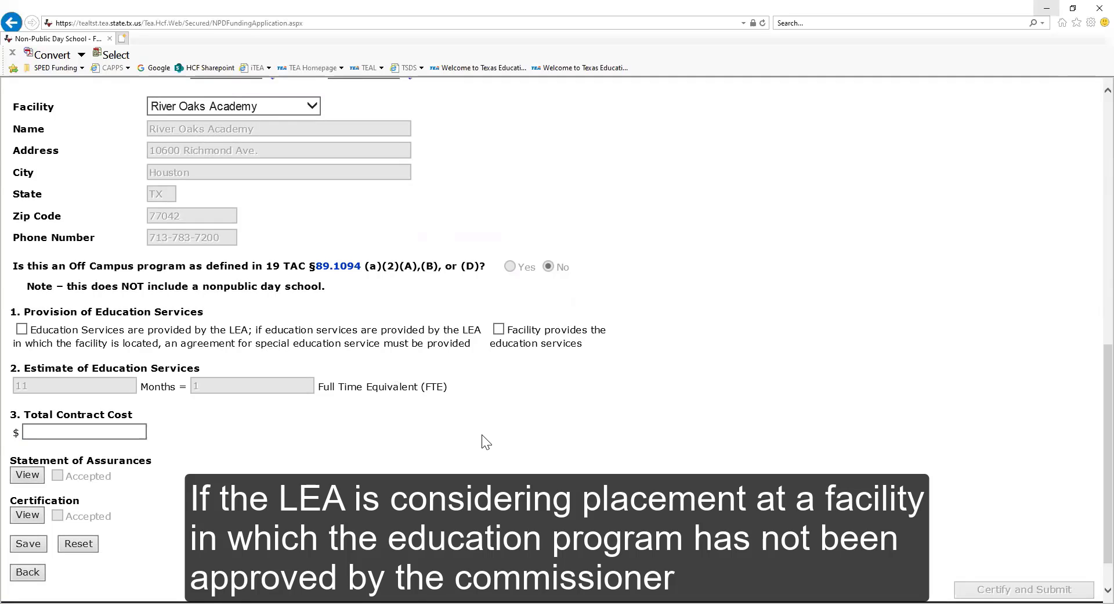
mouse_move(467, 450)
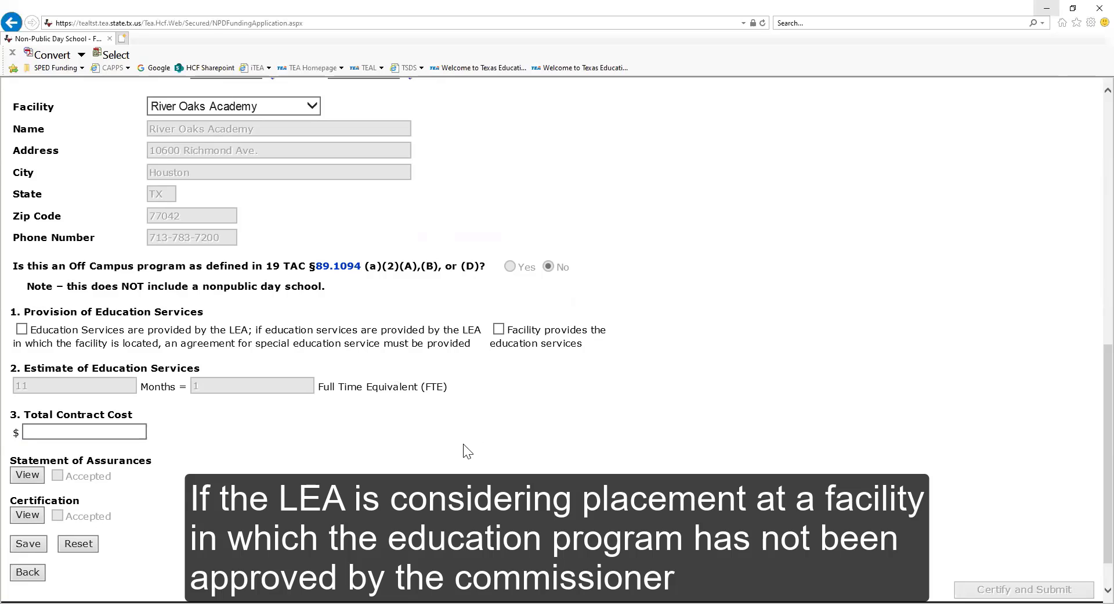
scroll(up, 3)
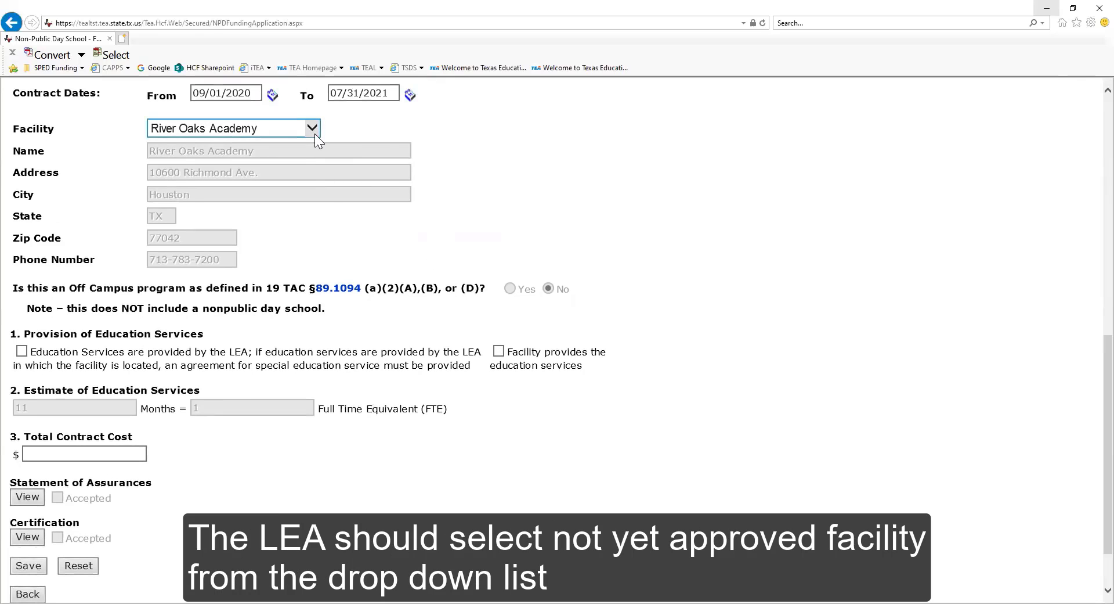
click(311, 127)
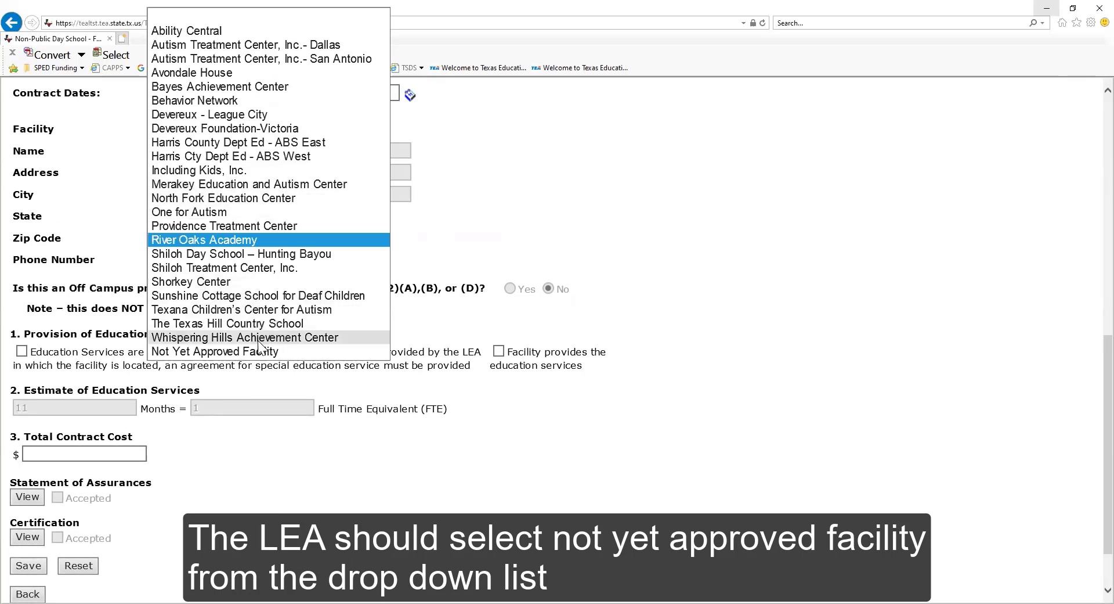
click(215, 351)
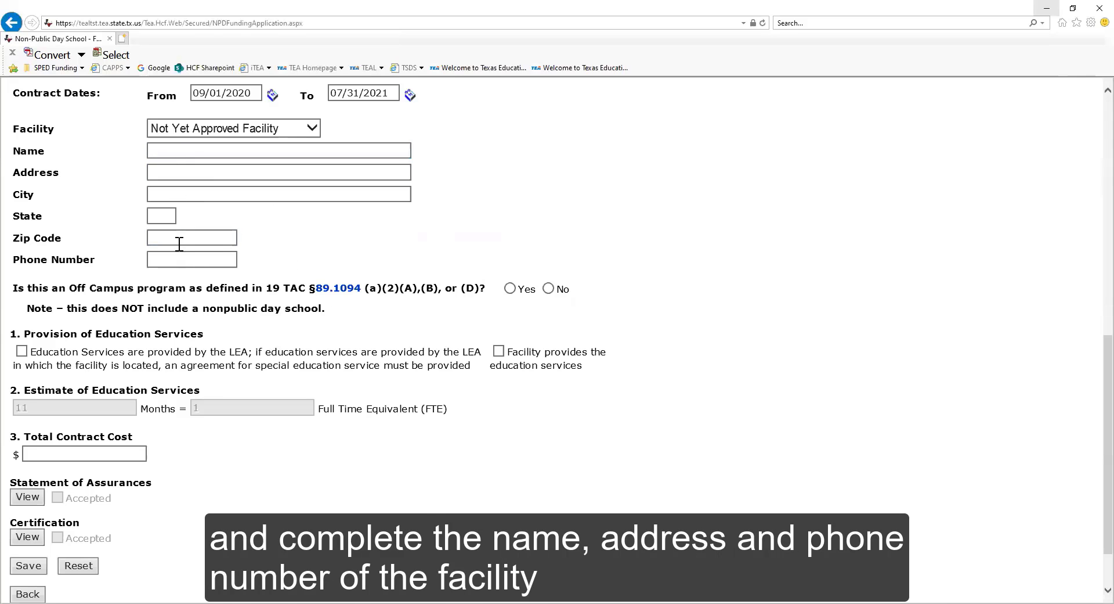
click(191, 259)
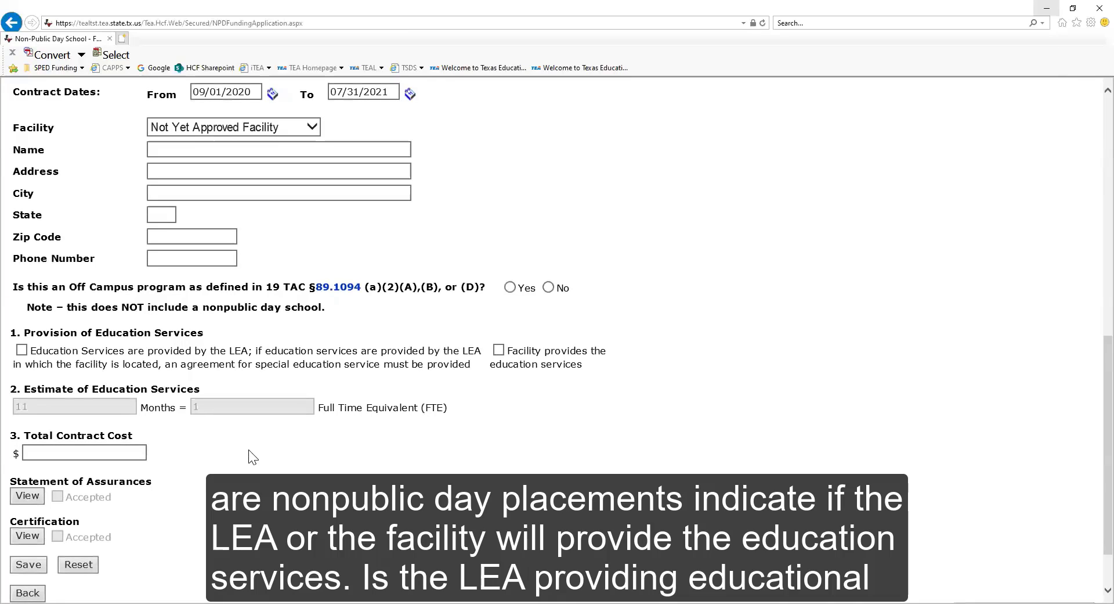
mouse_move(444, 382)
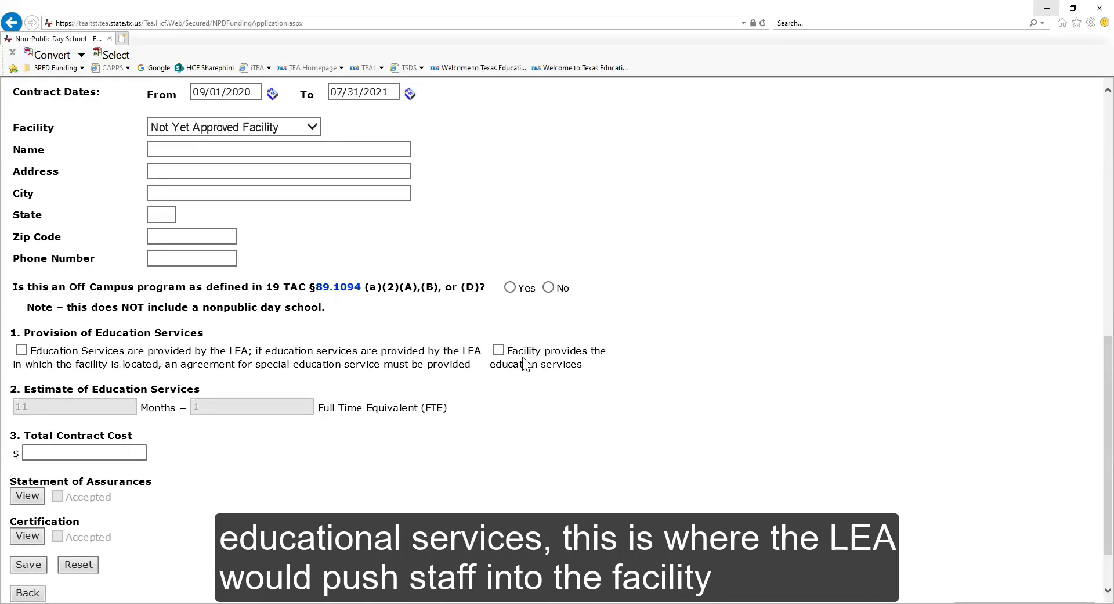
mouse_move(390, 367)
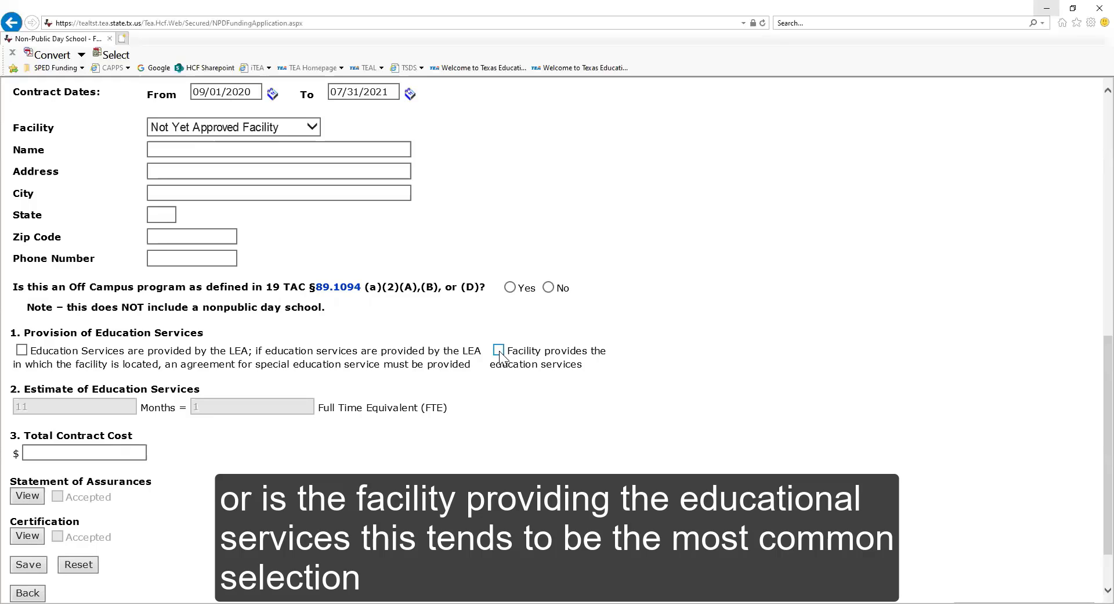
Step: Tick 'Facility provides the education services' and enter a 56,000 total contract cost
click(498, 350)
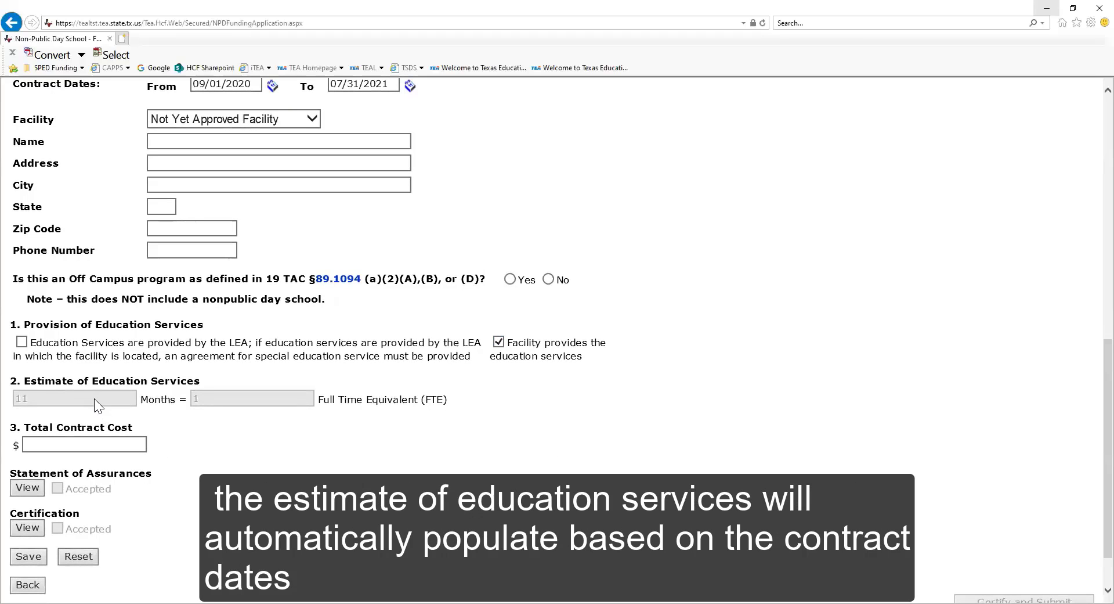
double_click(111, 380)
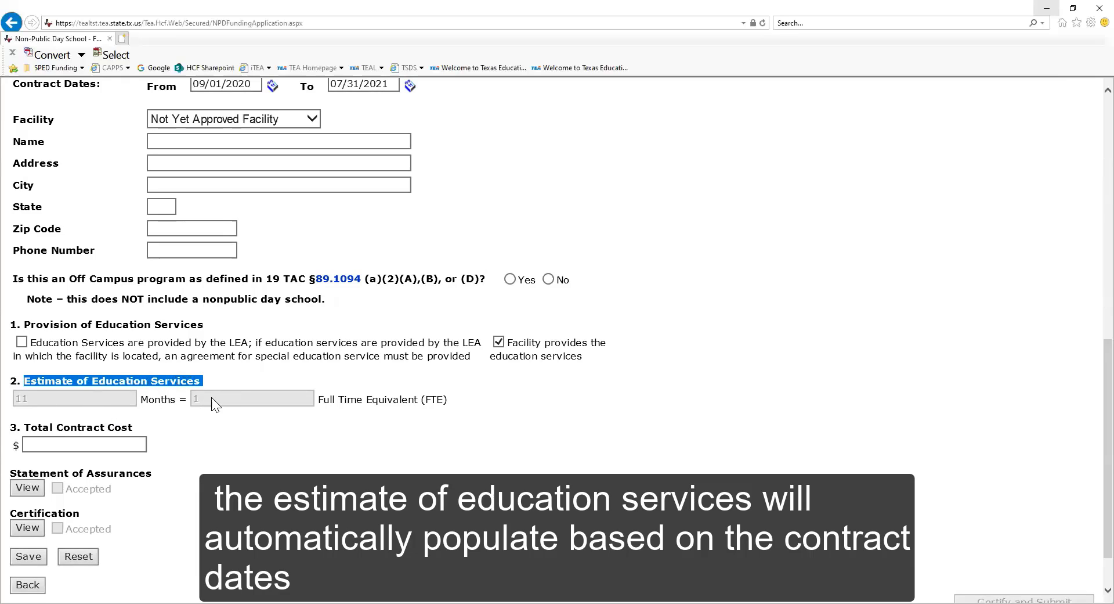
click(83, 443)
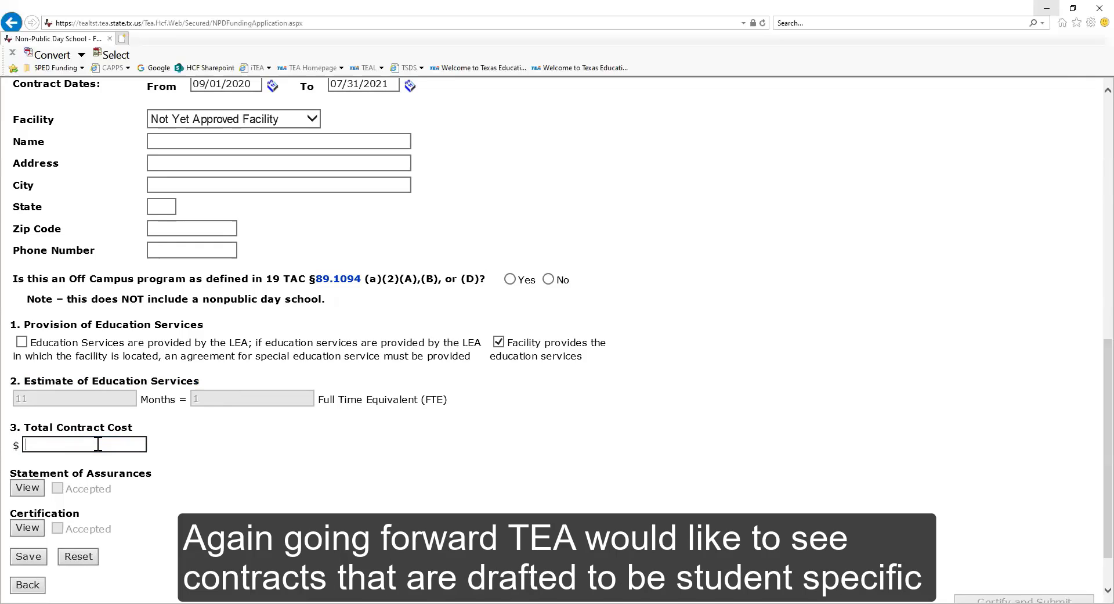
text(56,000.00)
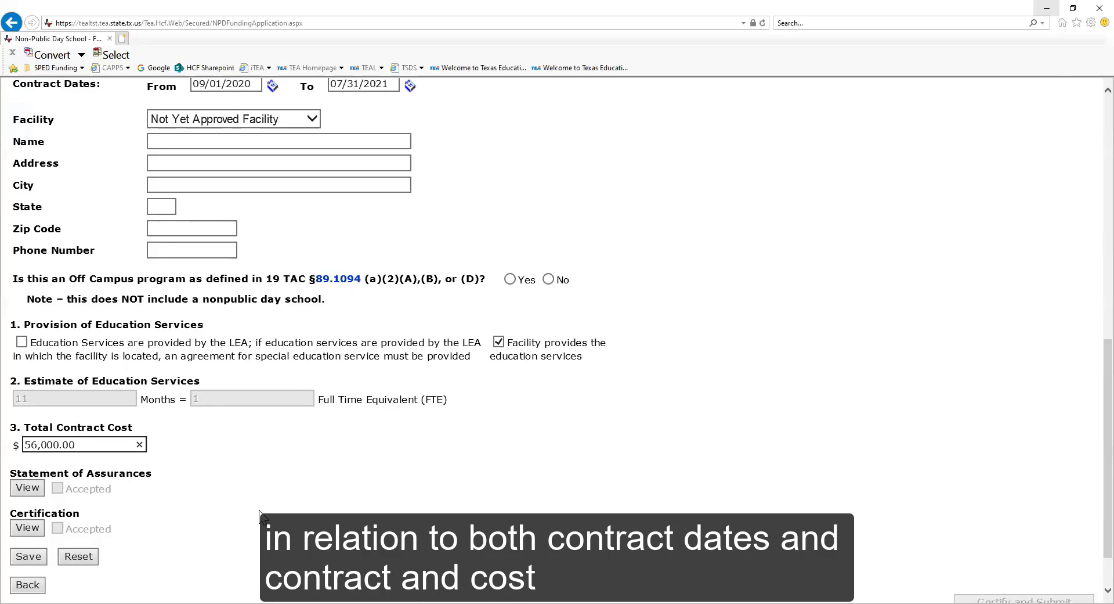
click(82, 444)
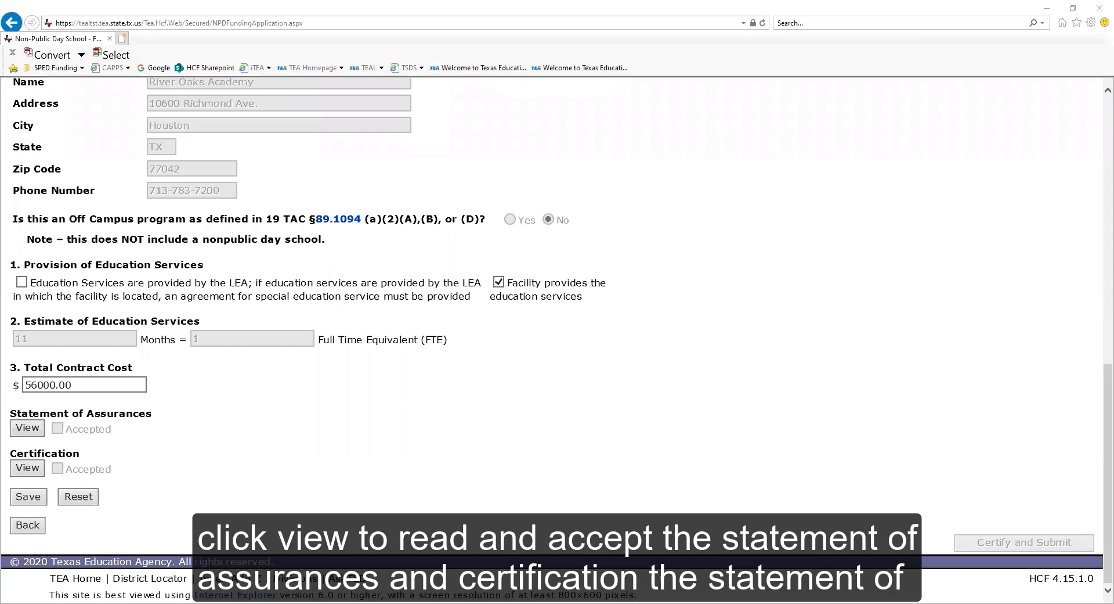
mouse_move(110, 429)
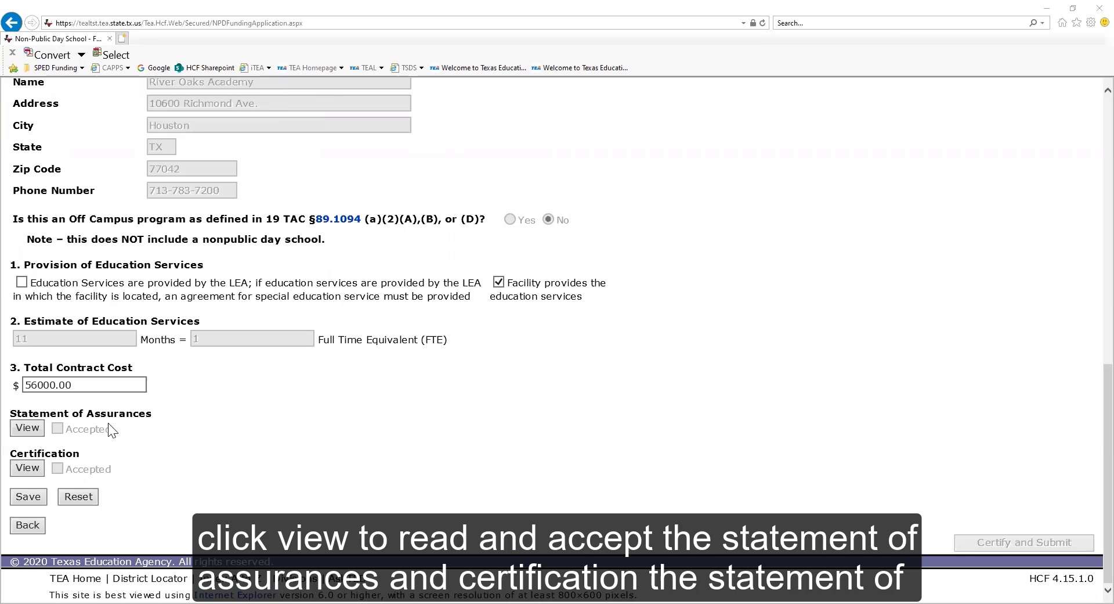
Step: View and accept the Statement of Assurances, then the Certification
click(27, 427)
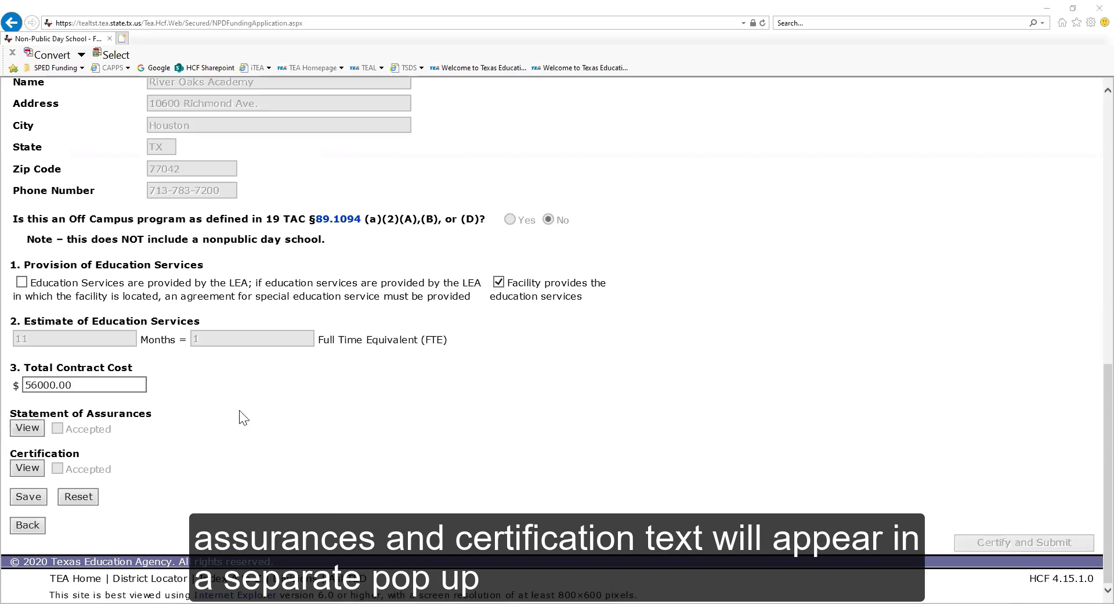
click(57, 428)
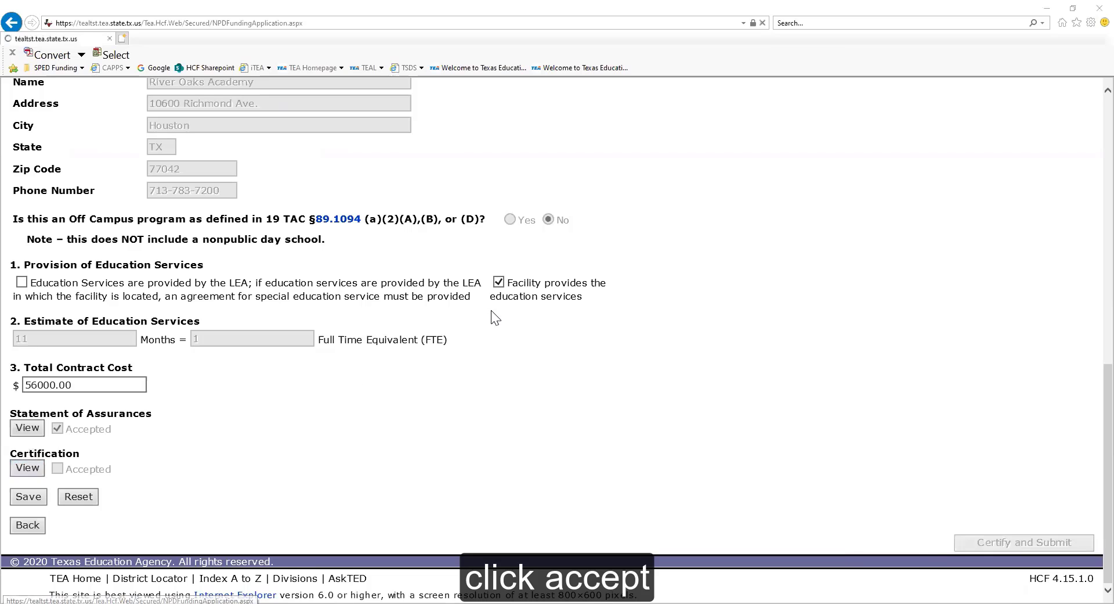
click(56, 468)
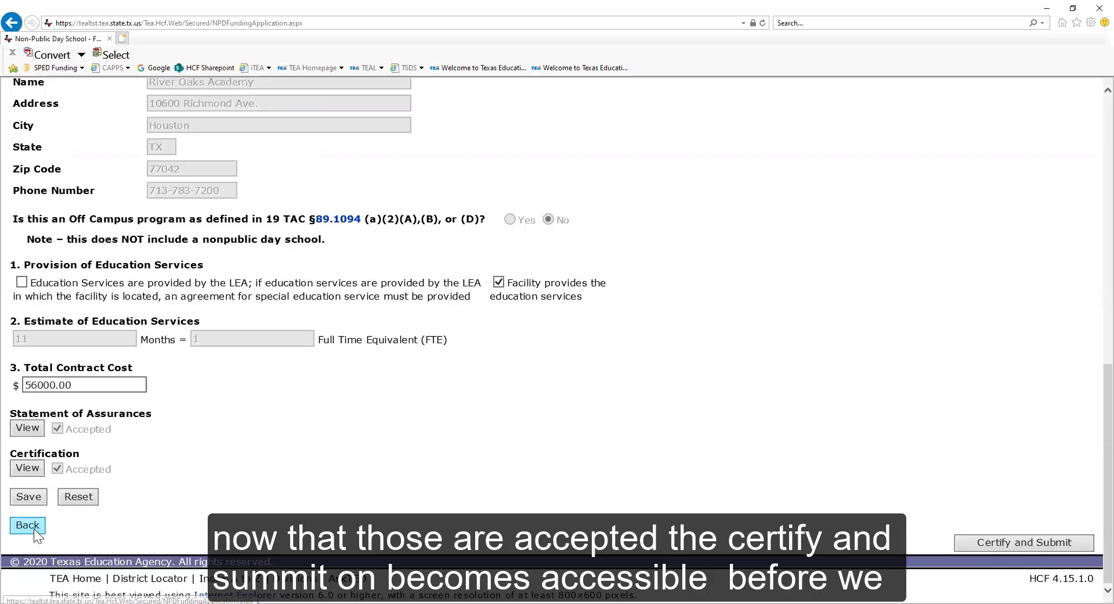
mouse_move(902, 483)
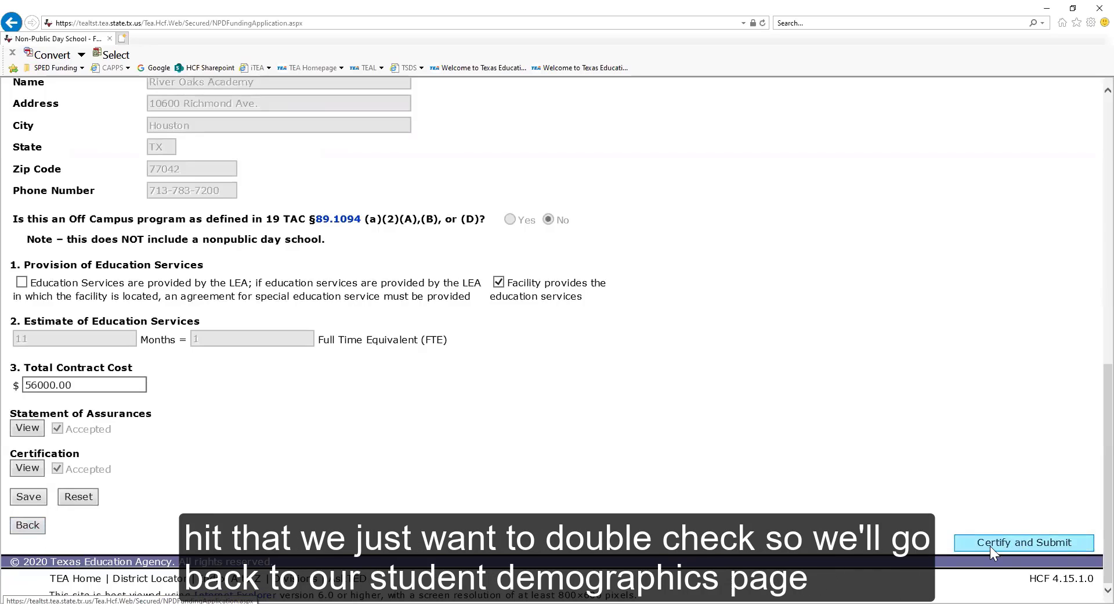
mouse_move(27, 525)
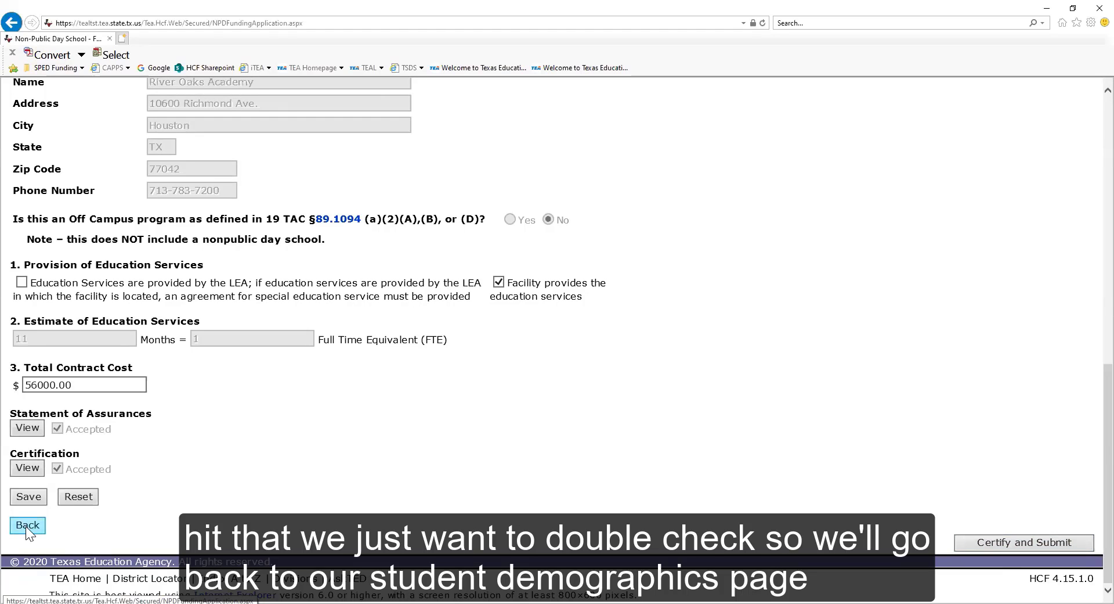
Step: Go back to Student Demographics and change the instructional setting to 60-Nonpublic Day School
click(27, 525)
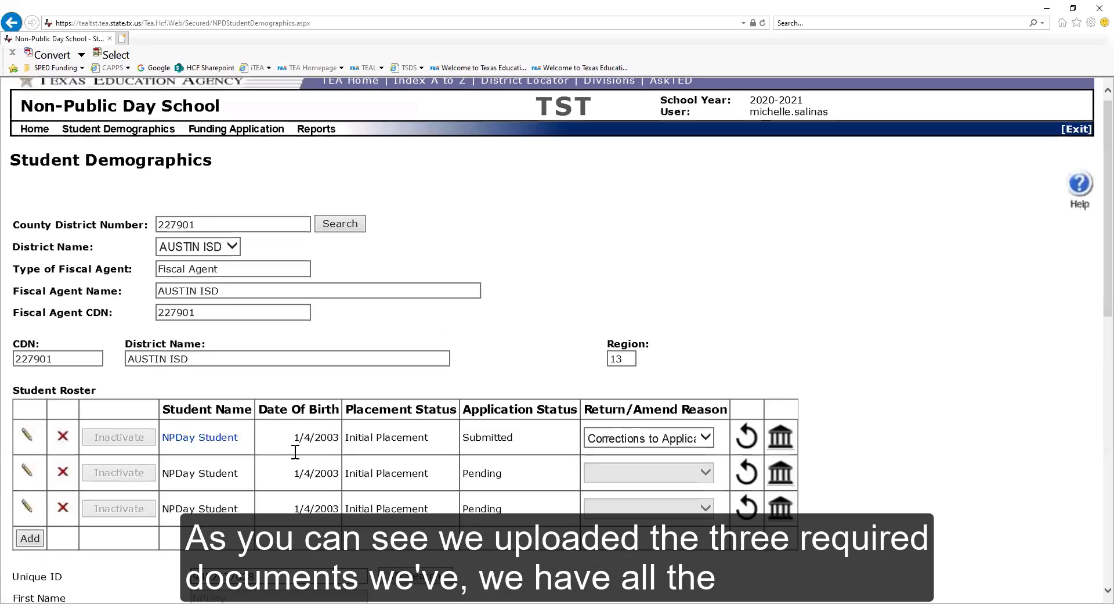
scroll(down, 3)
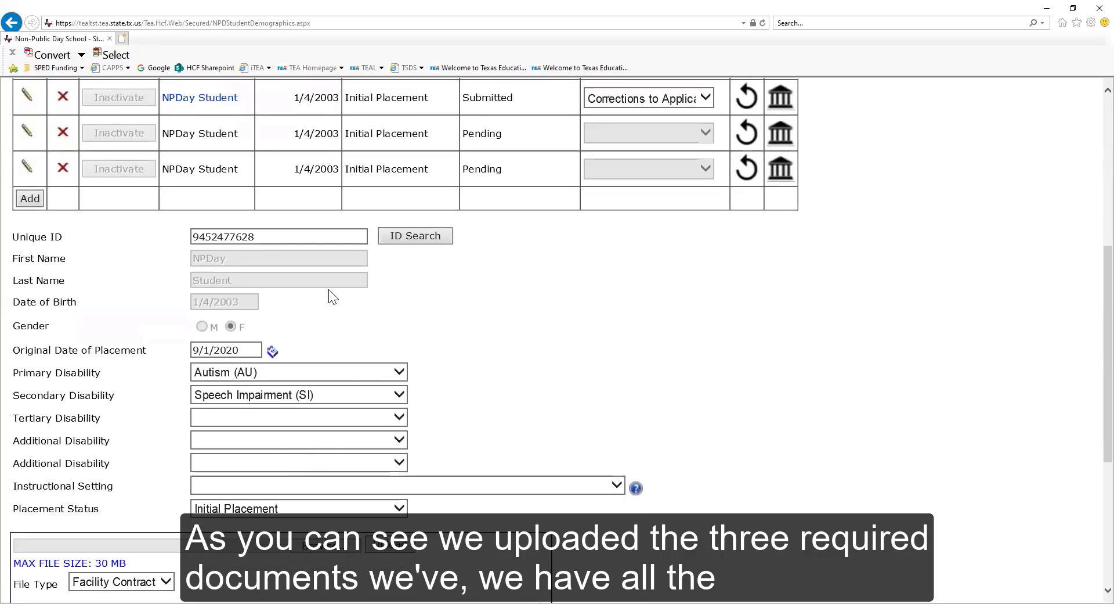
scroll(down, 3)
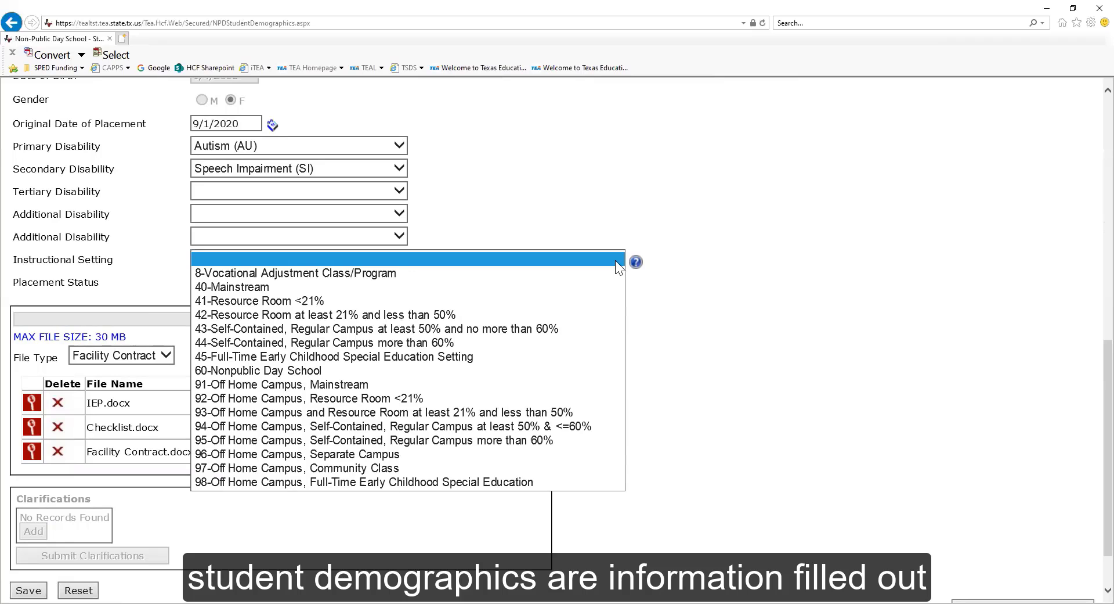
mouse_move(501, 300)
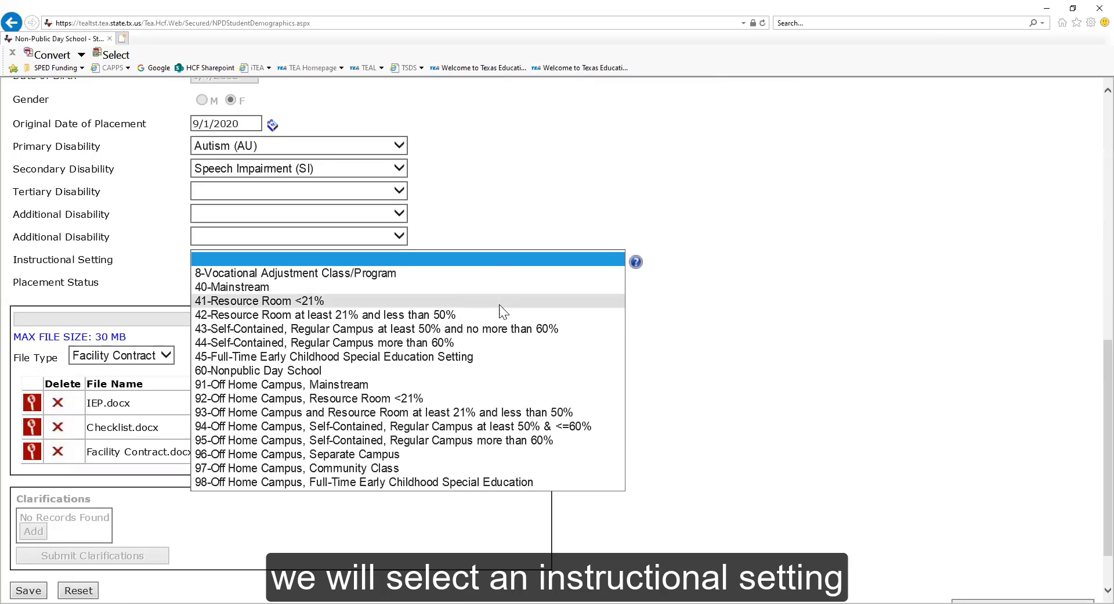
mouse_move(309, 370)
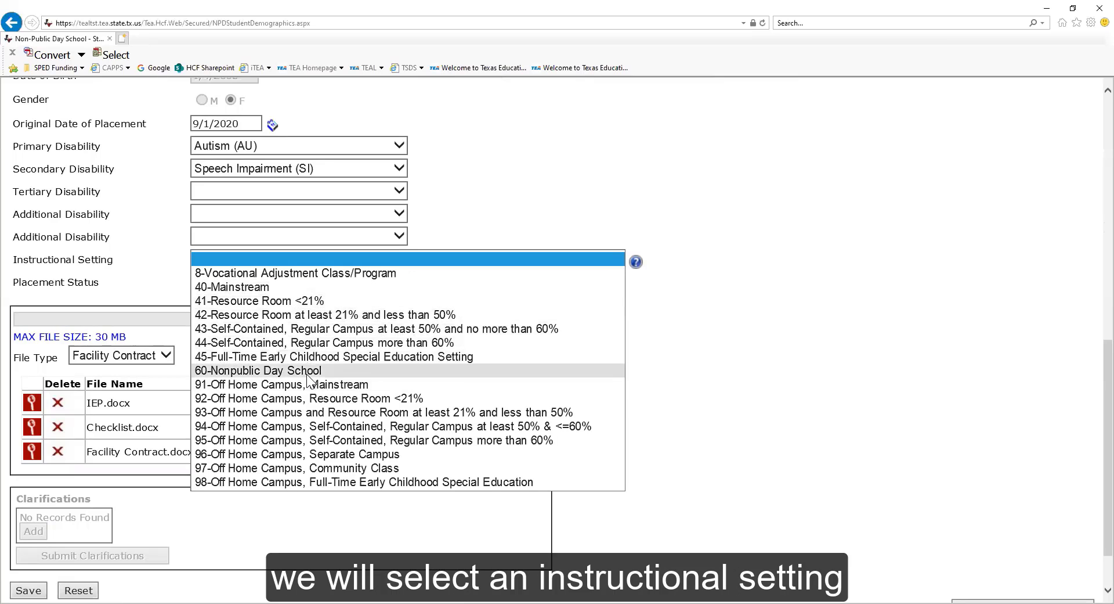
click(258, 370)
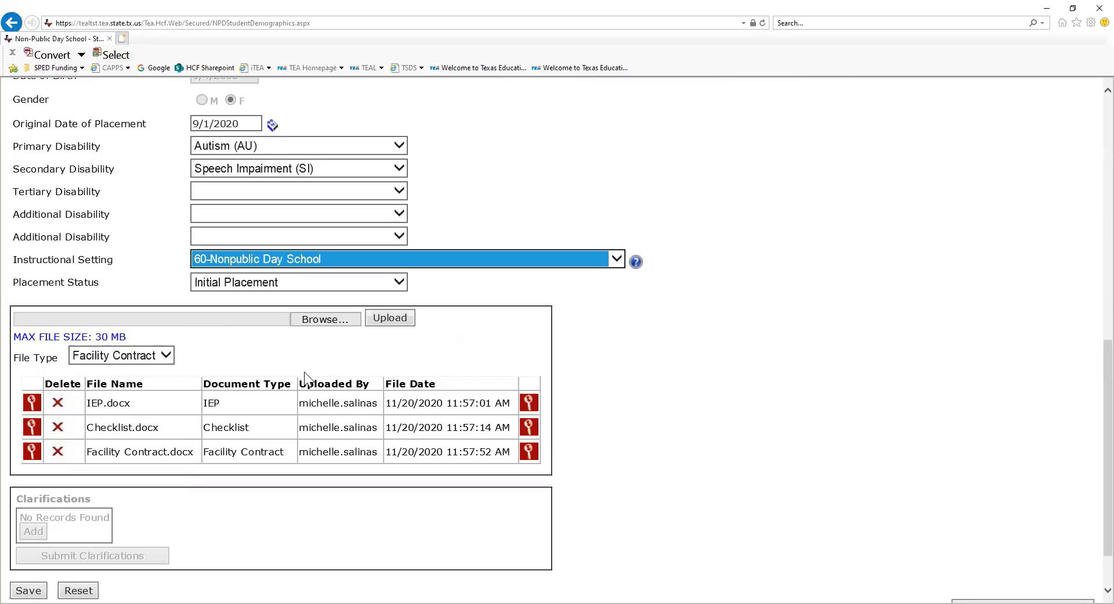
mouse_move(808, 439)
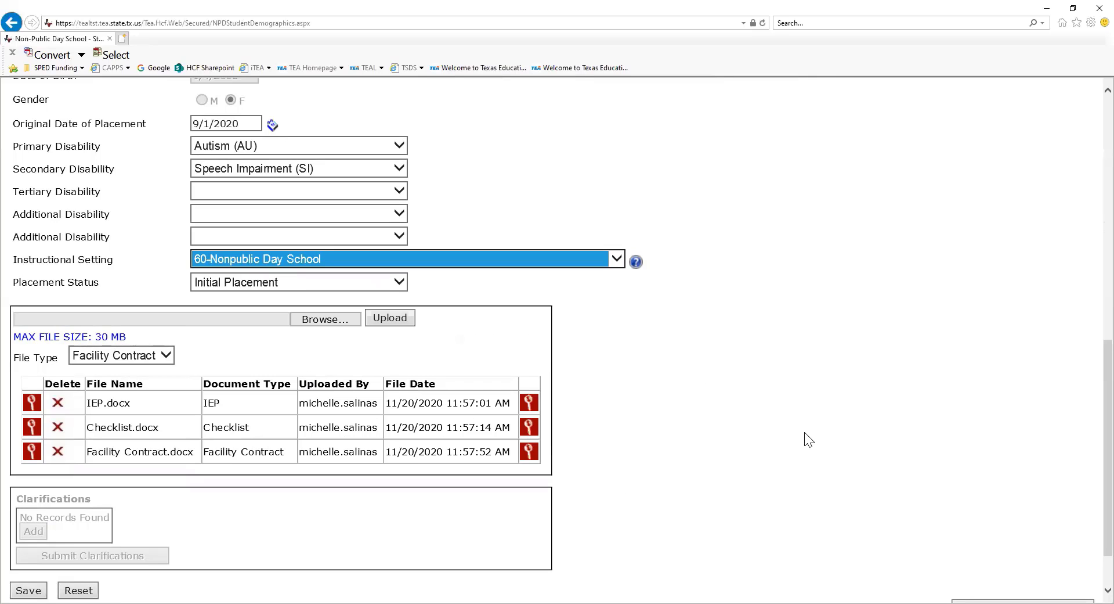
scroll(down, 3)
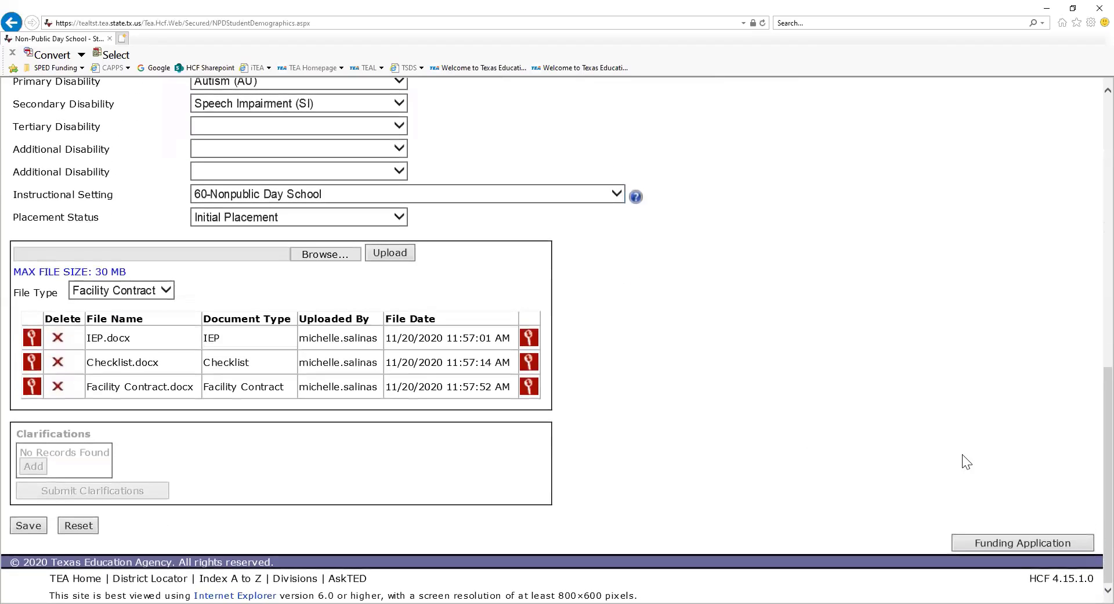
mouse_move(139, 582)
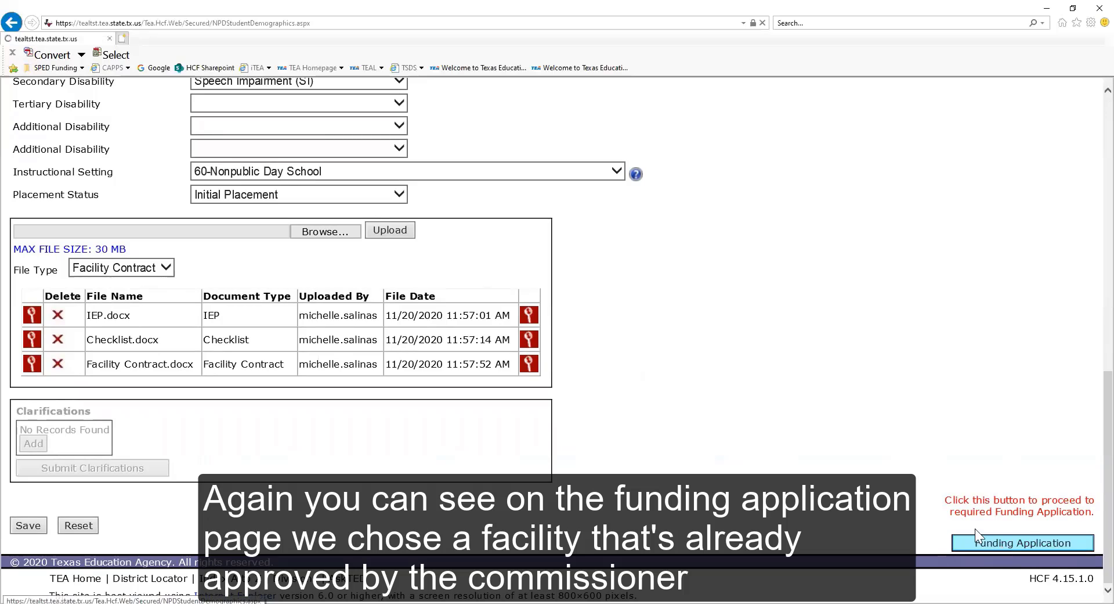
Step: Reopen the funding application, re-accept the Statement of Assurances and Certification, and start Certify and Submit
click(1022, 542)
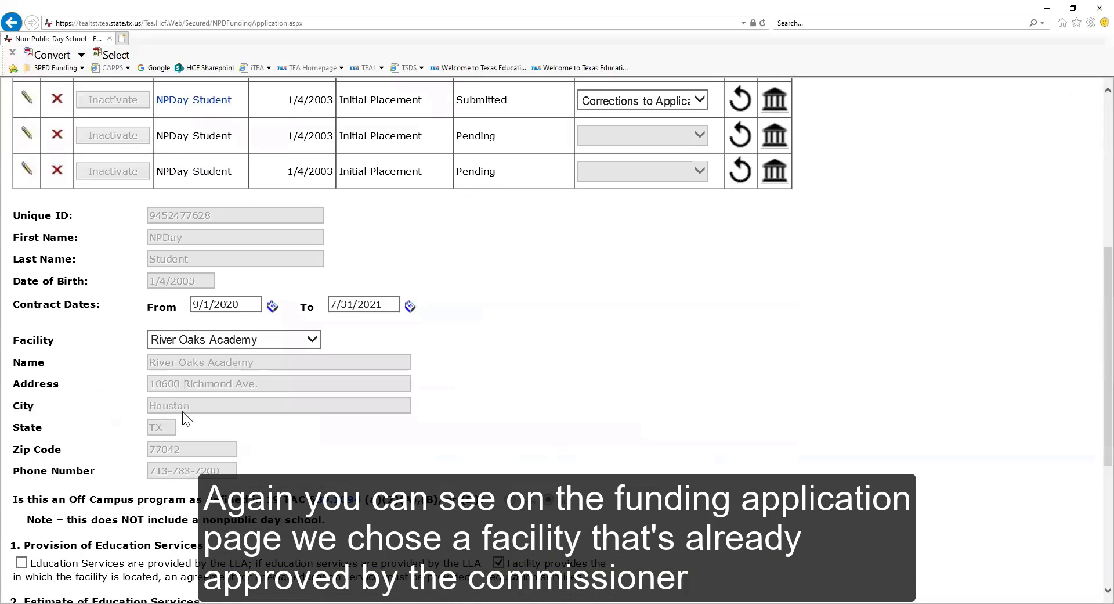
scroll(down, 3)
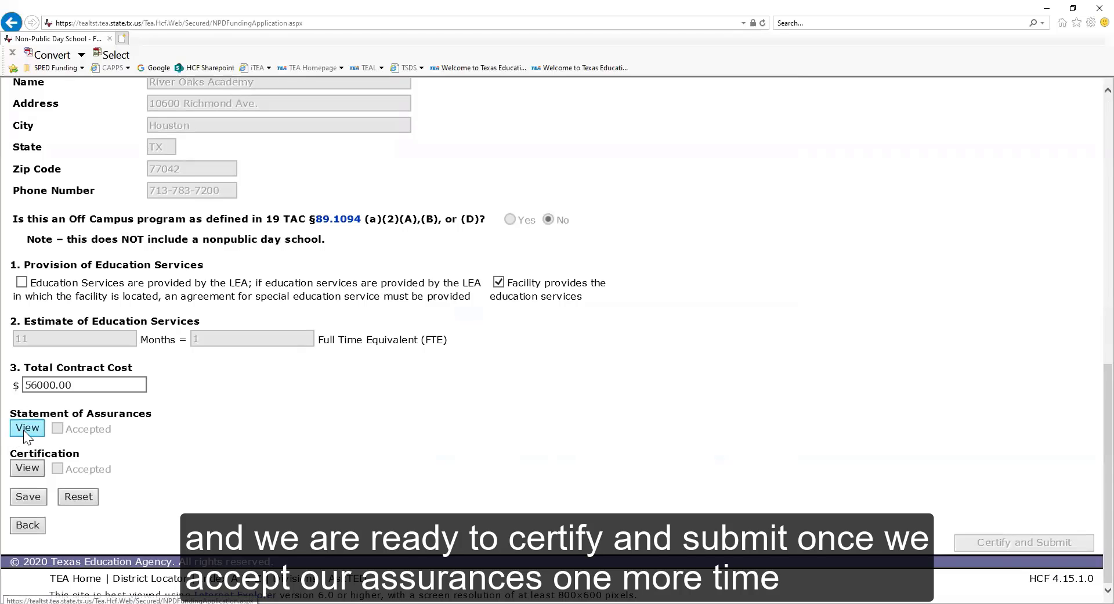
mouse_move(208, 415)
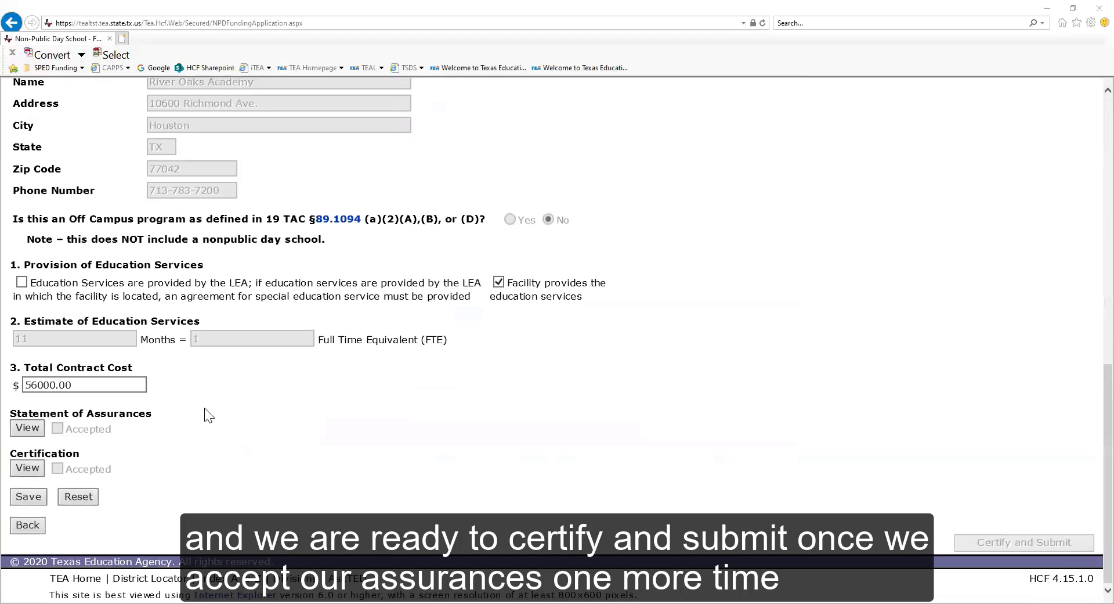
mouse_move(609, 320)
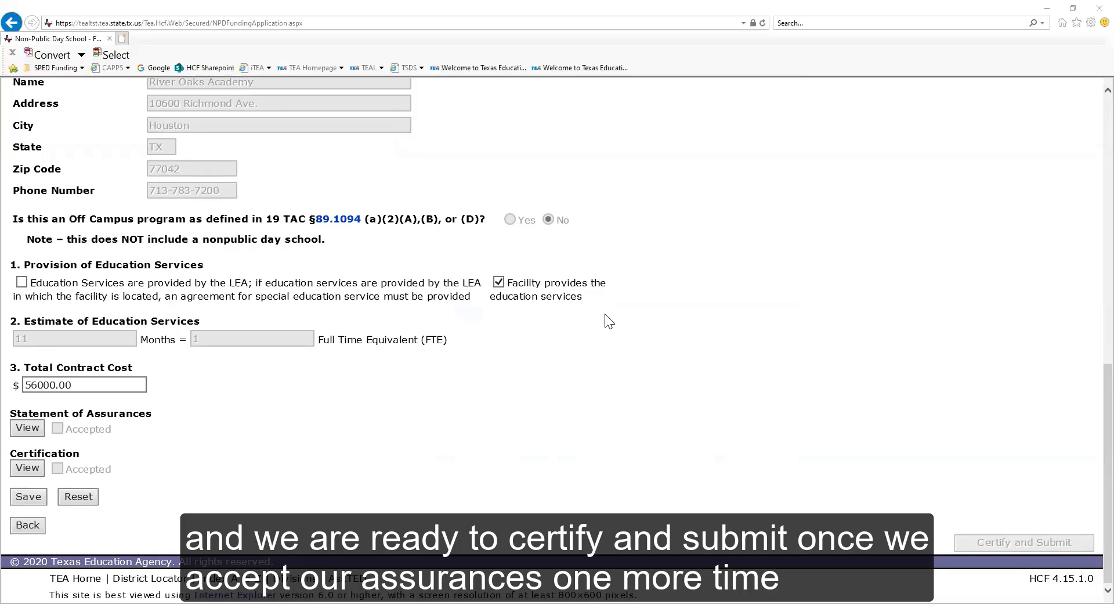
click(56, 428)
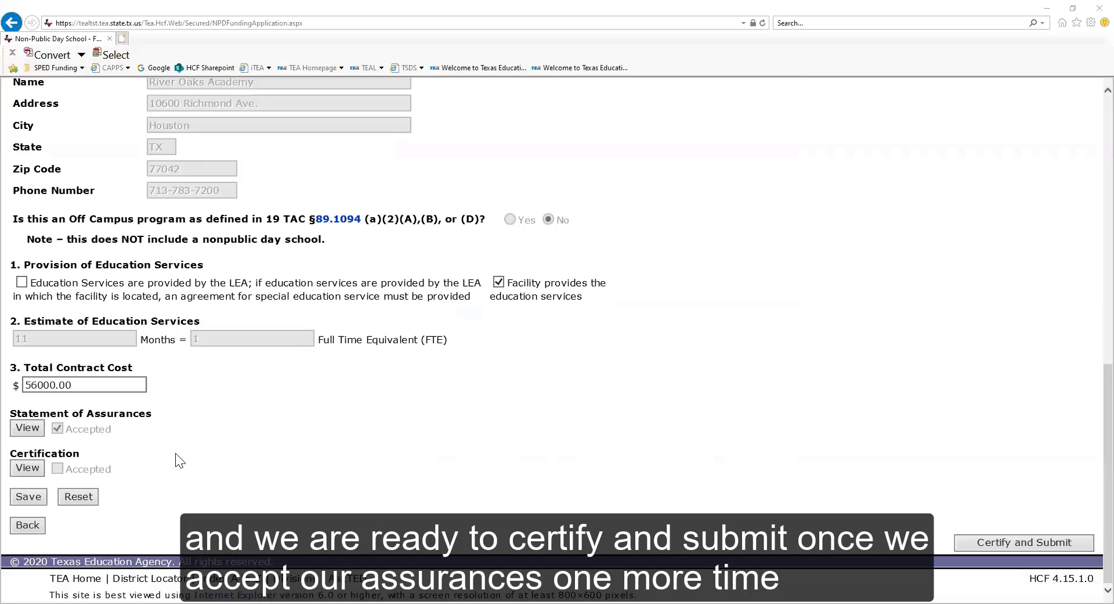
click(57, 468)
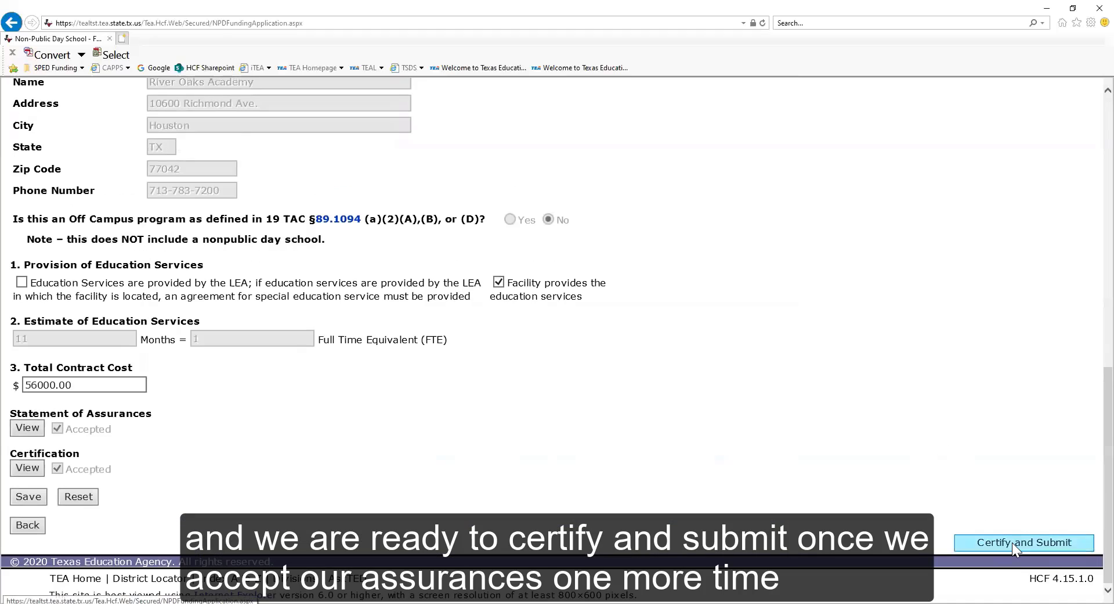
click(1023, 541)
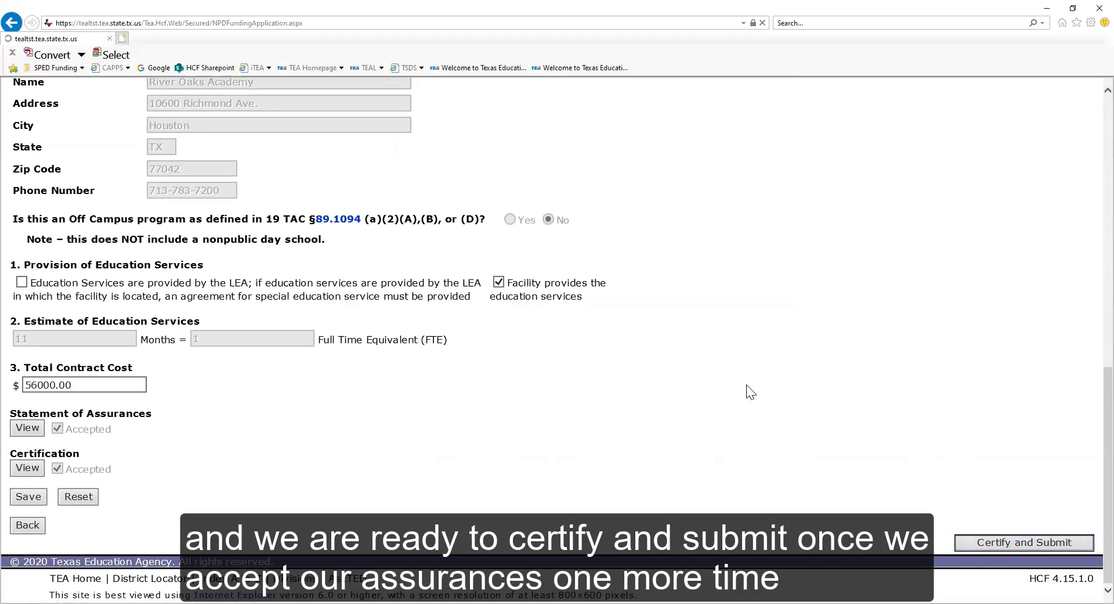
Step: Confirm the Certify and Submit pop-up so the roster shows the application as Submitted
click(1023, 542)
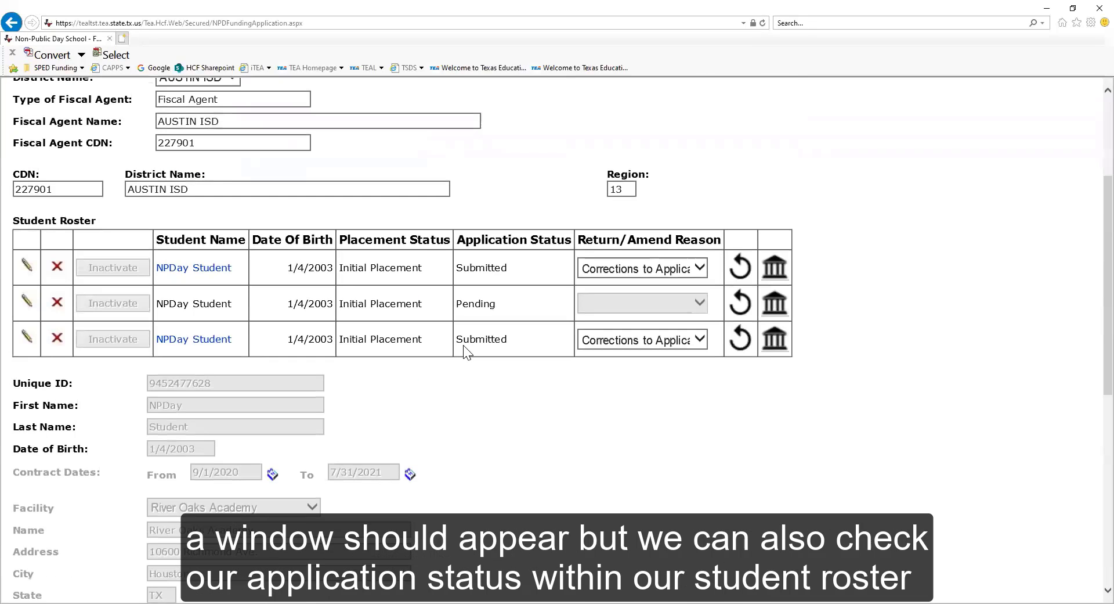
mouse_move(517, 342)
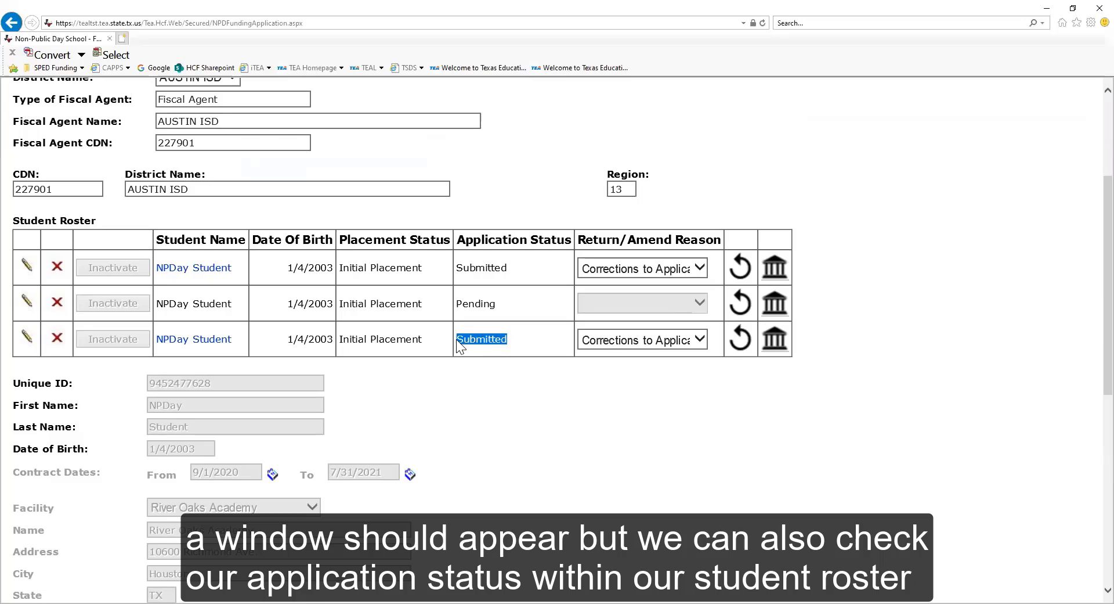
mouse_move(485, 348)
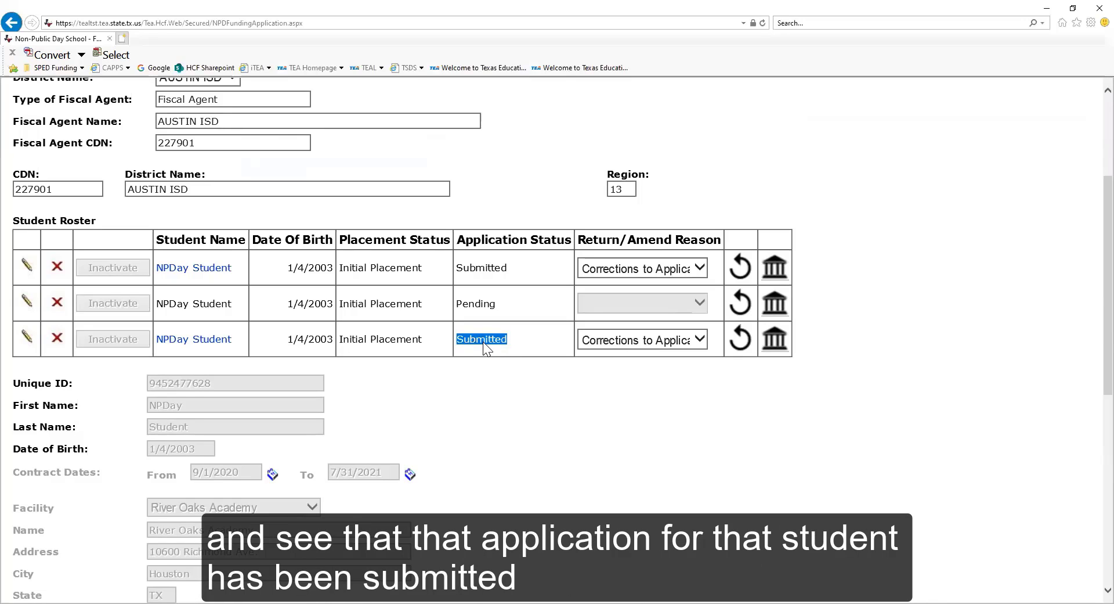
mouse_move(875, 461)
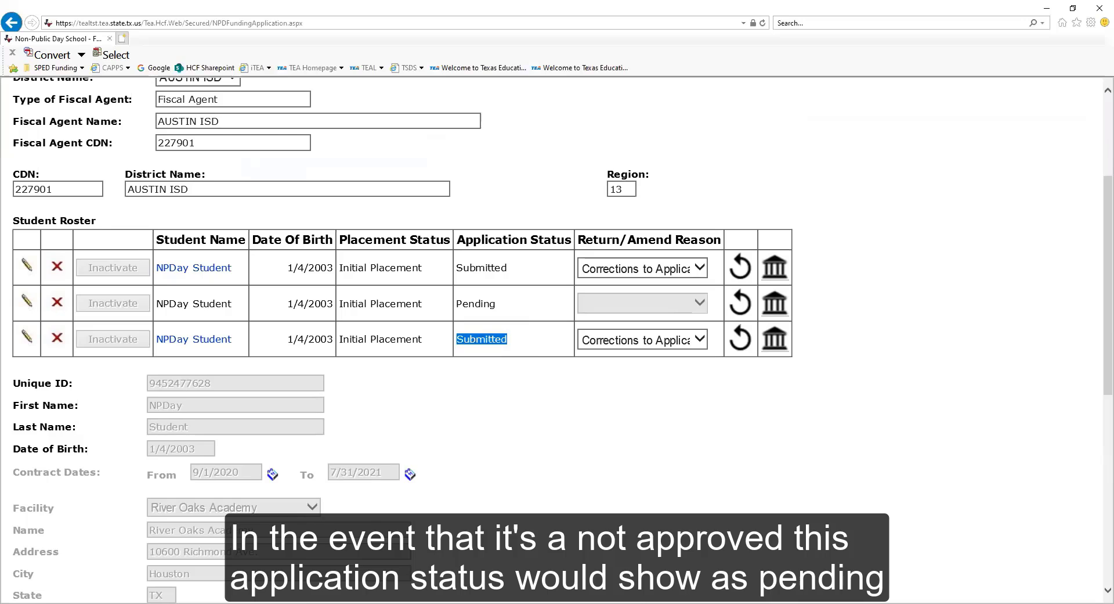
mouse_move(482, 307)
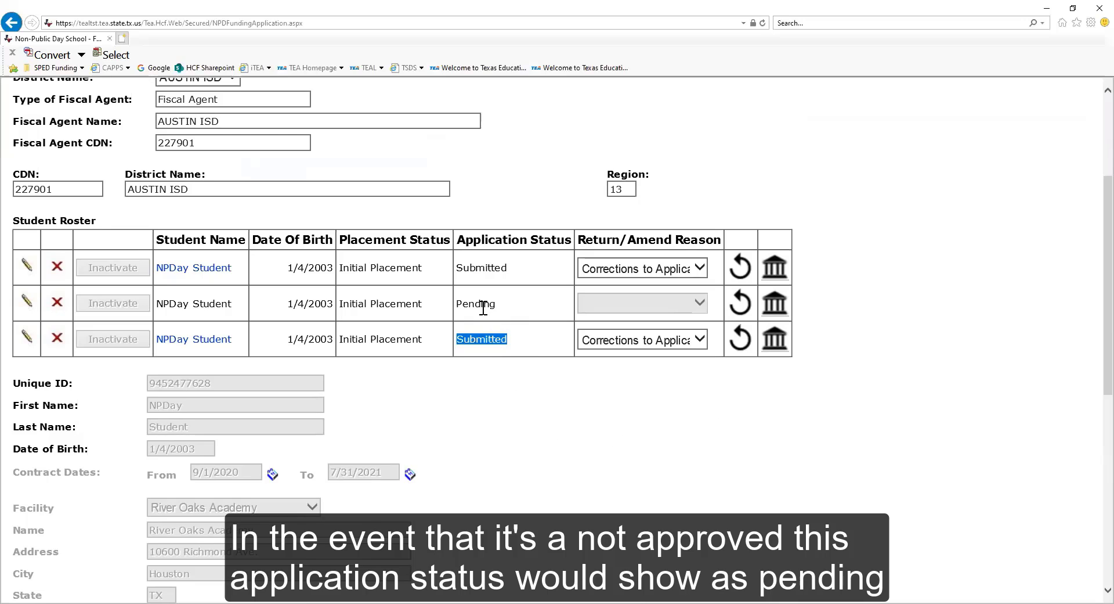